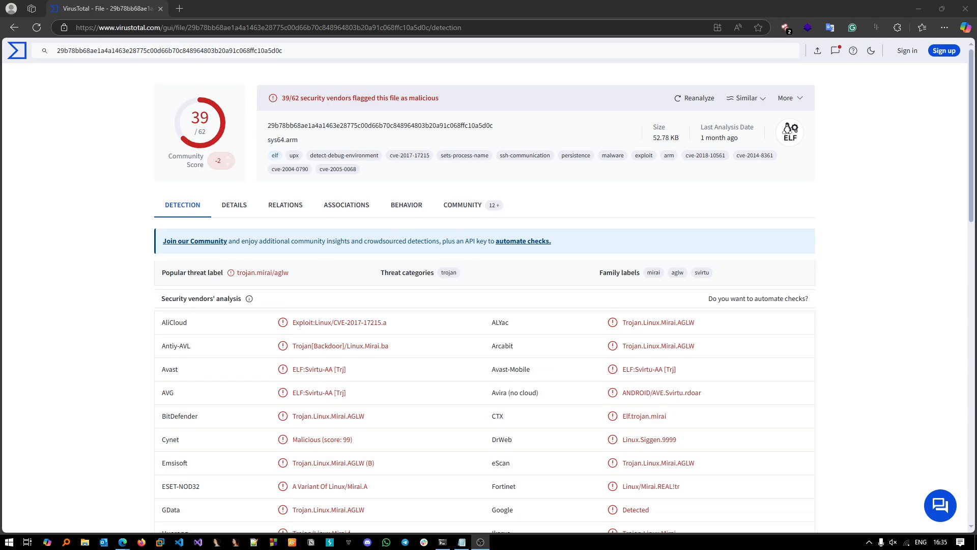
mouse_move(388, 162)
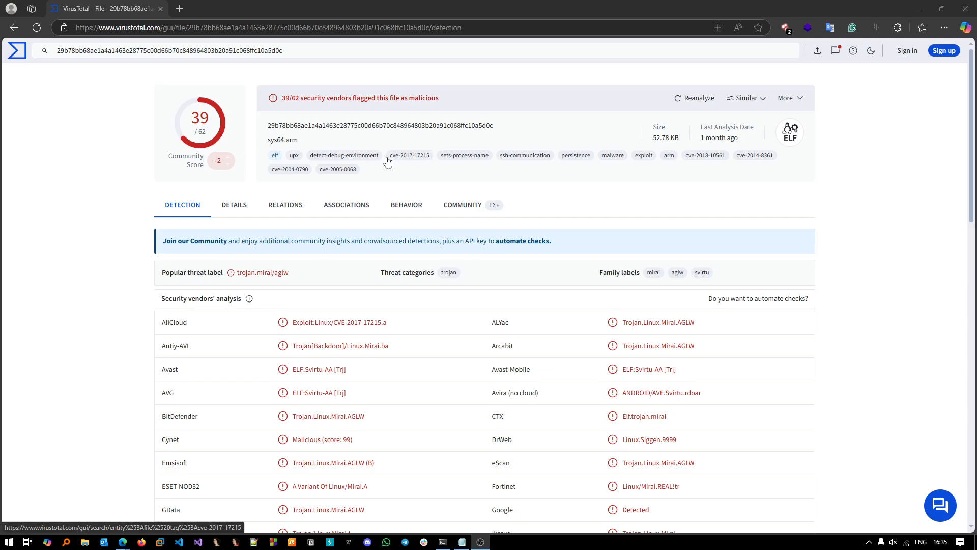
mouse_move(419, 177)
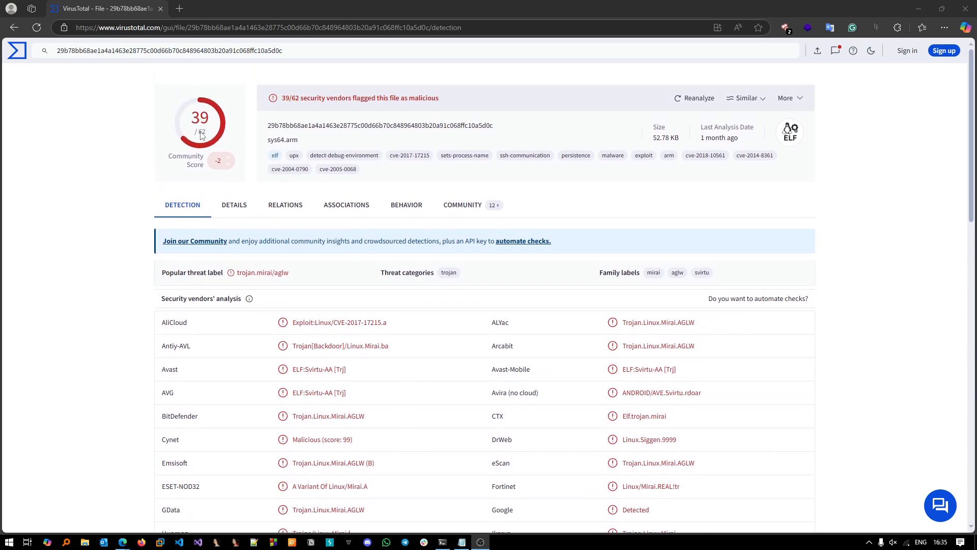
mouse_move(695, 337)
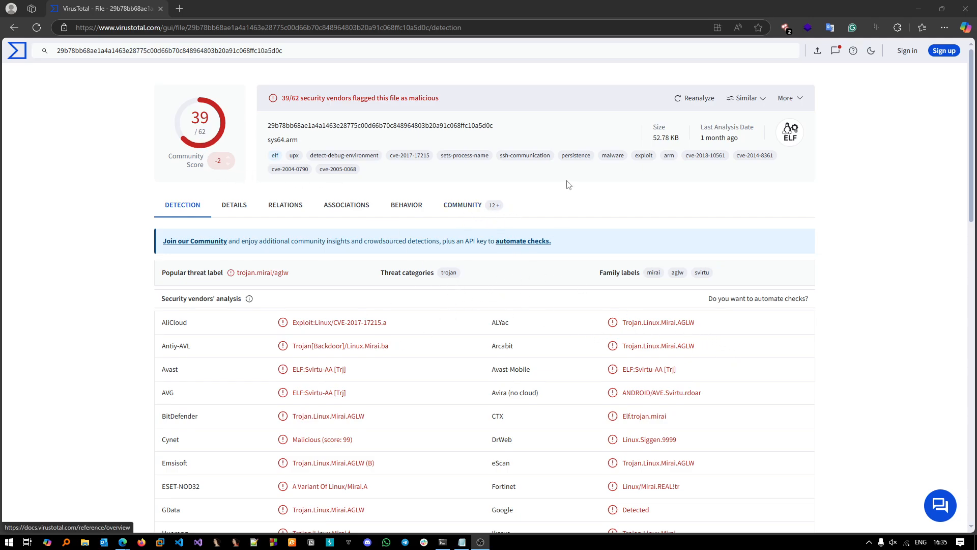
Step: Open the Community tab for sys64.arm and scroll through the Mirai analysis comments
click(462, 205)
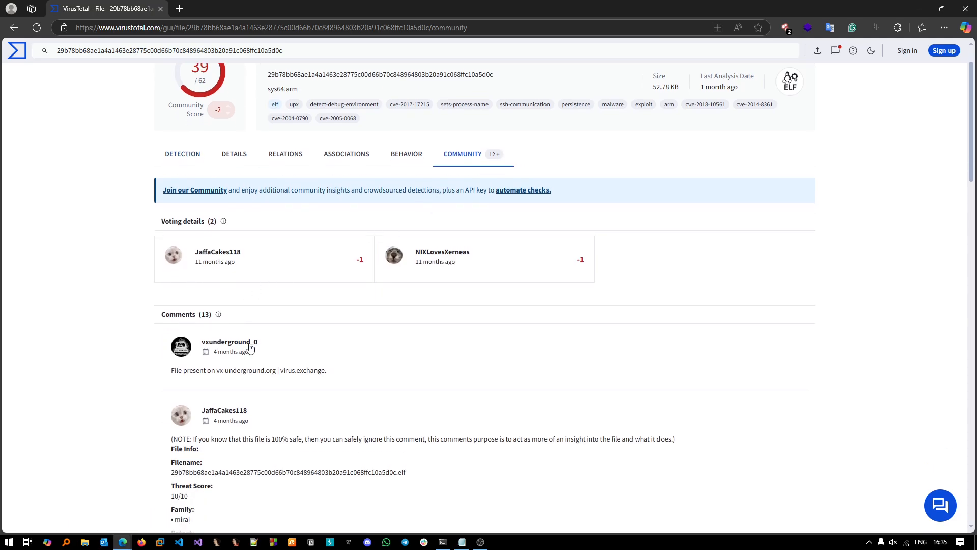
scroll(down, 3)
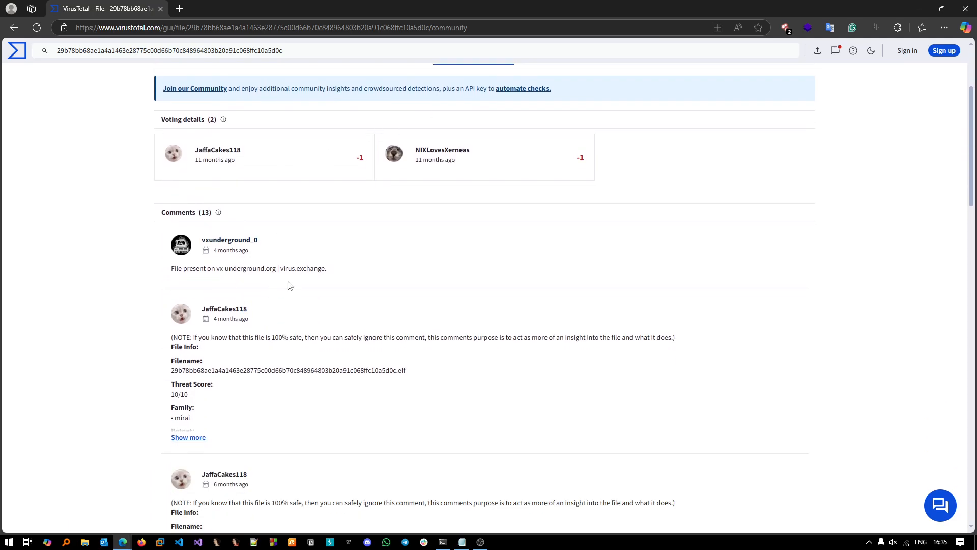
scroll(down, 3)
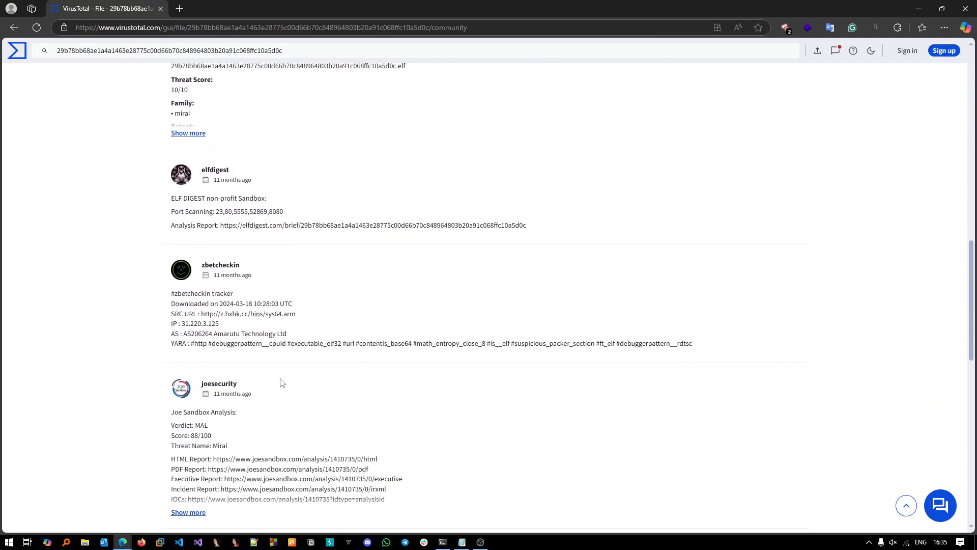
scroll(down, 3)
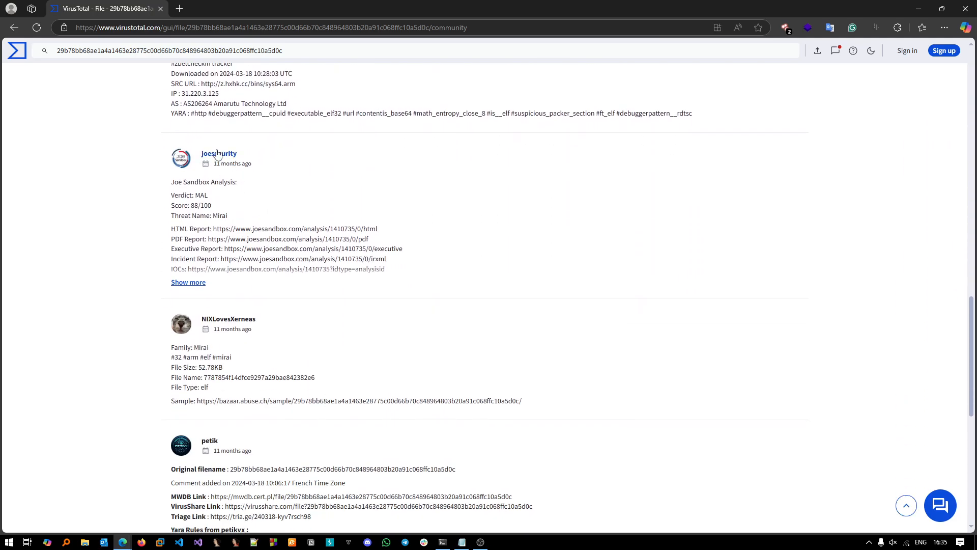
mouse_move(361, 240)
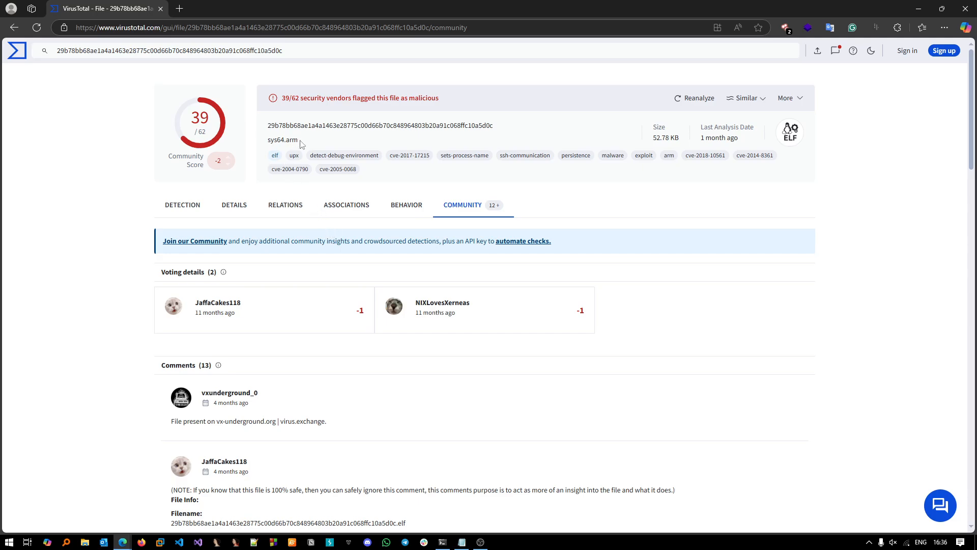
mouse_move(296, 140)
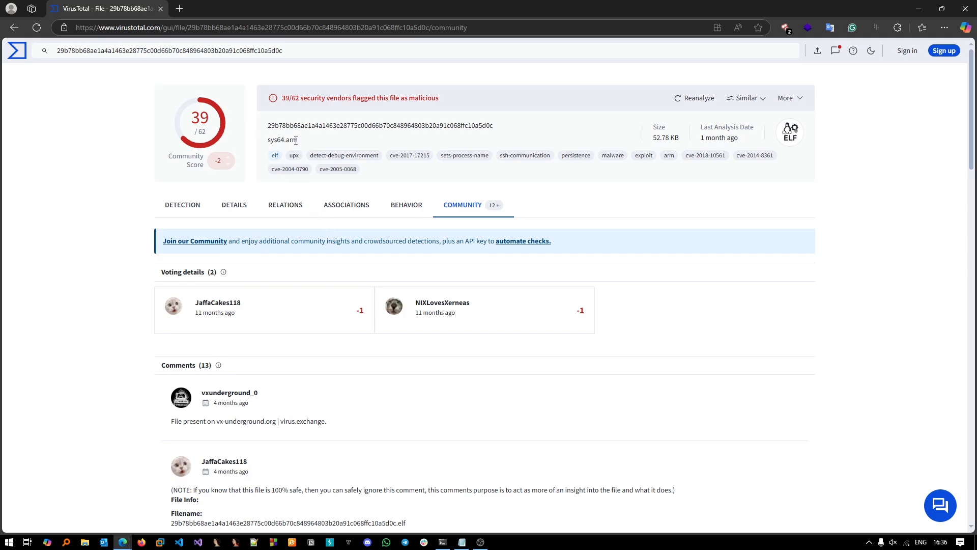
mouse_move(318, 143)
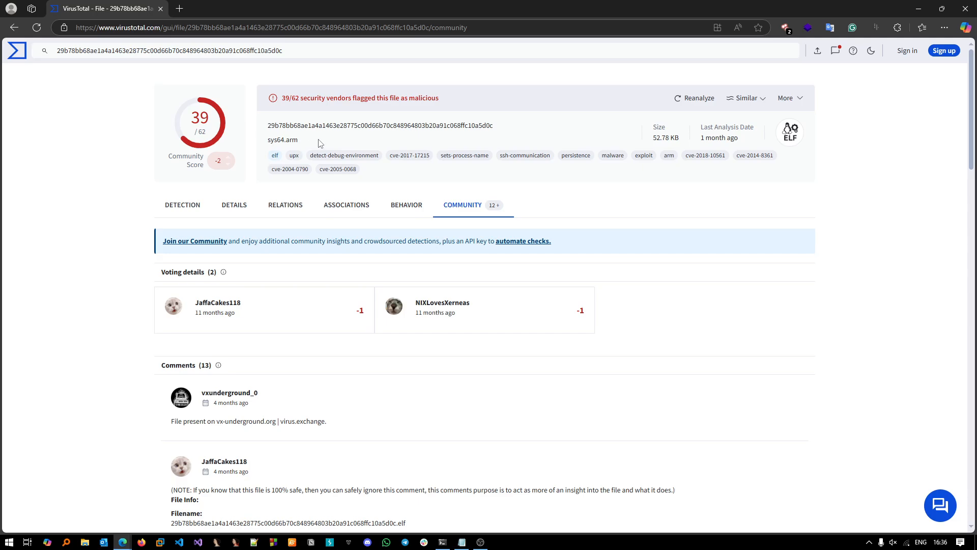
mouse_move(317, 147)
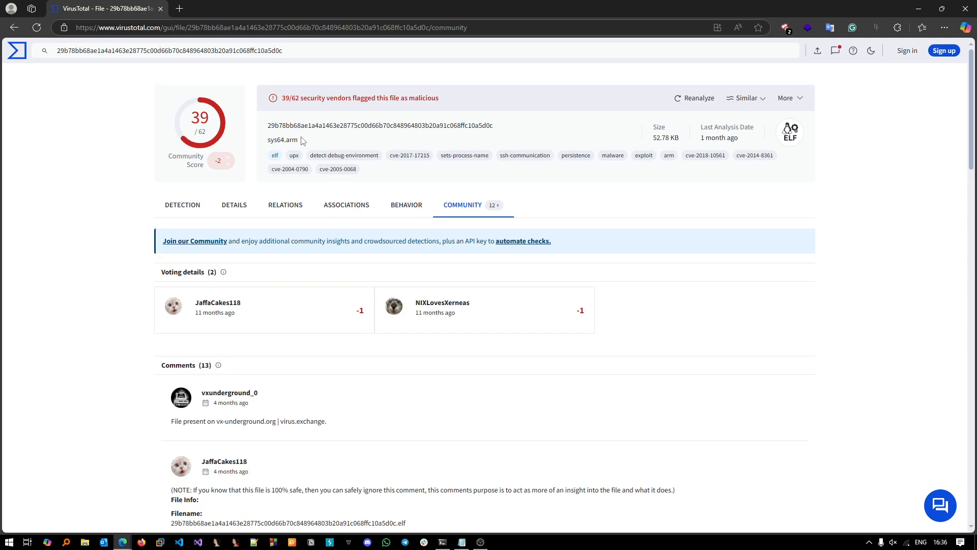
mouse_move(323, 144)
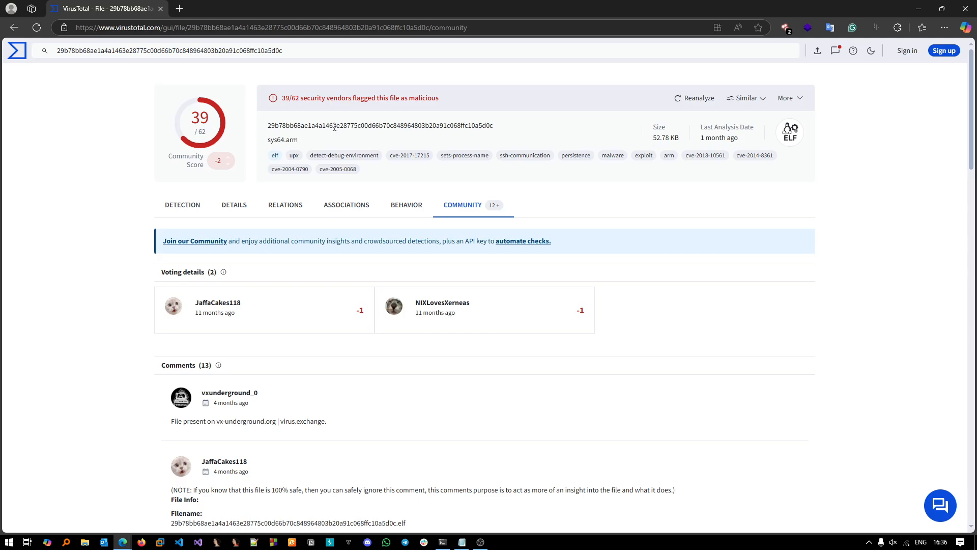
mouse_move(406, 205)
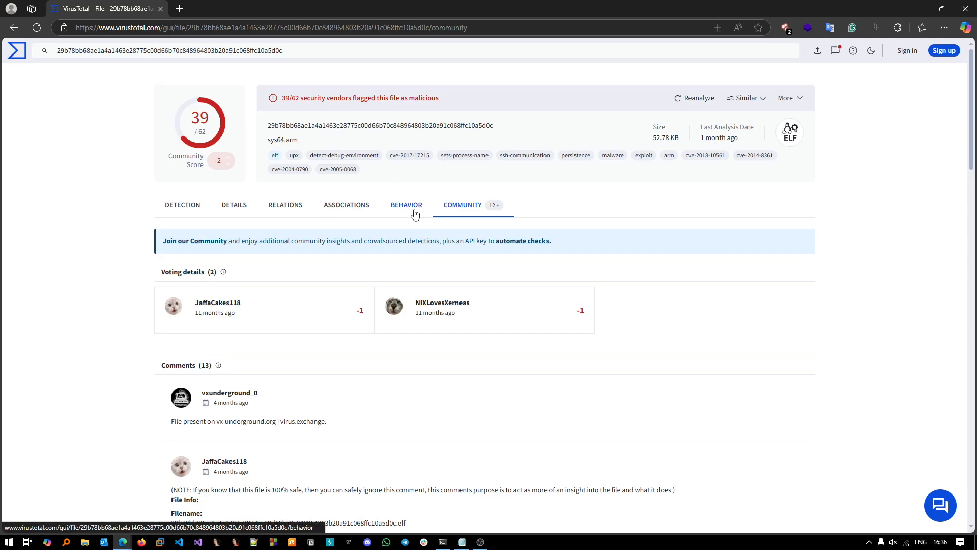
Step: Open the Behavior tab and scroll to Processes Created showing the iptables flush commands
click(406, 204)
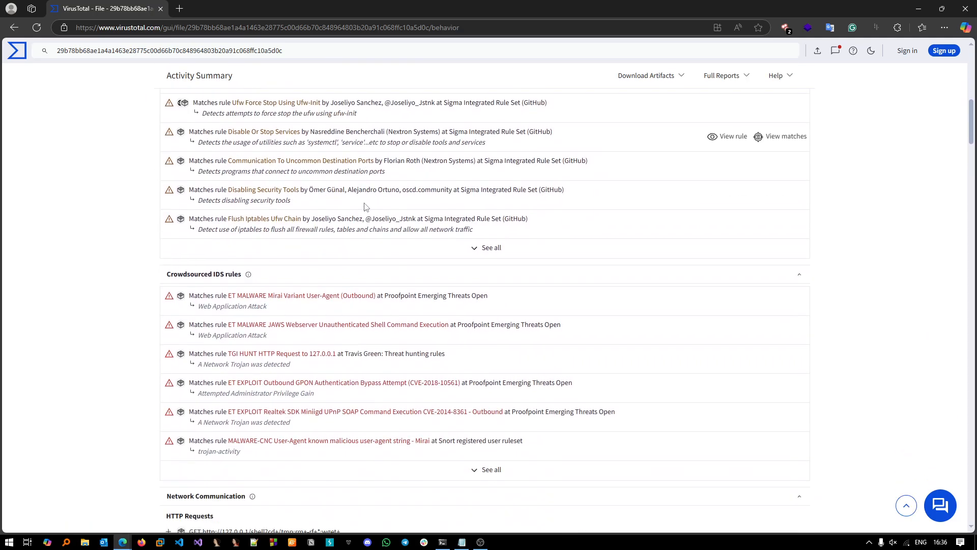
scroll(down, 3)
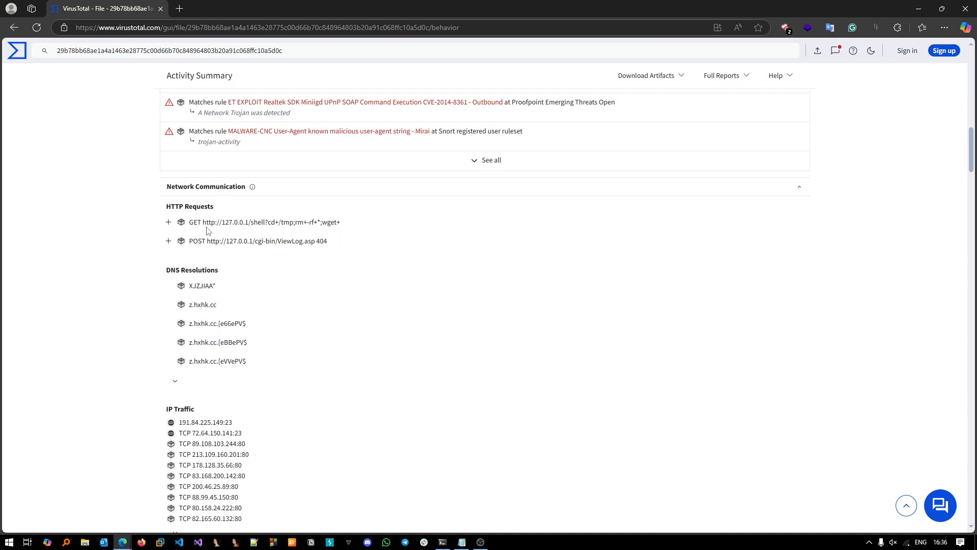
scroll(down, 3)
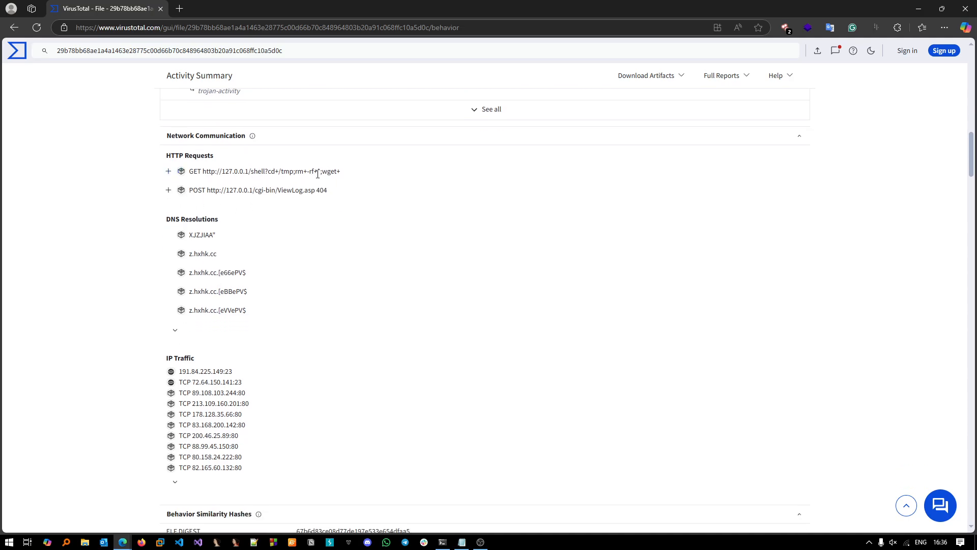
scroll(down, 3)
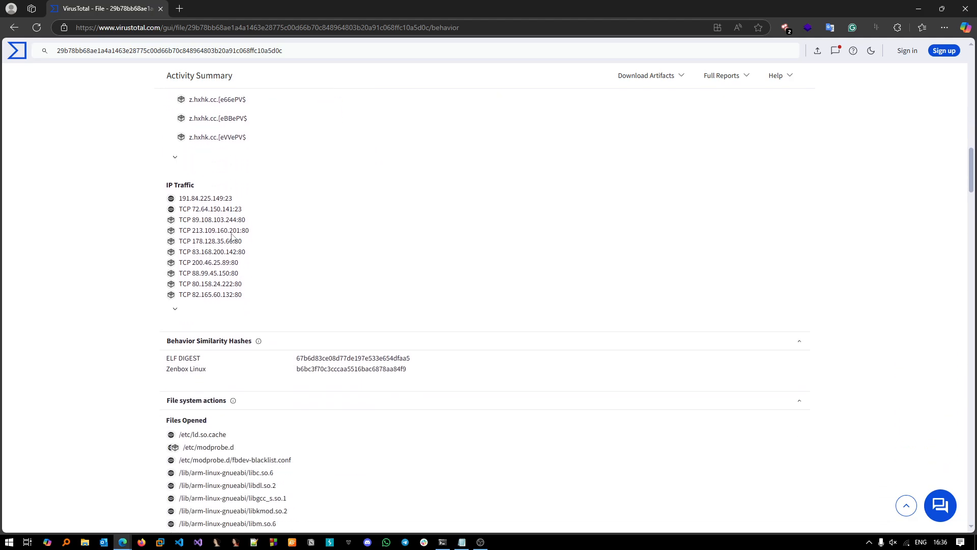
scroll(down, 3)
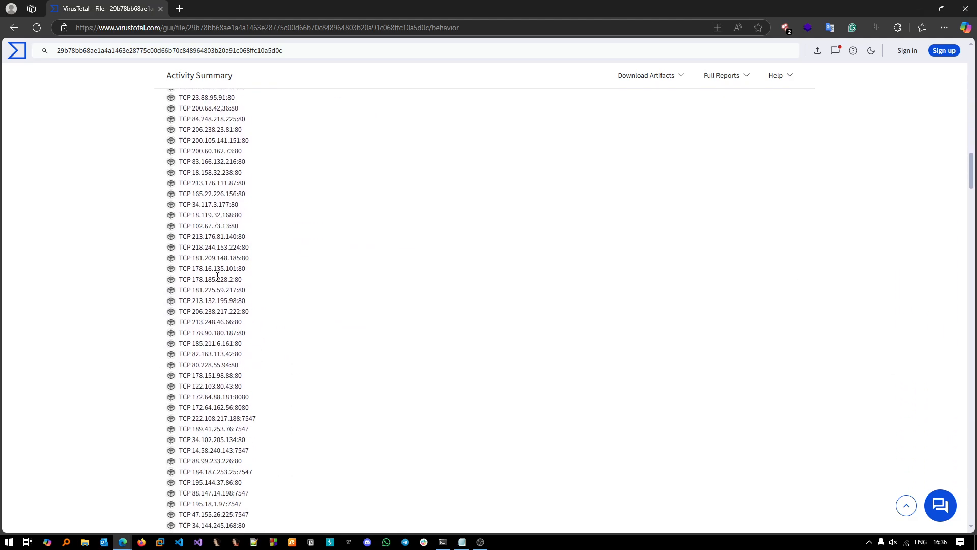
scroll(down, 3)
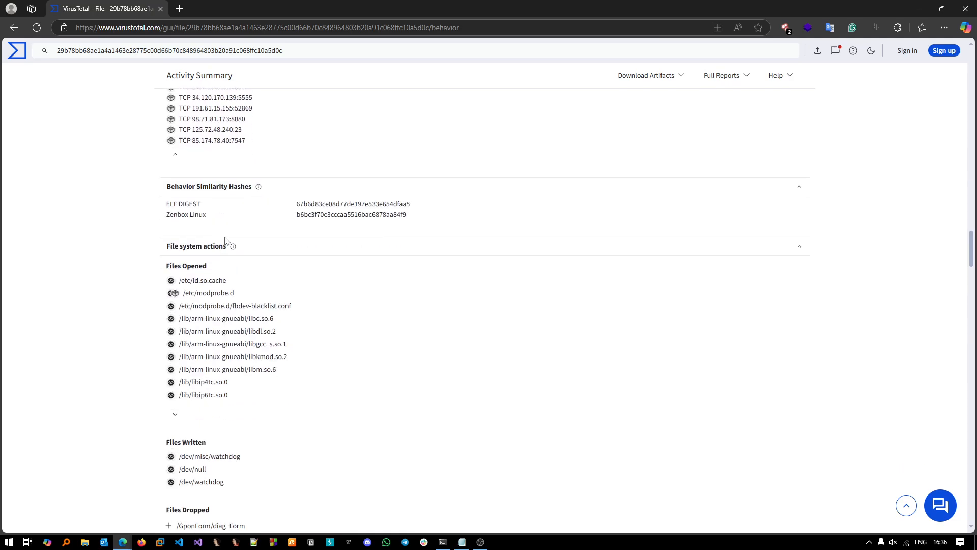
scroll(down, 3)
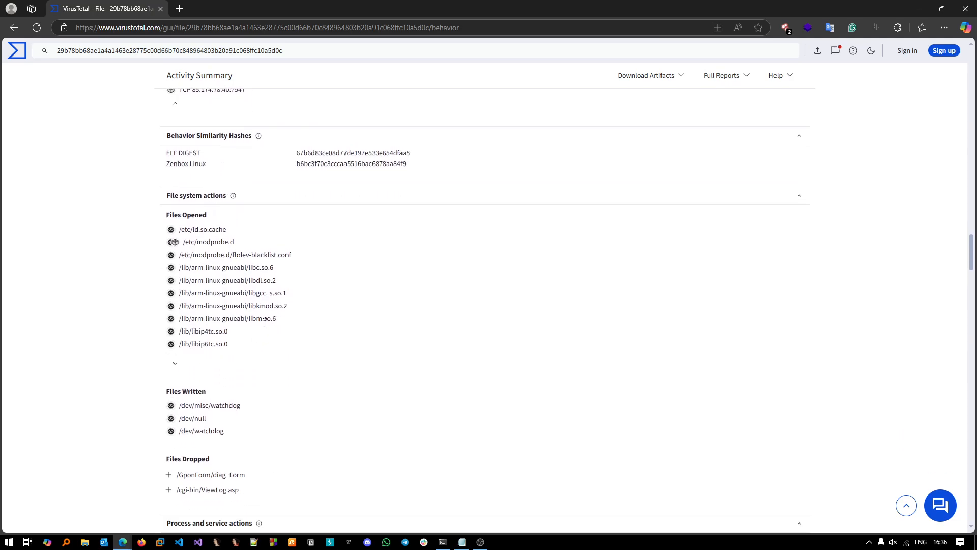
scroll(up, 3)
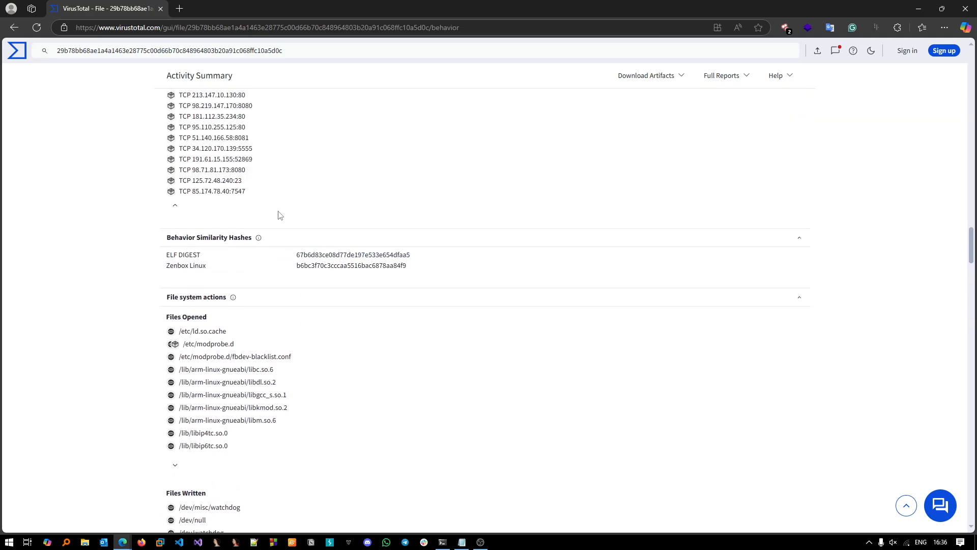
mouse_move(245, 172)
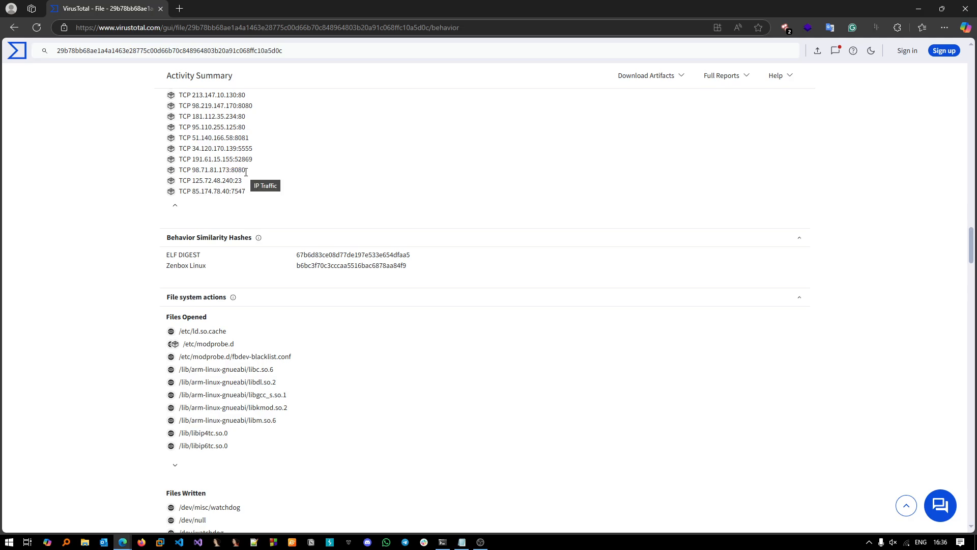
scroll(down, 3)
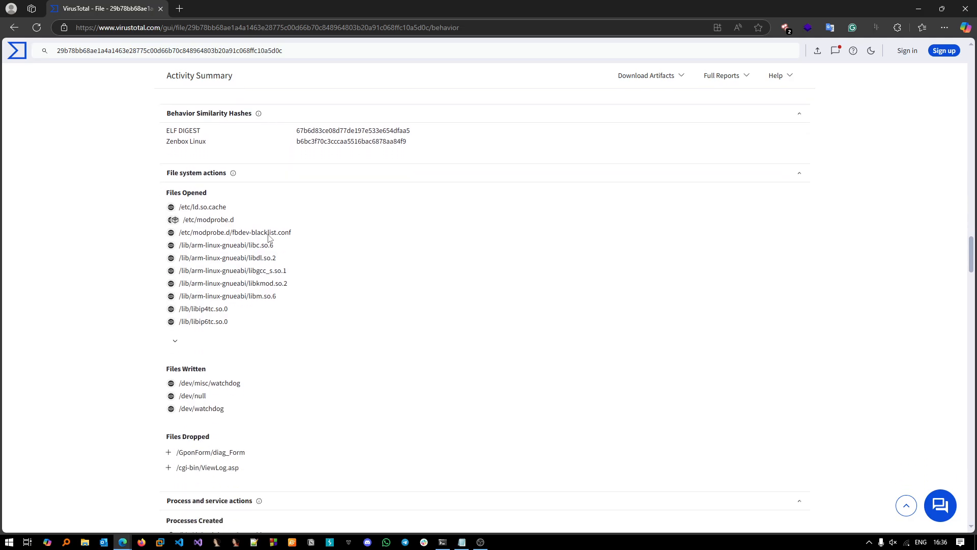
scroll(down, 3)
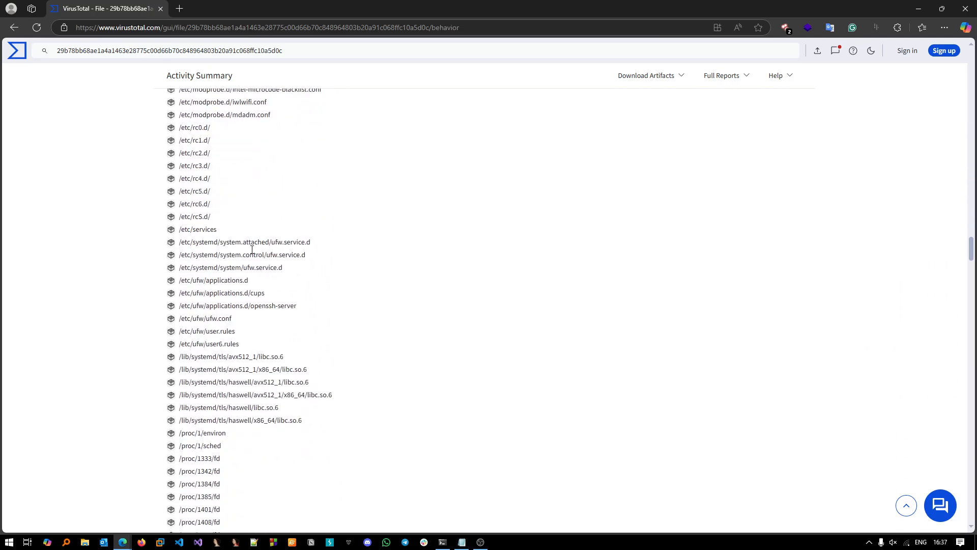
scroll(down, 3)
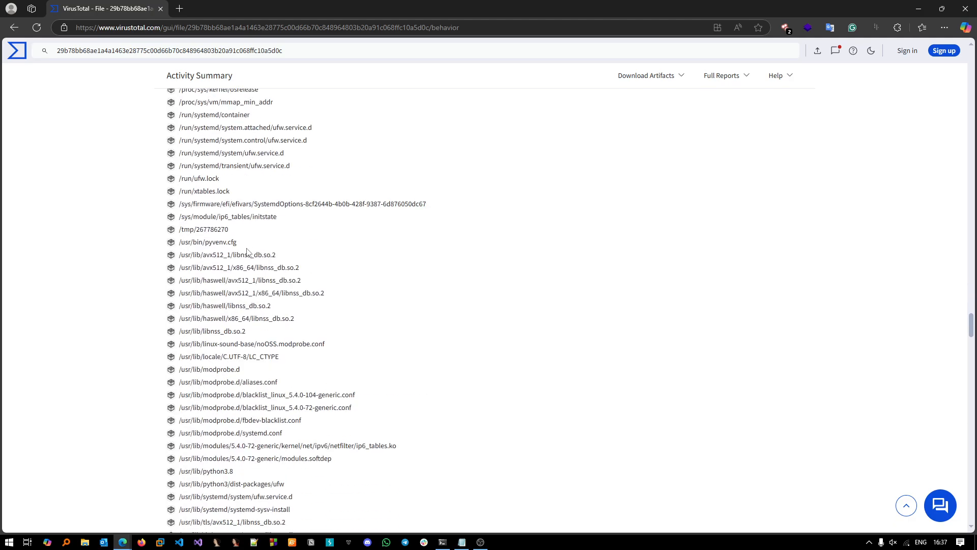
scroll(down, 3)
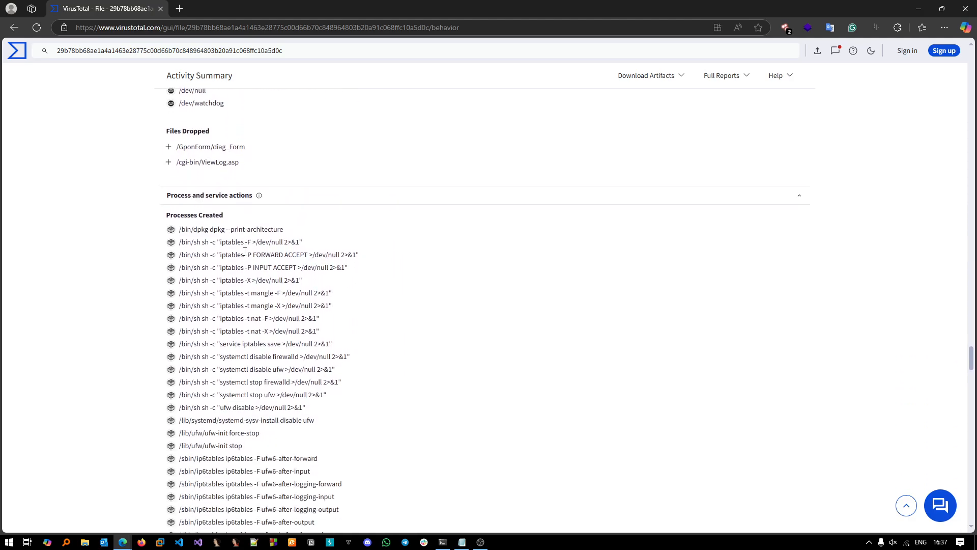
scroll(down, 3)
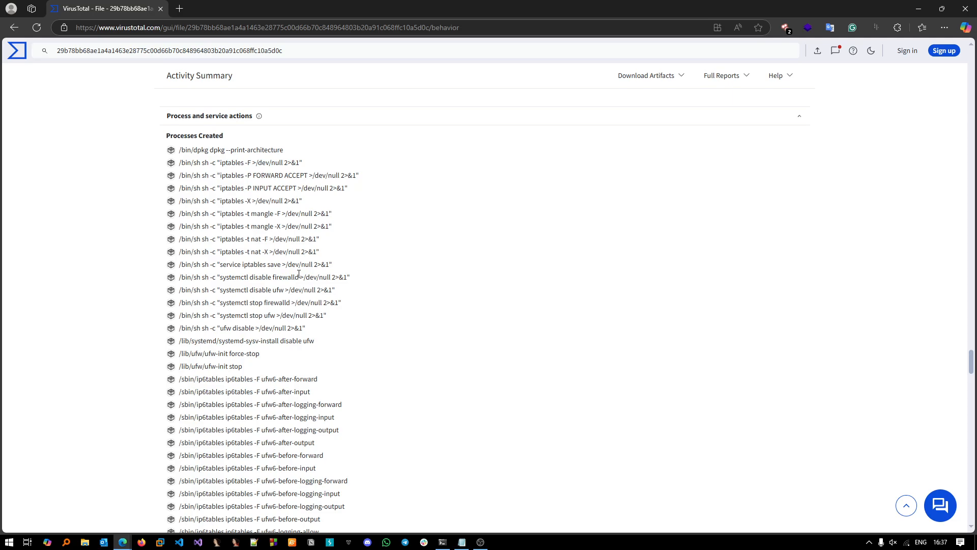
mouse_move(303, 332)
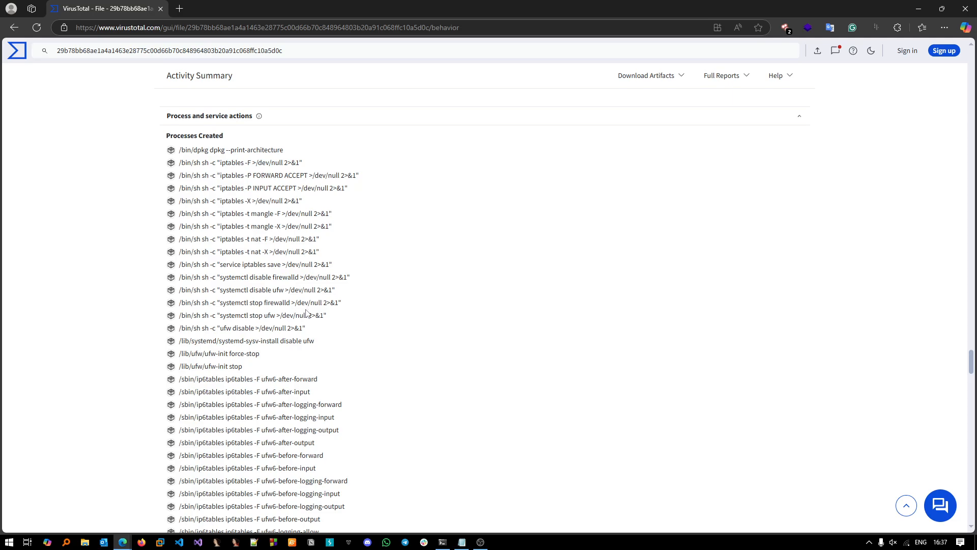
mouse_move(329, 316)
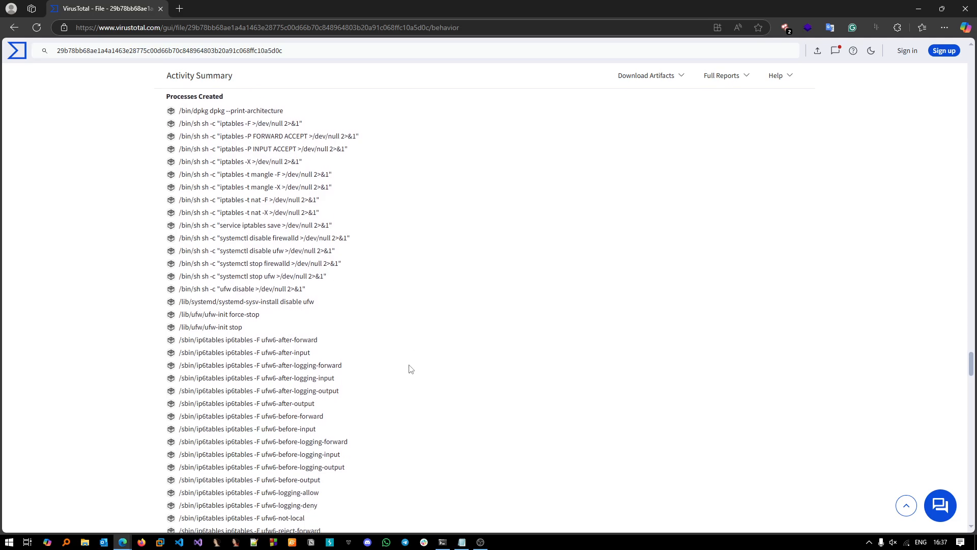
scroll(down, 3)
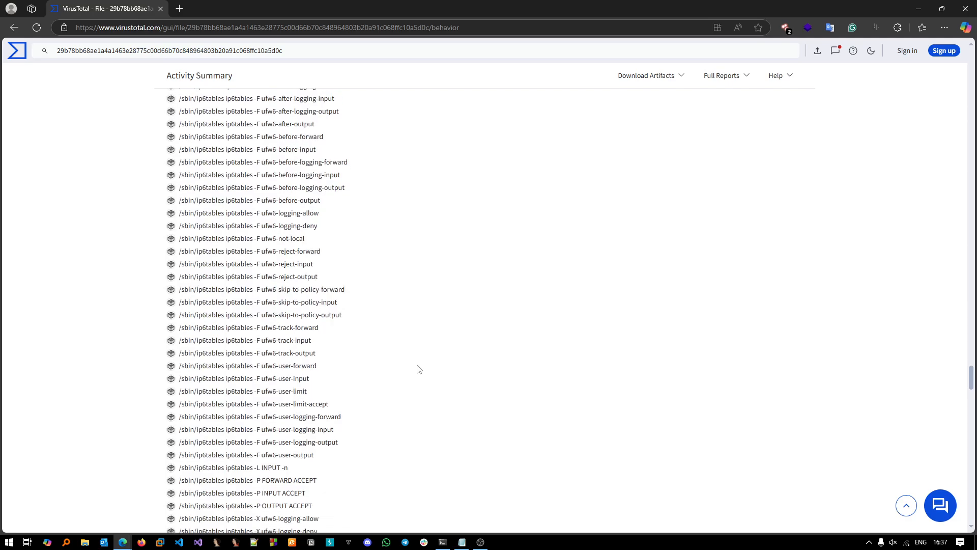
scroll(down, 3)
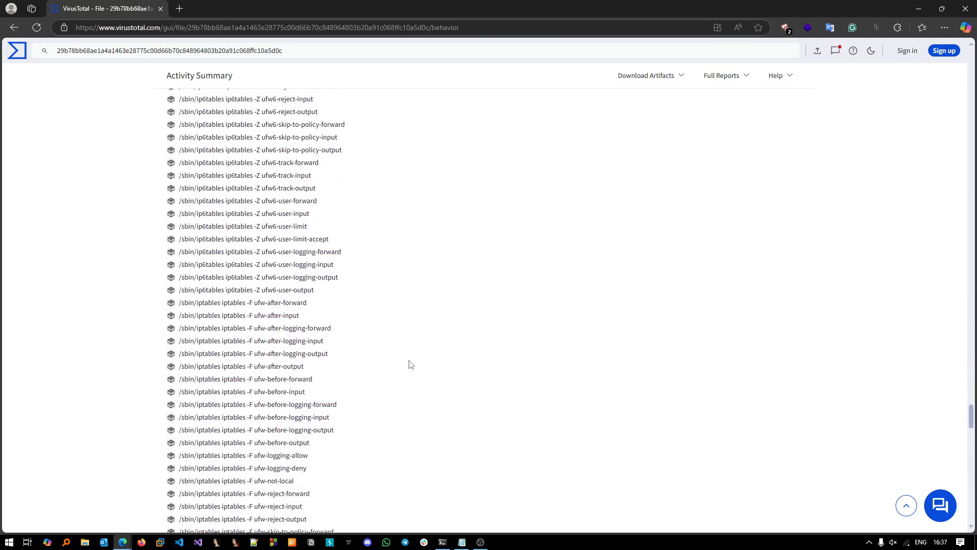
scroll(down, 3)
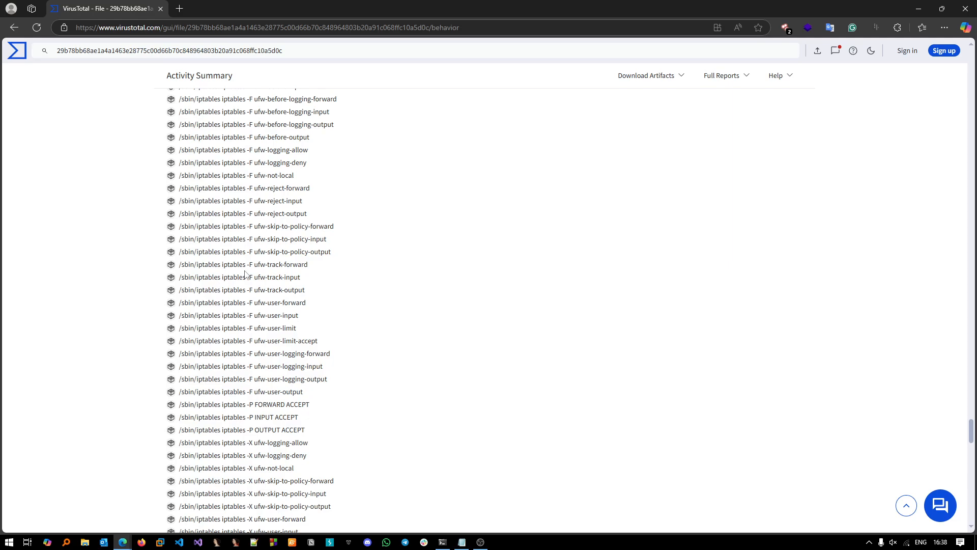
double_click(260, 277)
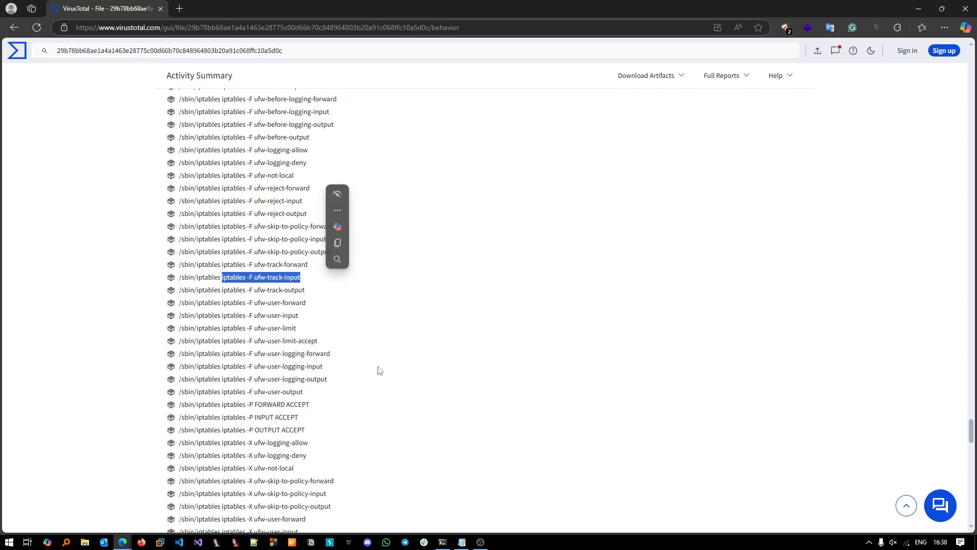
scroll(down, 3)
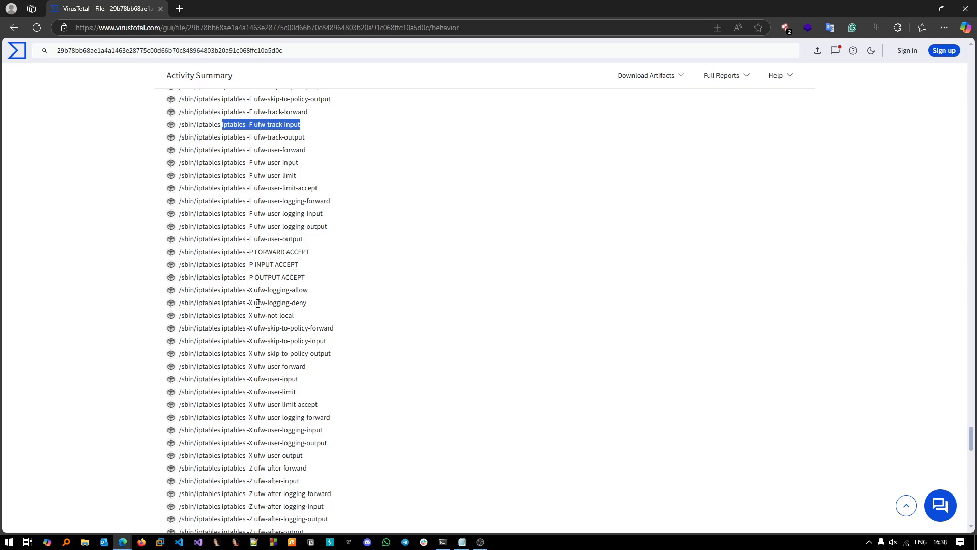
scroll(down, 3)
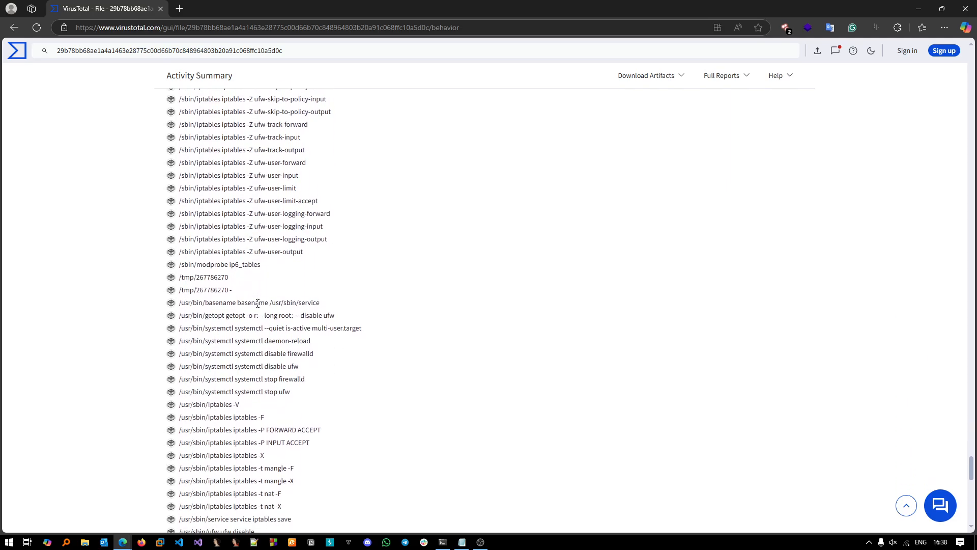
scroll(down, 3)
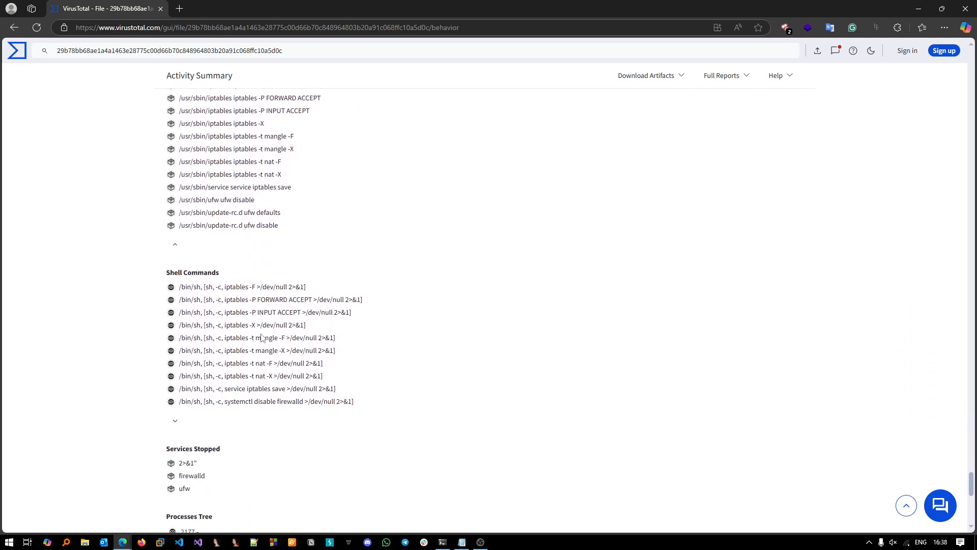
scroll(down, 3)
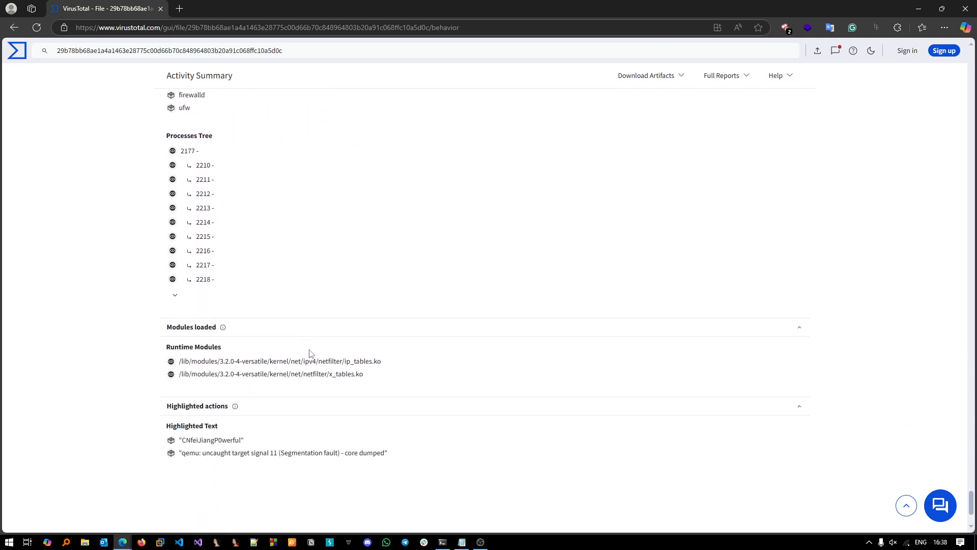
scroll(down, 3)
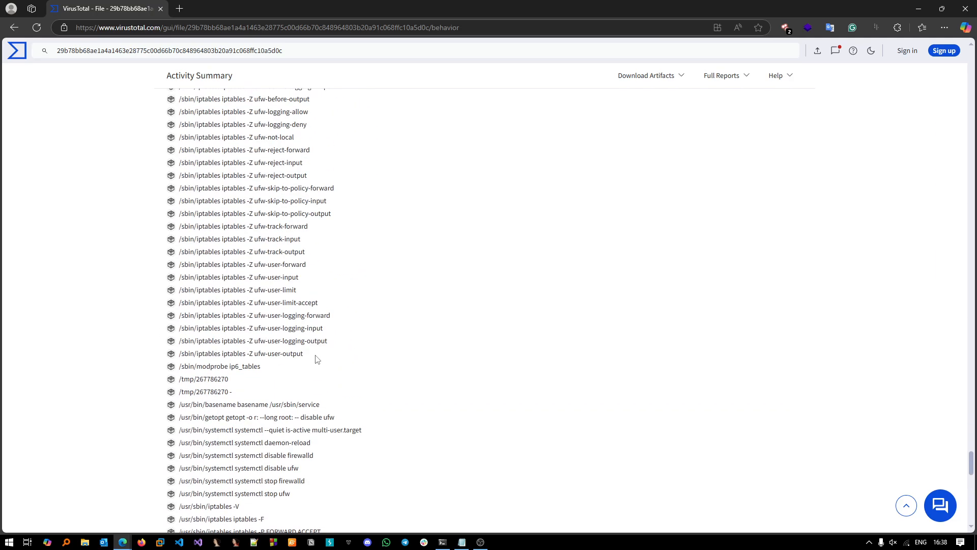
scroll(down, 3)
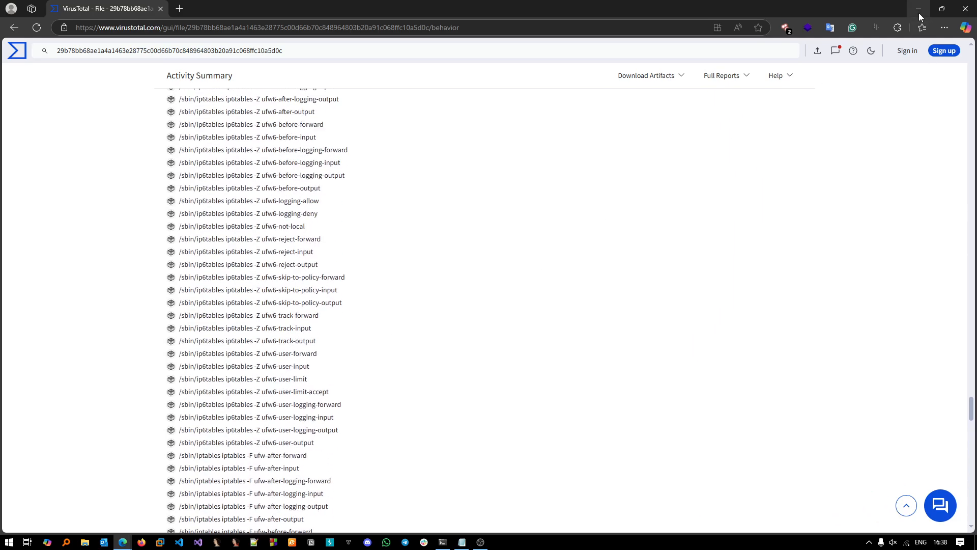
Step: Minimize the browser and select the UPX! bytes 55 50 58 21 at offset 2F8 in HxD
click(918, 9)
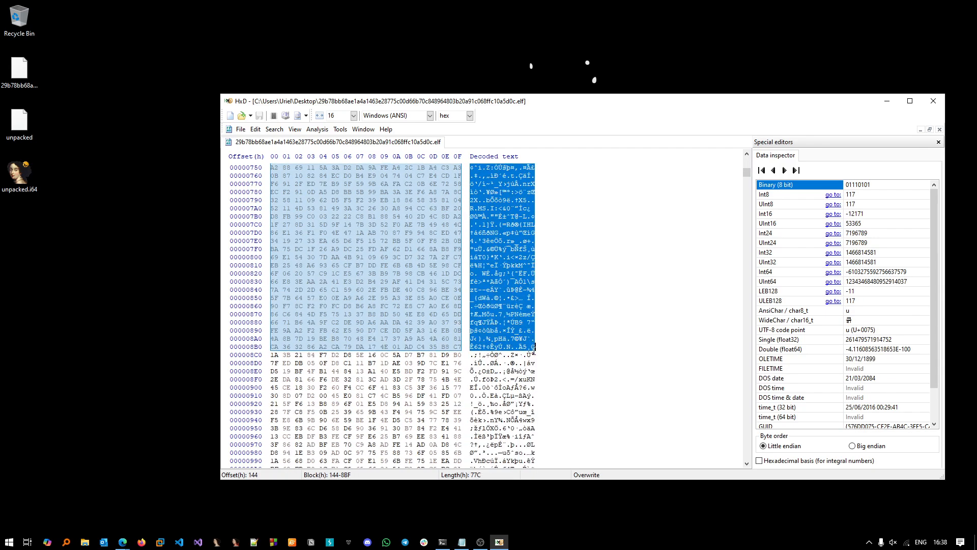
scroll(down, 3)
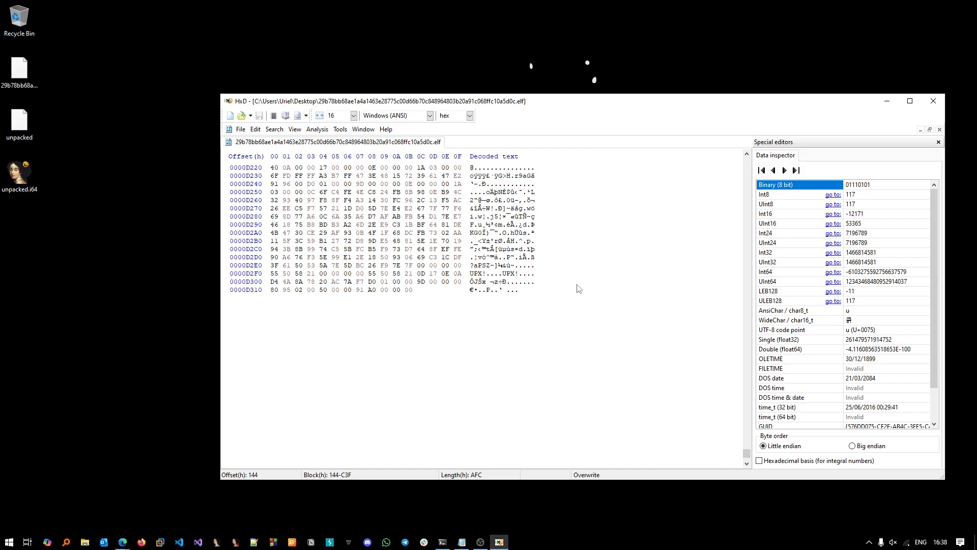
scroll(up, 3)
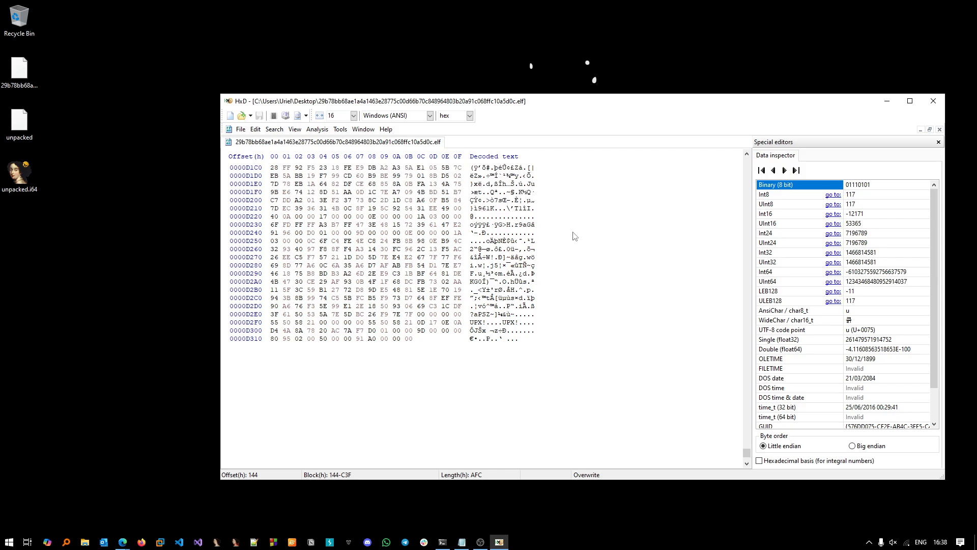
click(368, 322)
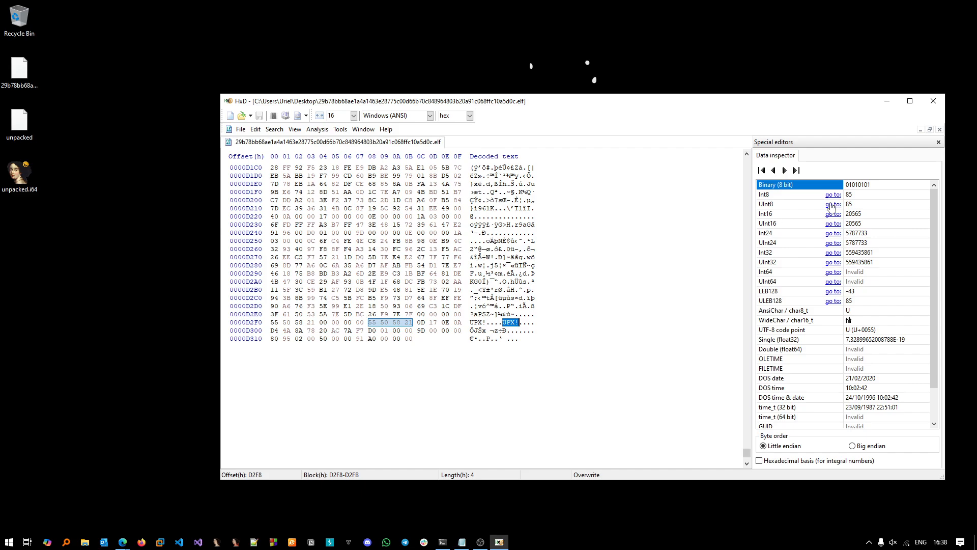
Step: Scan the ELF in Detect It Easy, confirming UPX 3.94 LZMA packing via entropy, then close it
text(die)
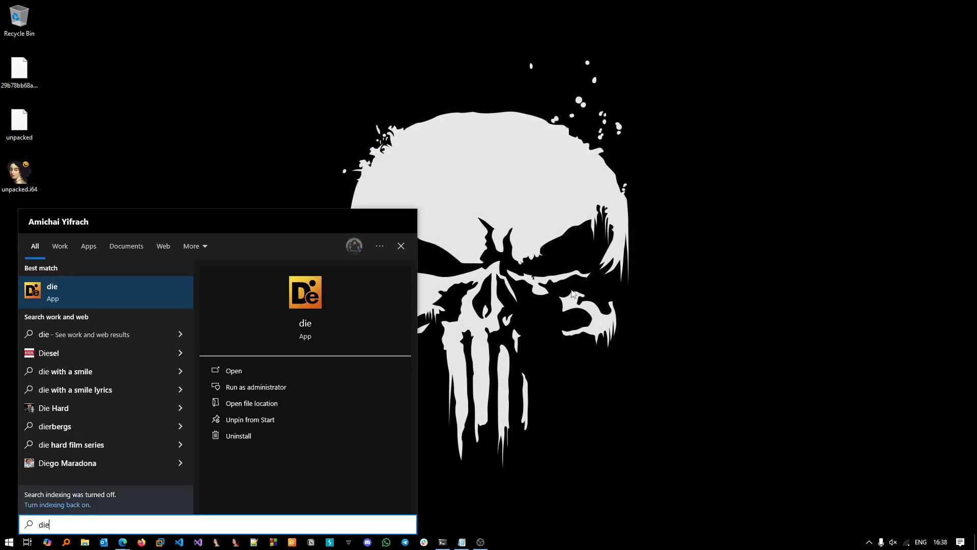
click(234, 370)
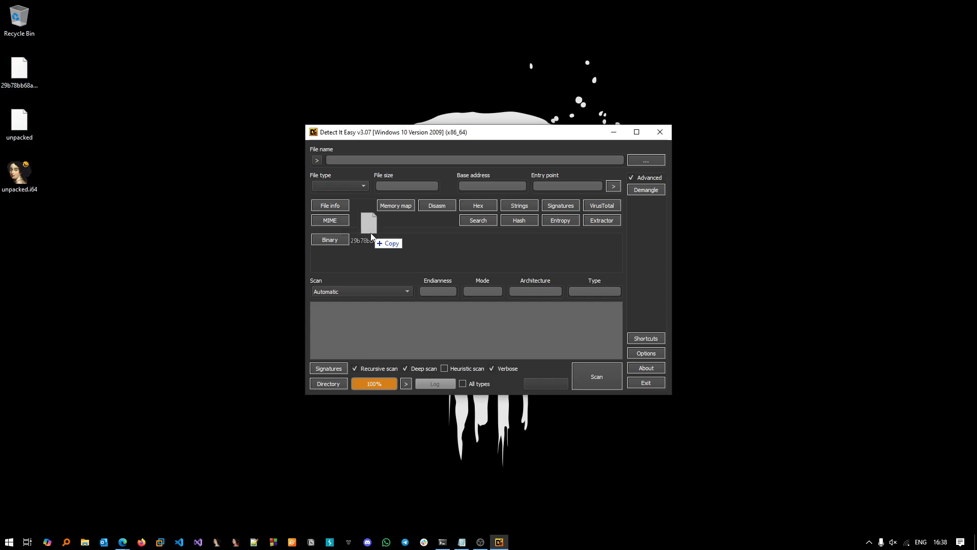
click(595, 377)
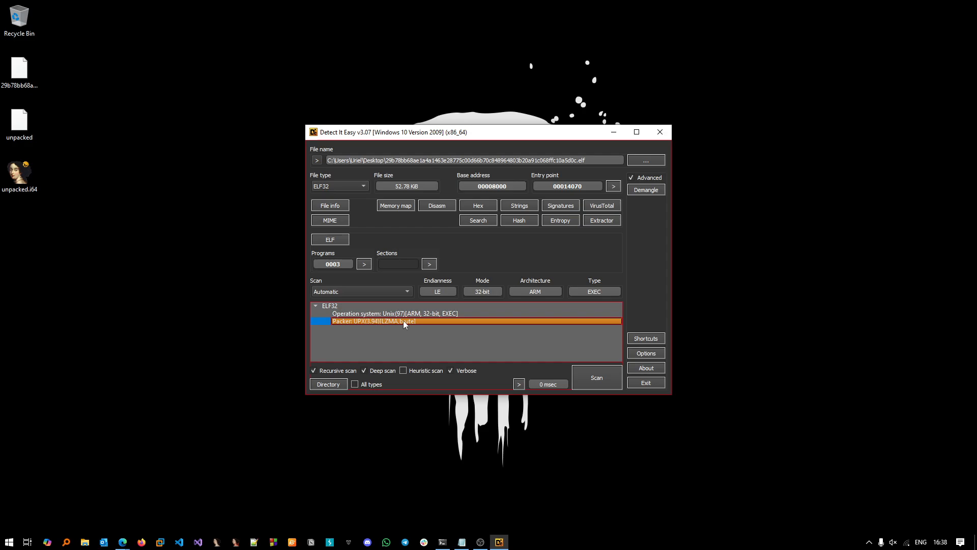
mouse_move(641, 203)
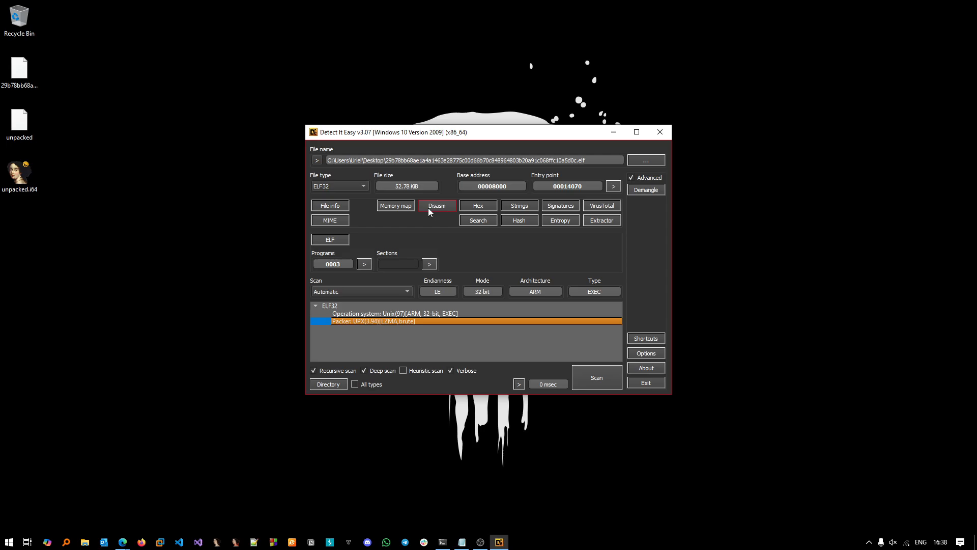
click(559, 220)
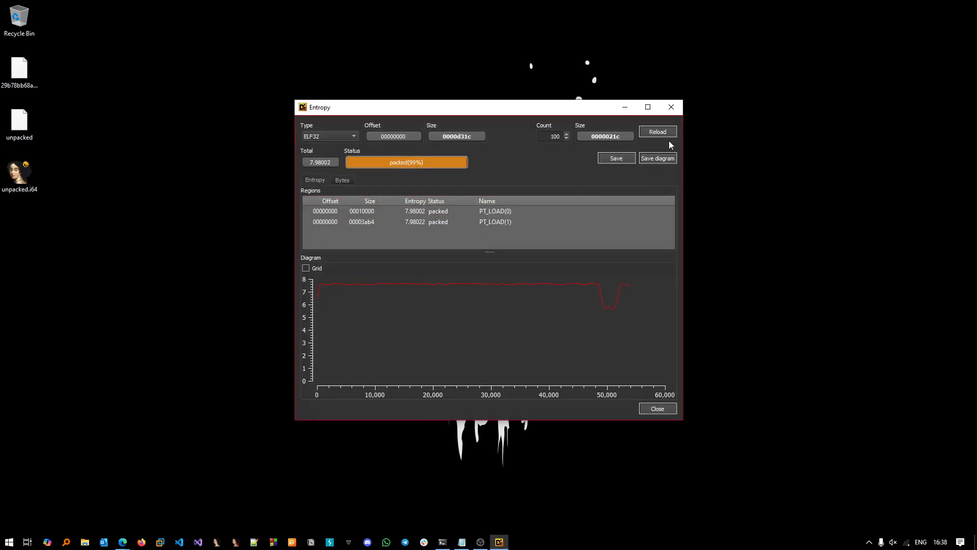
click(657, 408)
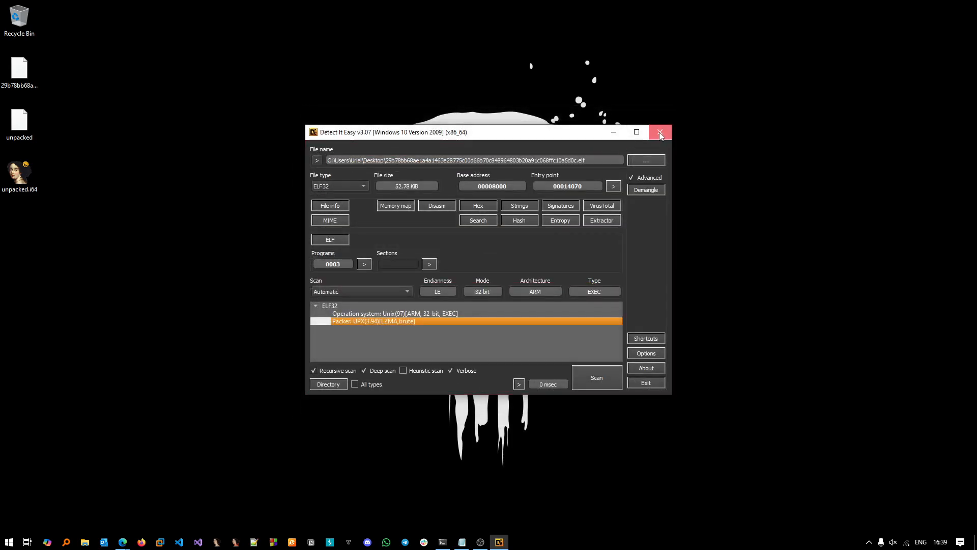
click(660, 131)
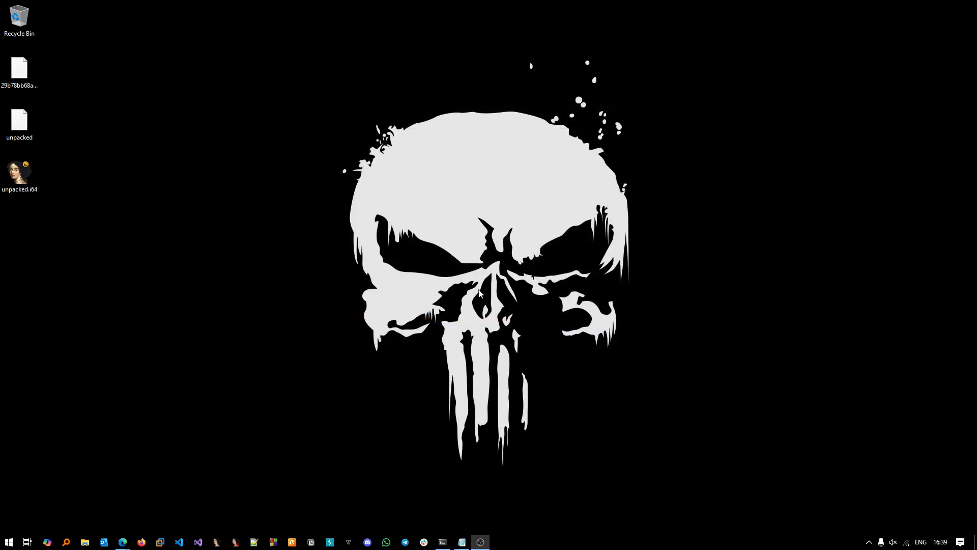
mouse_move(126, 411)
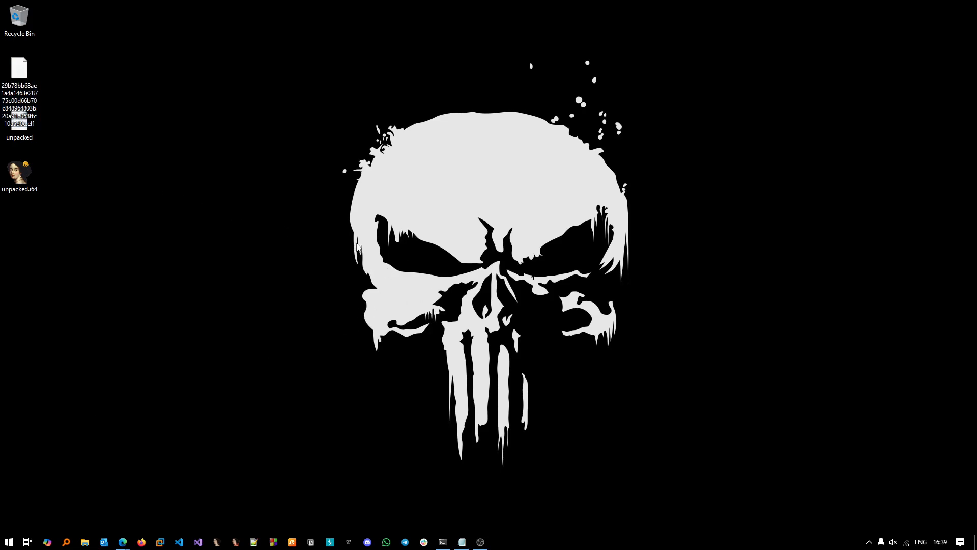
Step: Open a Command Prompt and change directory to the user's Desktop
click(9, 542)
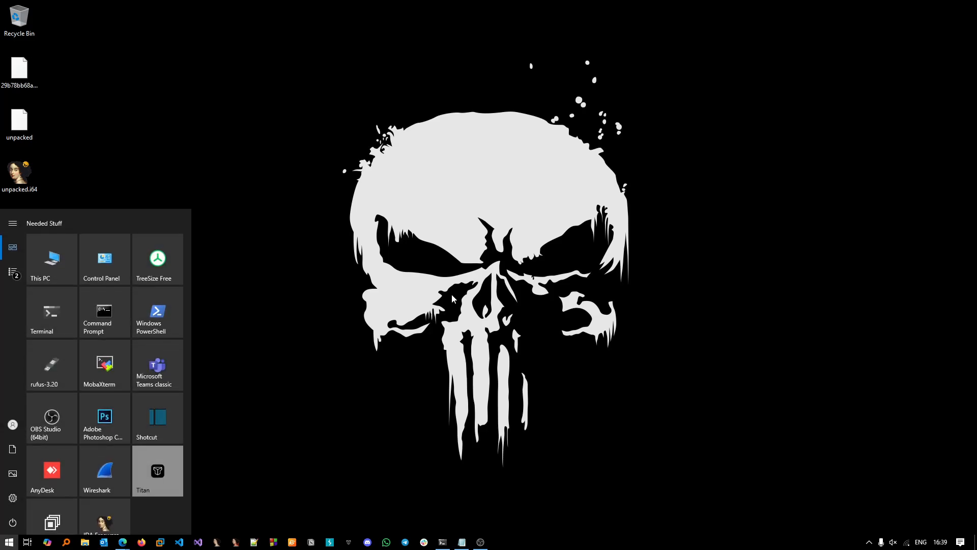
click(98, 312)
text(cd de-DE)
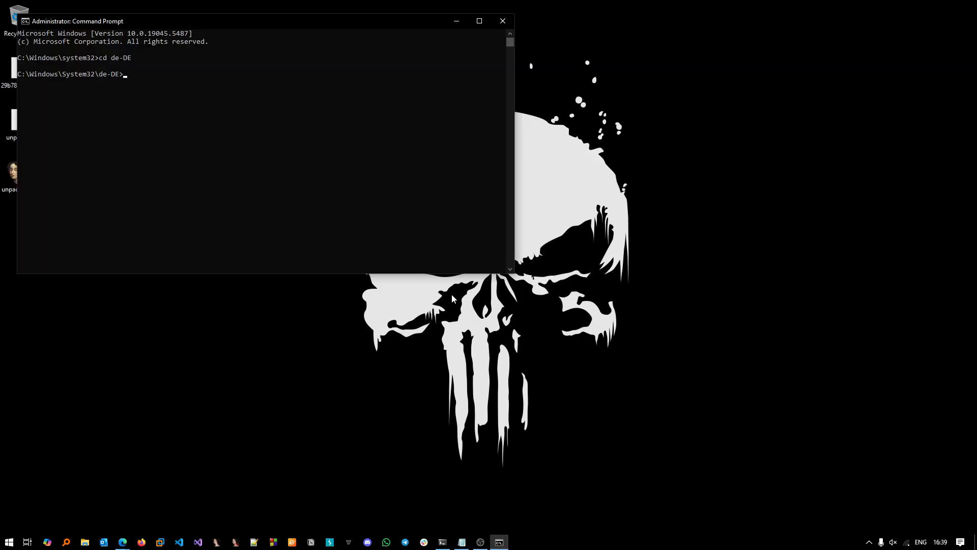
text(cd ..)
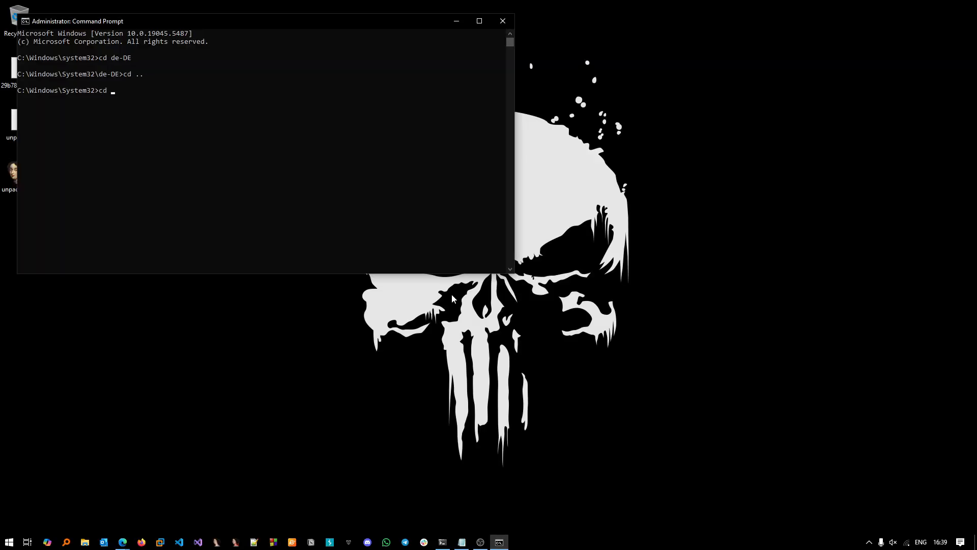
text(c:\)
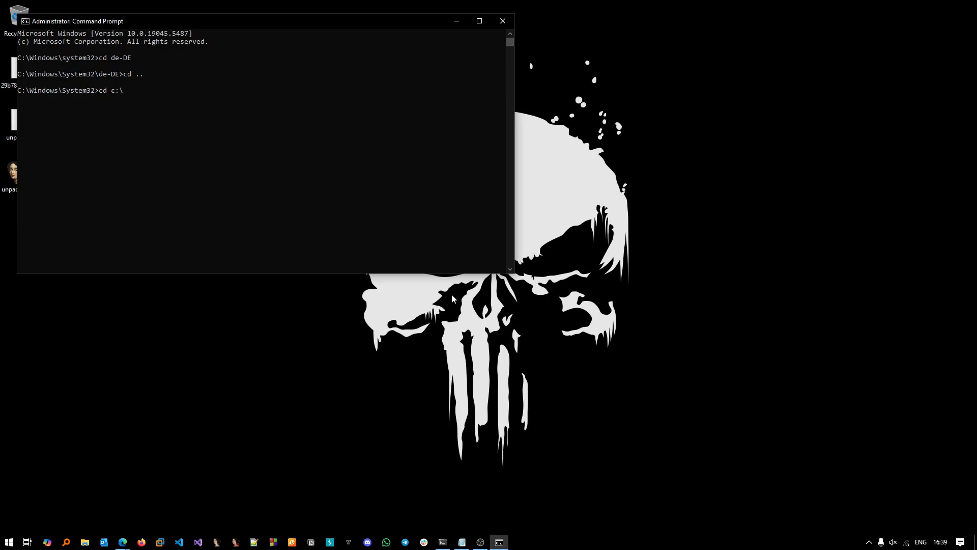
text(users\ur)
text(c)
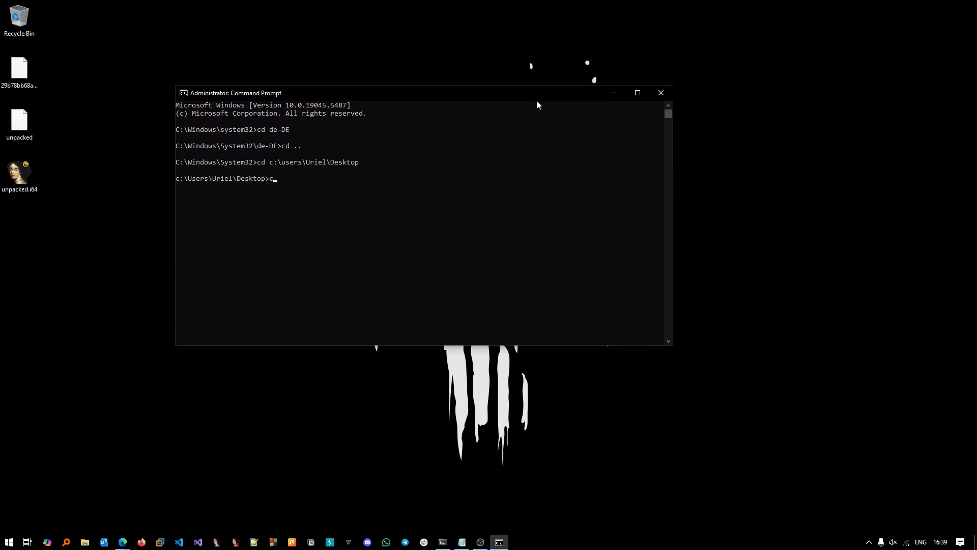
Step: Run upx -d on the sample ELF with output file out
text(upx)
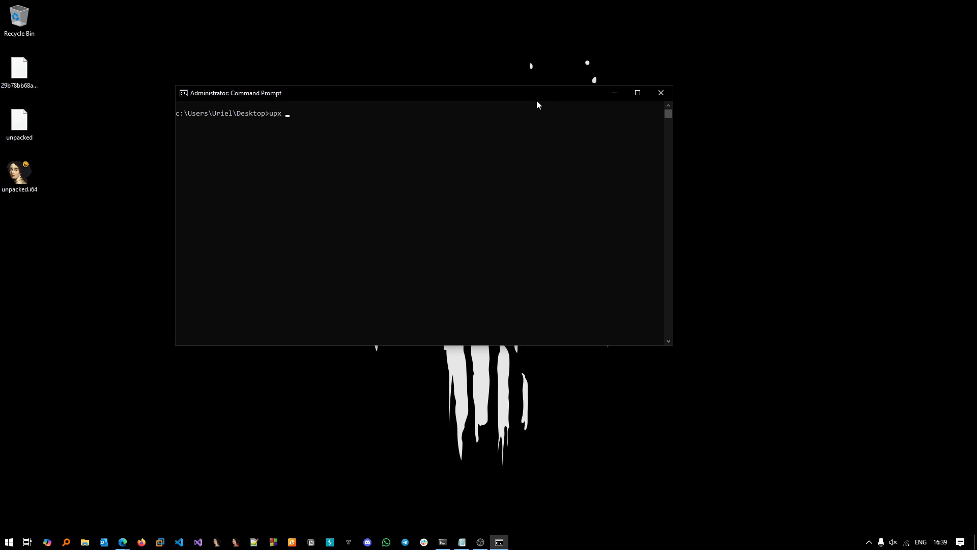
text(-d 29b78bb68ae1a4a1463e28775c00d66b70c848964803b20a91c068ffc10a5d0c.elf)
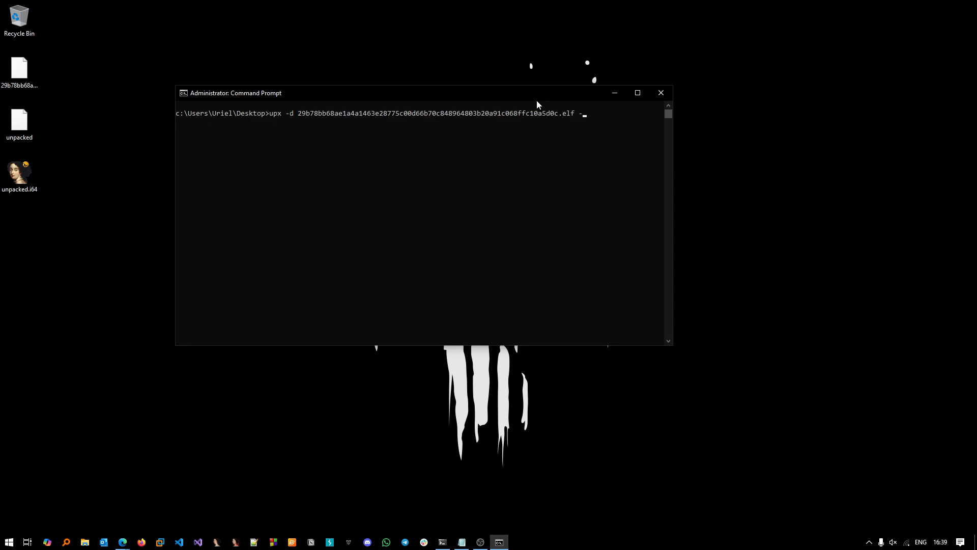
text(-o out)
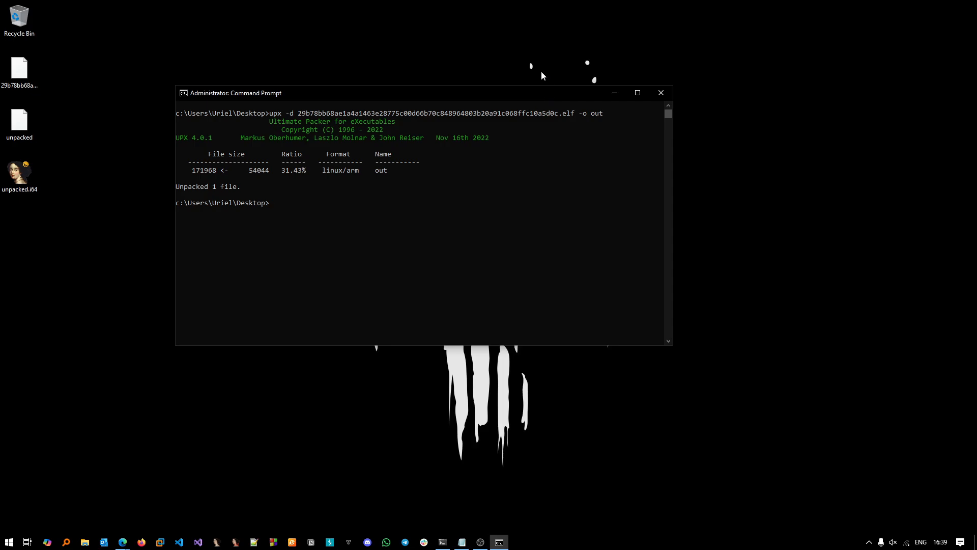
click(19, 227)
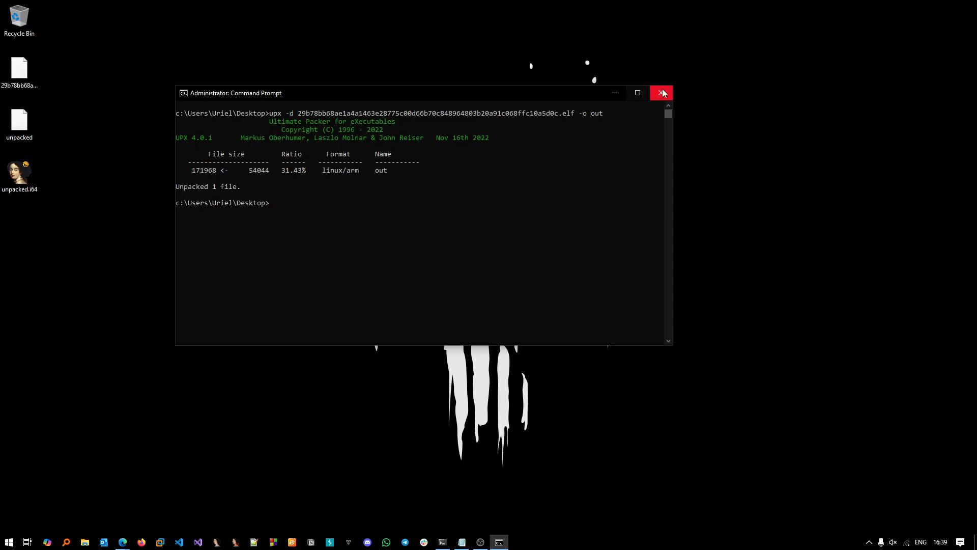
Step: Load the unpacked file in Detect It Easy and review entropy regions rated not packed (6.27)
text(die)
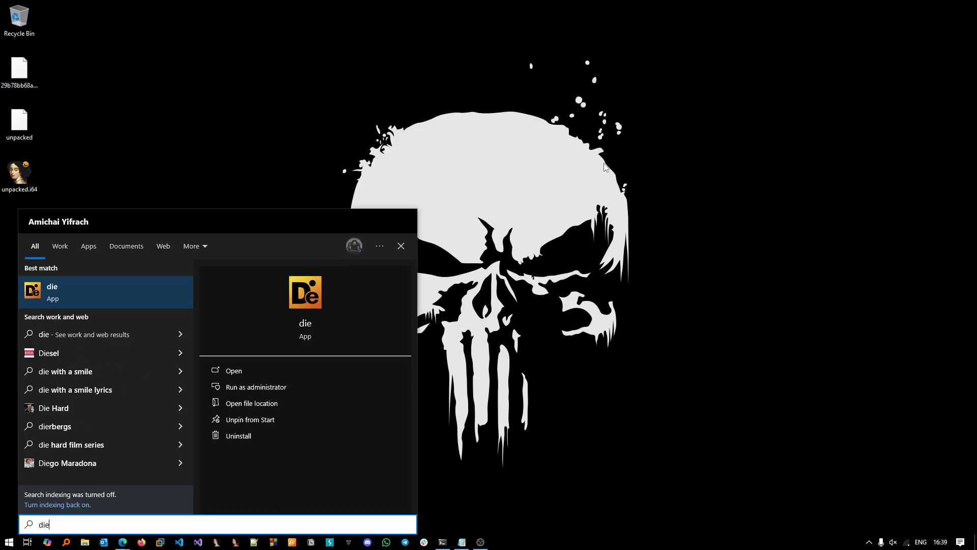
click(234, 370)
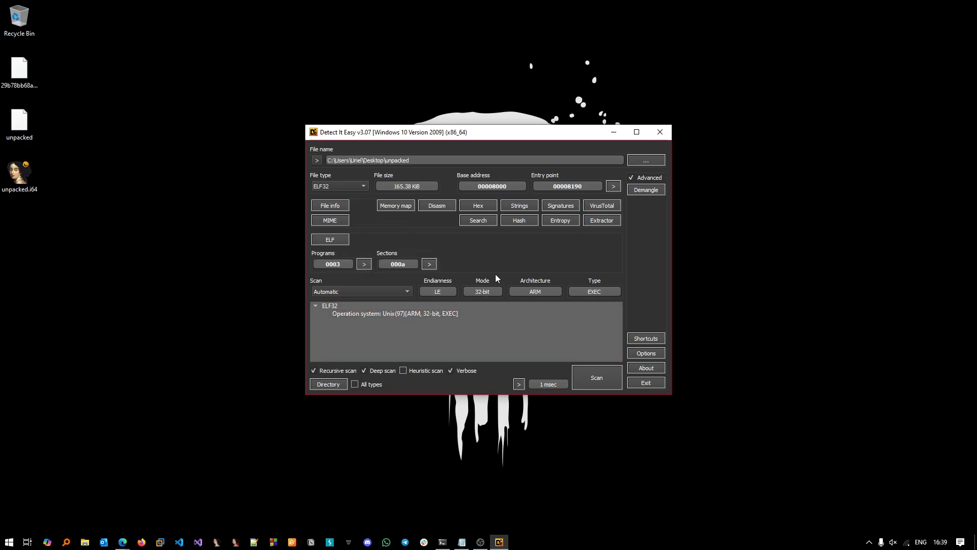
click(560, 220)
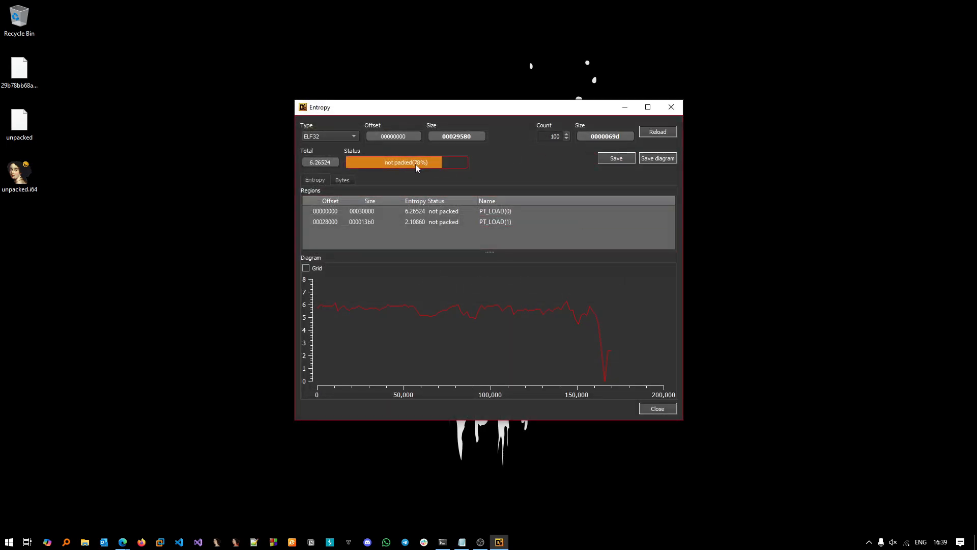
click(414, 211)
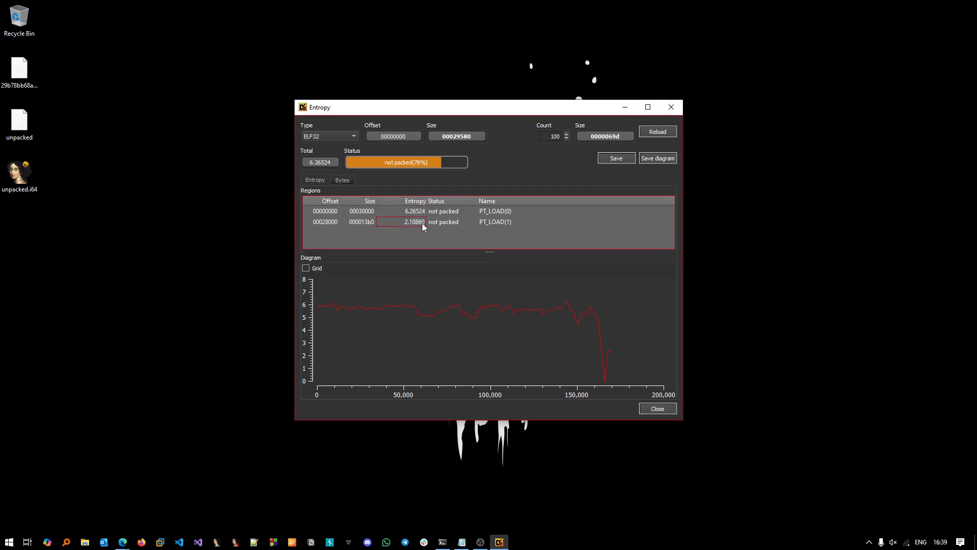
click(442, 210)
text(h)
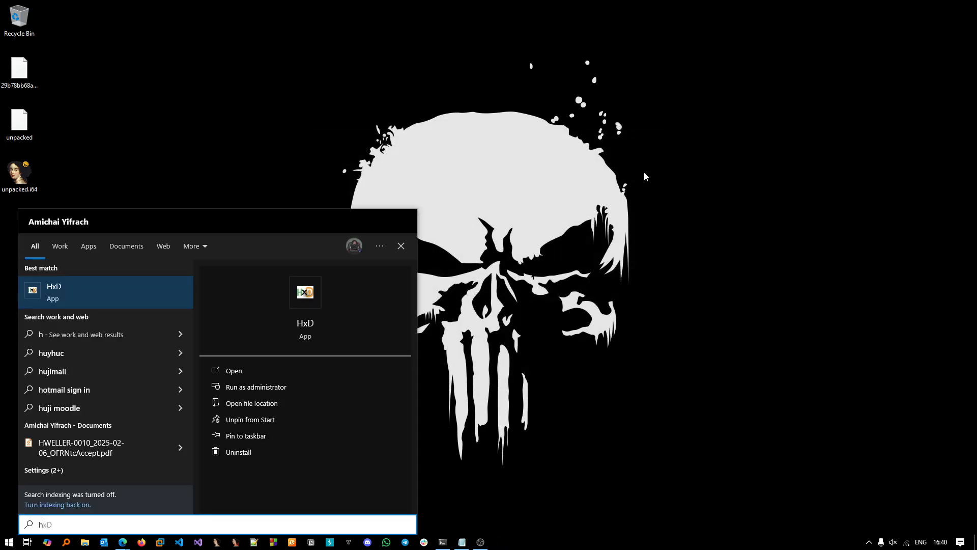
Step: Launch HxD on the unpacked file and scroll through its shell and iptables strings
click(233, 370)
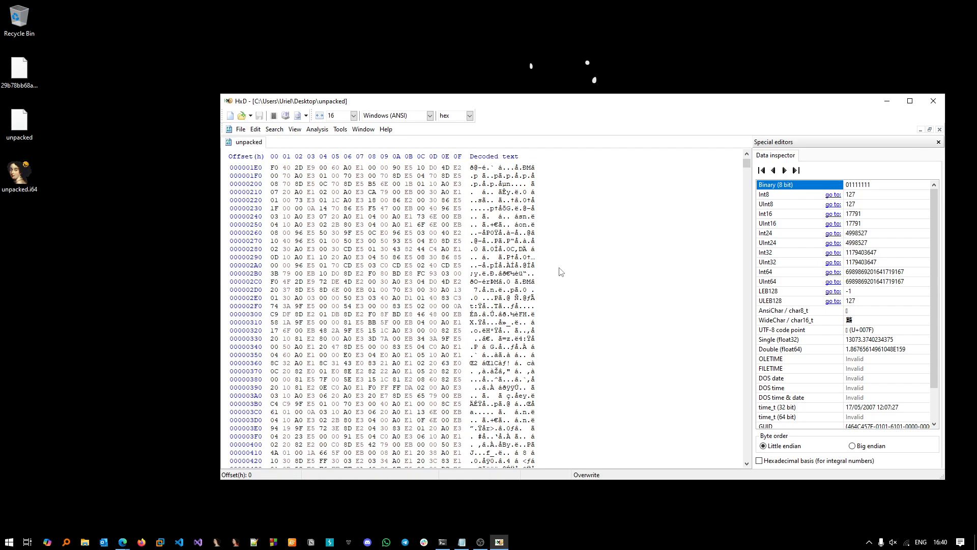
scroll(down, 3)
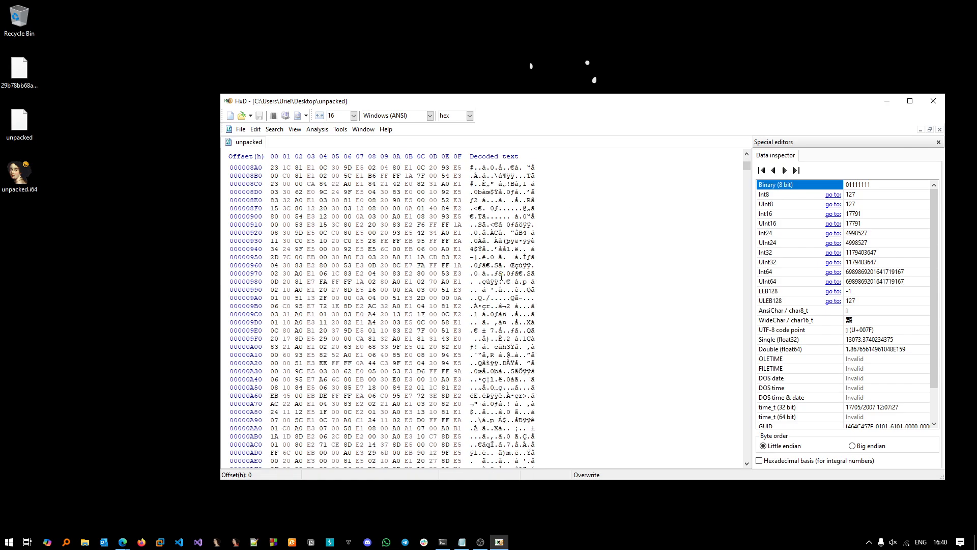
scroll(down, 3)
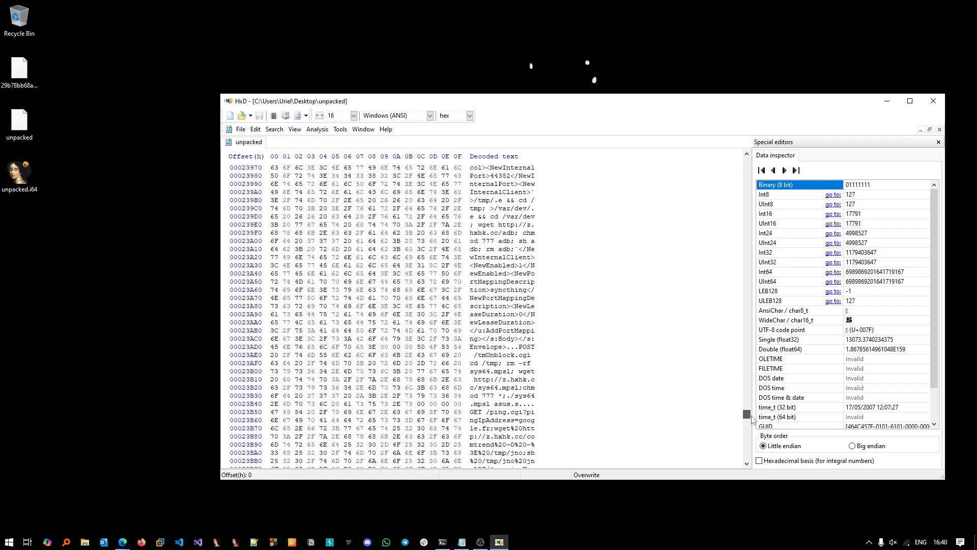
scroll(down, 3)
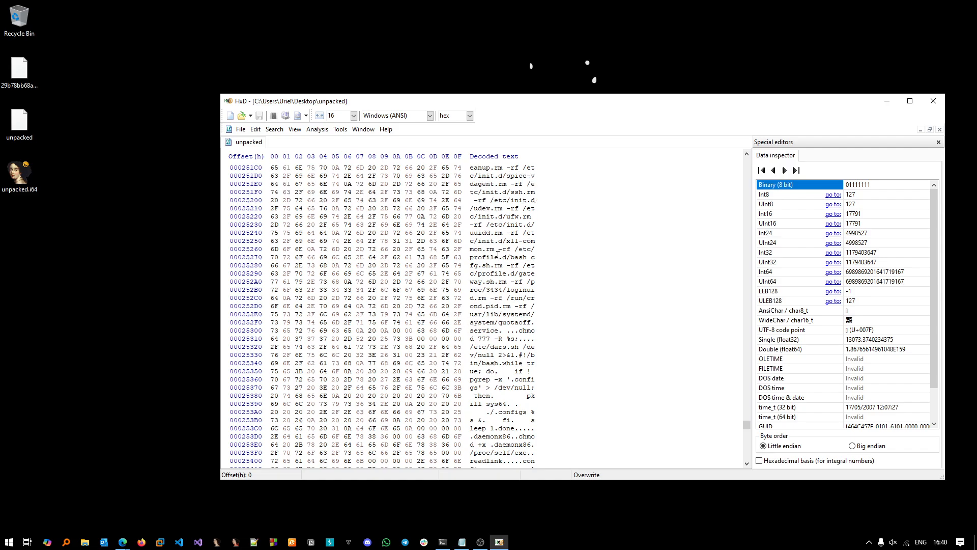
scroll(down, 3)
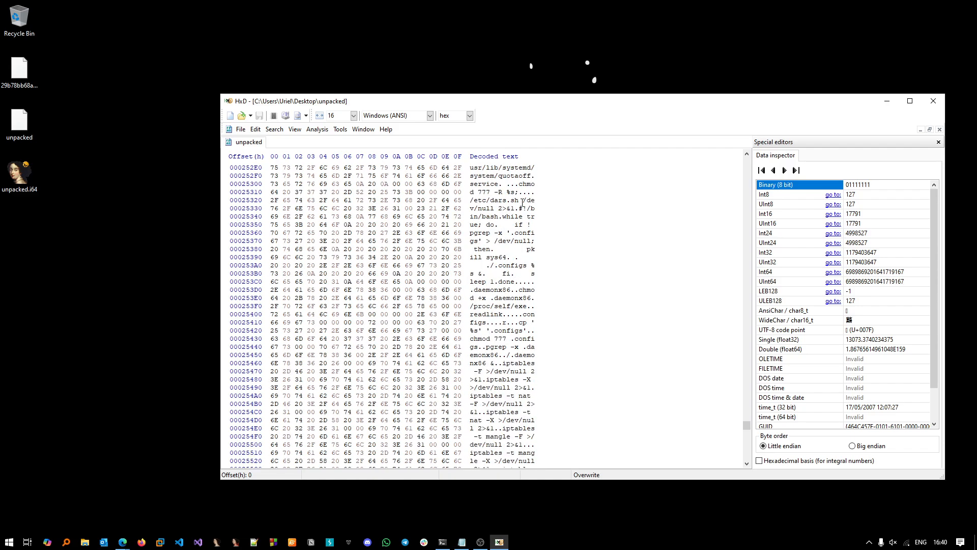
scroll(down, 3)
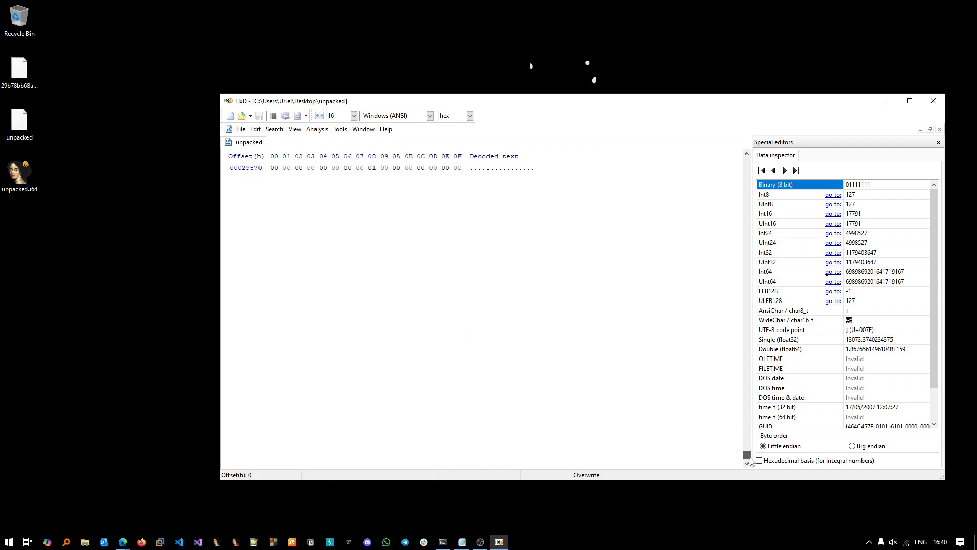
scroll(down, 3)
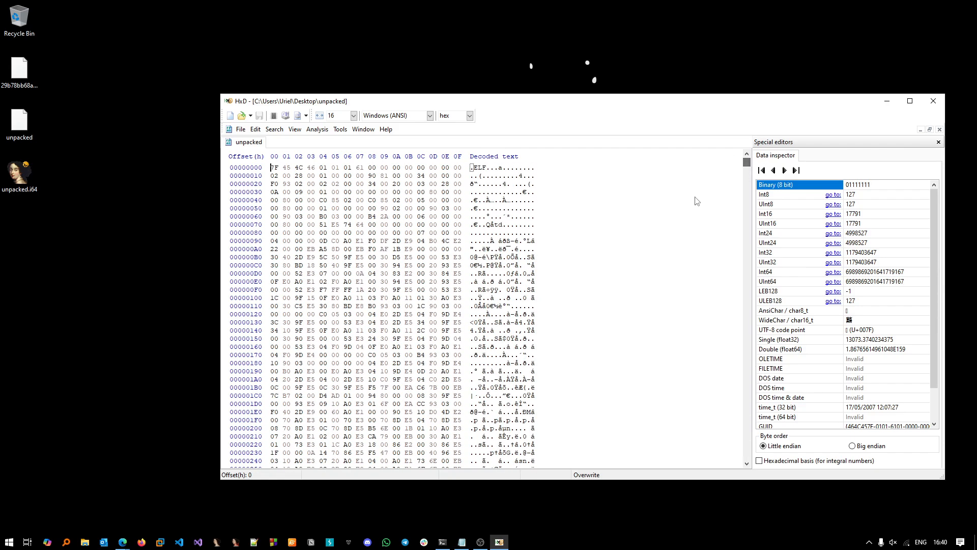
mouse_move(933, 100)
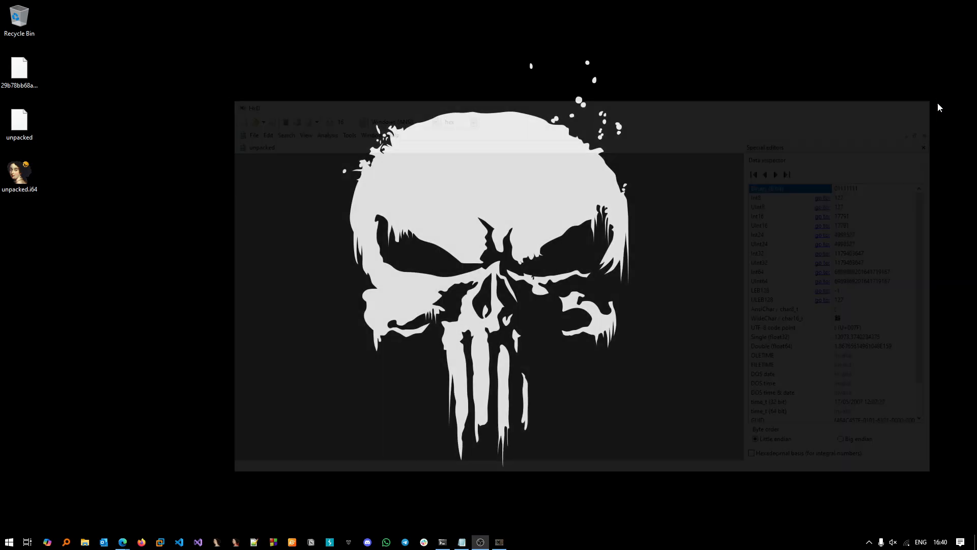
Step: In a new command prompt on the Desktop, run strings unpacked > out.txt
key(Win+r)
text(c)
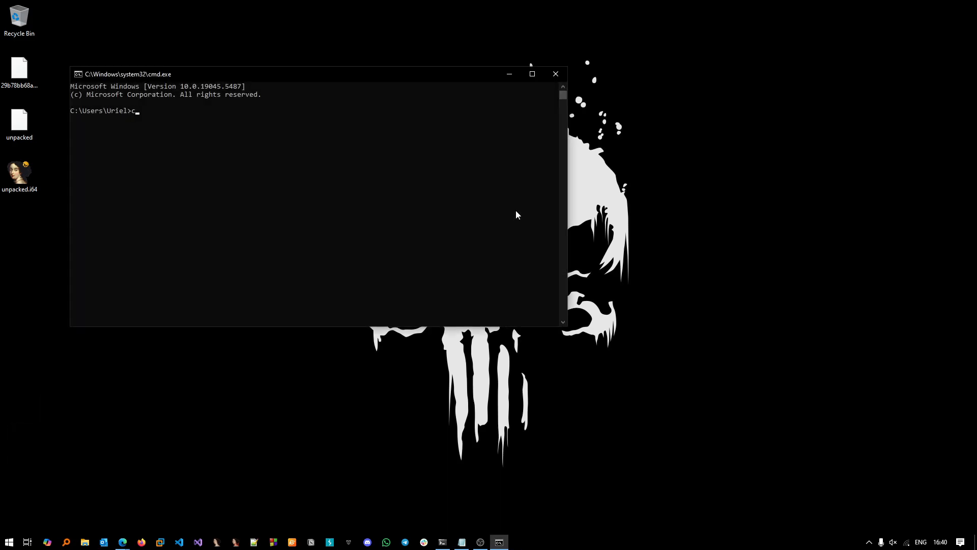
text(d .dotnet)
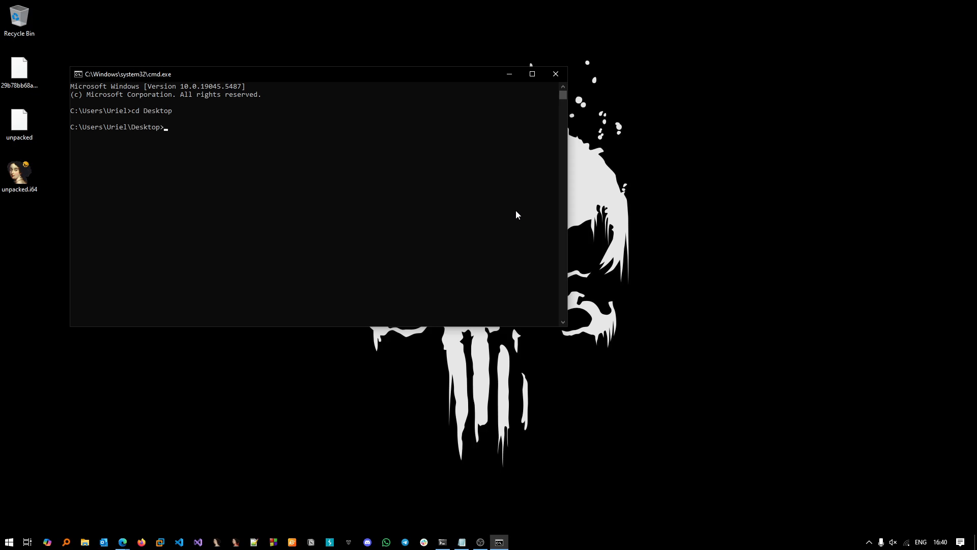
text(strings)
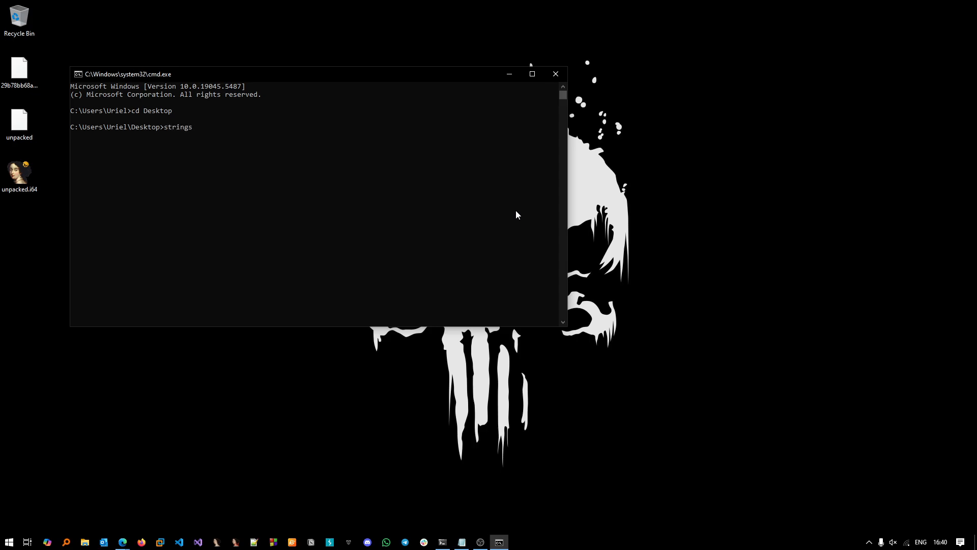
text(unpacked > out)
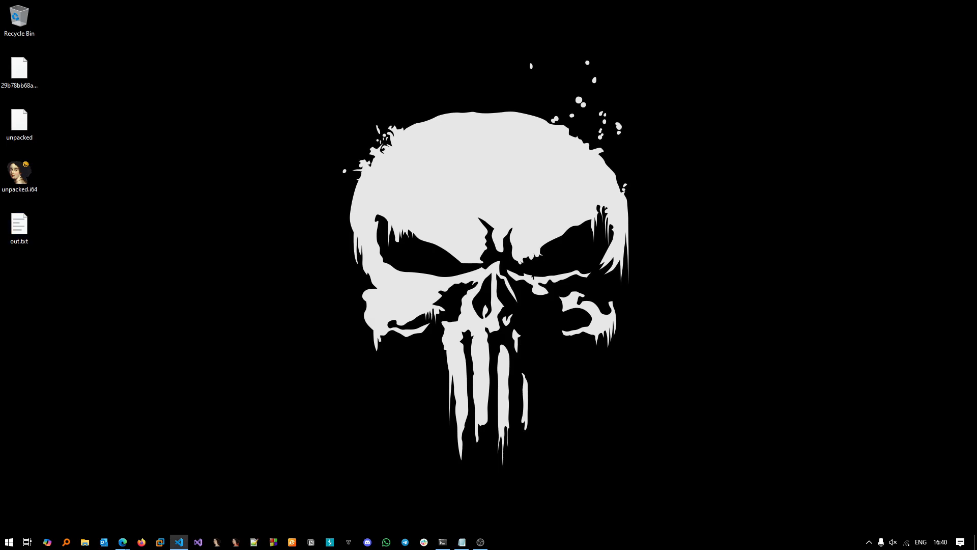
Step: Open out.txt and highlight the POST /tmUnblock.cgi request and chmod 777 occurrences
click(179, 541)
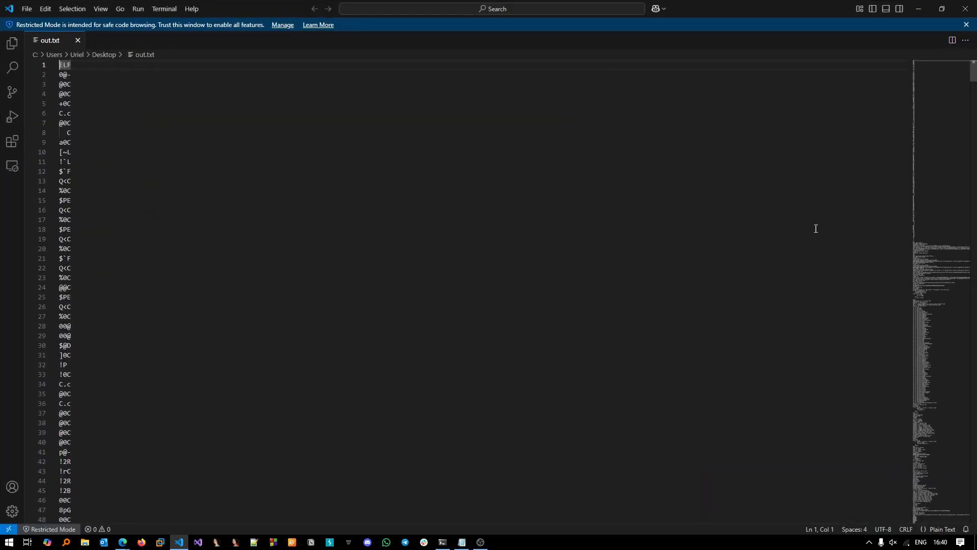
scroll(down, 3)
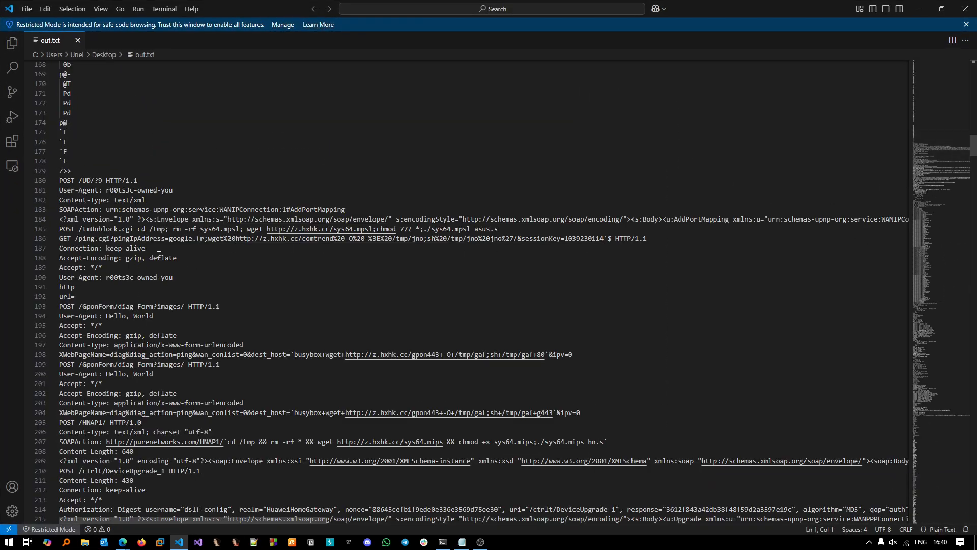
click(64, 228)
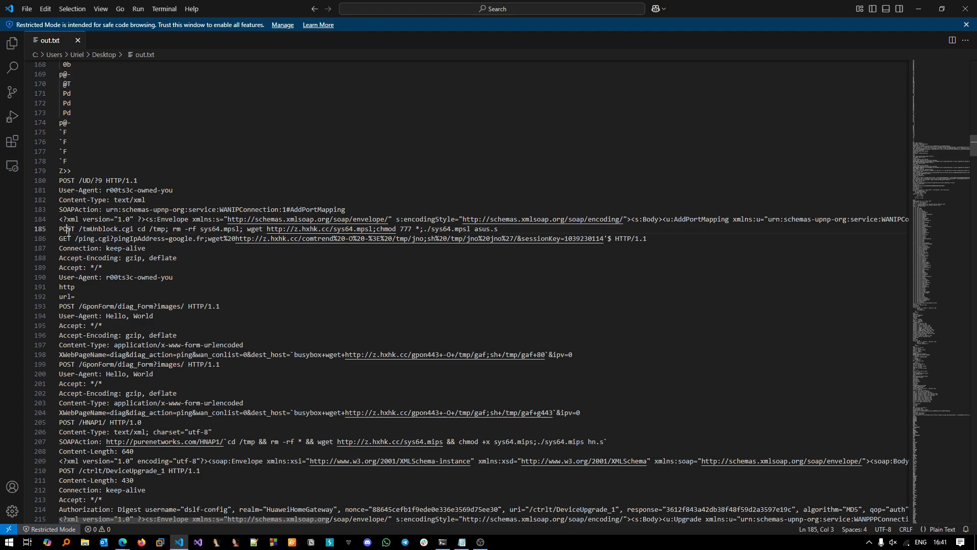
double_click(66, 229)
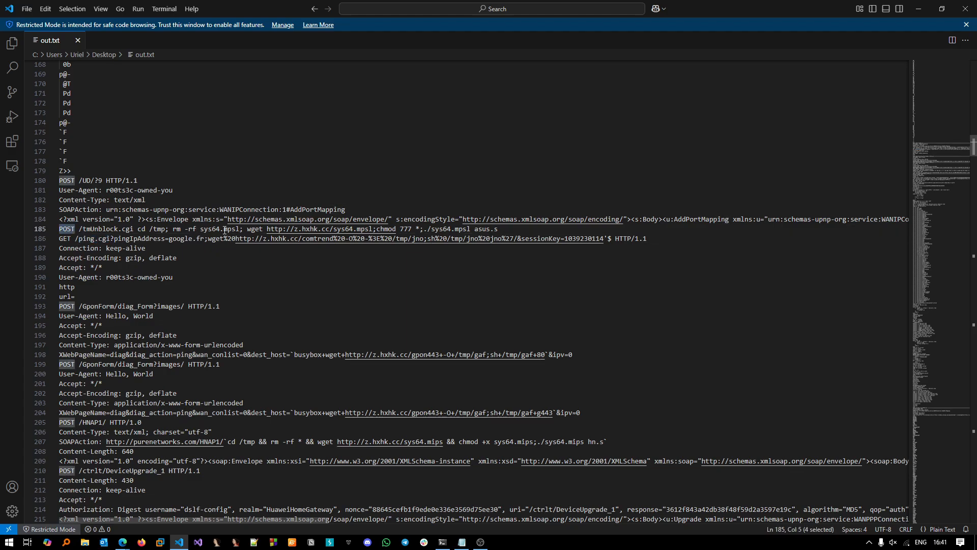
double_click(176, 228)
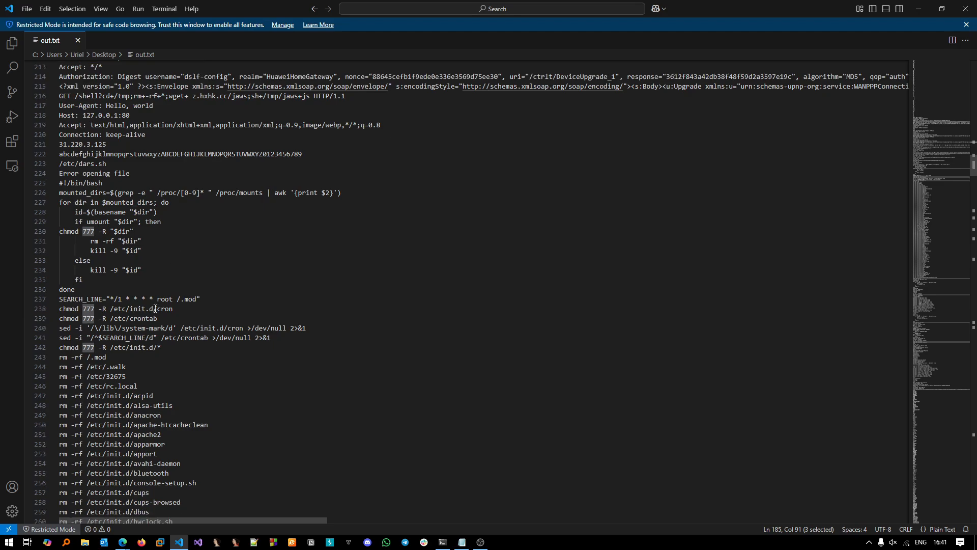
Step: Select the r00ts3c-owned-you user agent, then the wget command on line 588
scroll(down, 3)
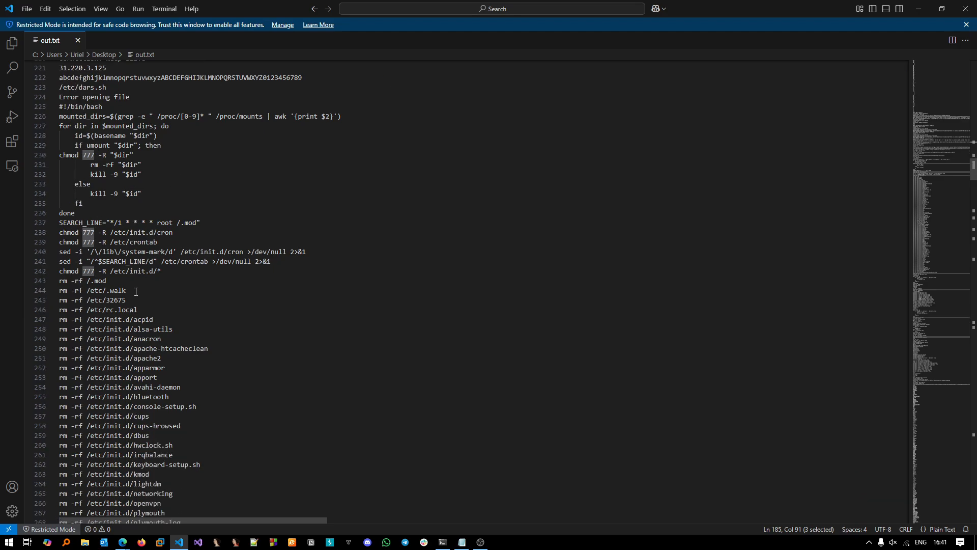
mouse_move(226, 252)
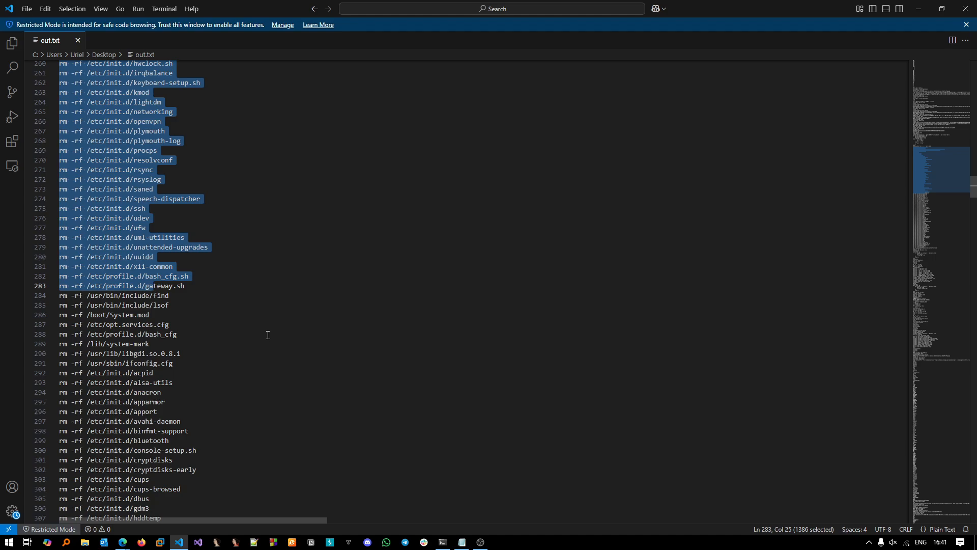
mouse_move(299, 306)
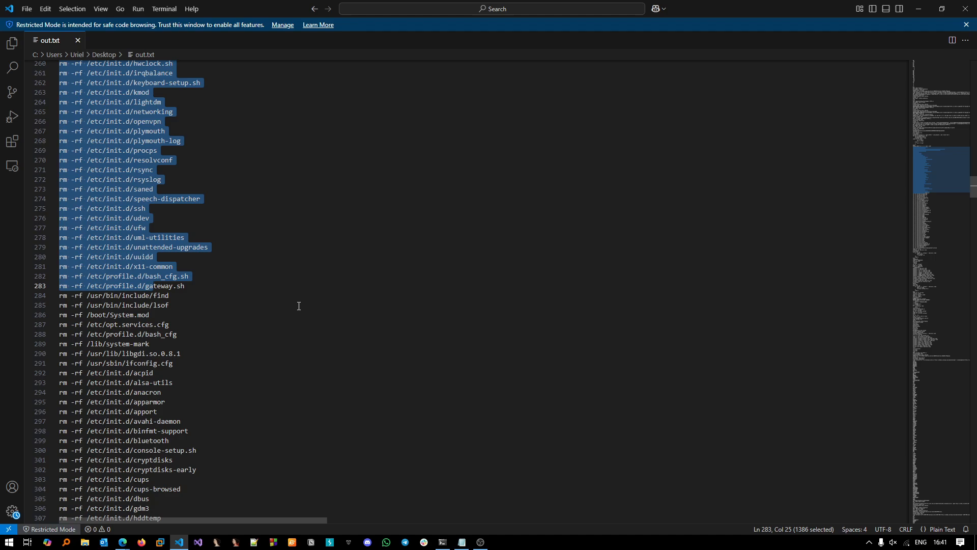
mouse_move(299, 306)
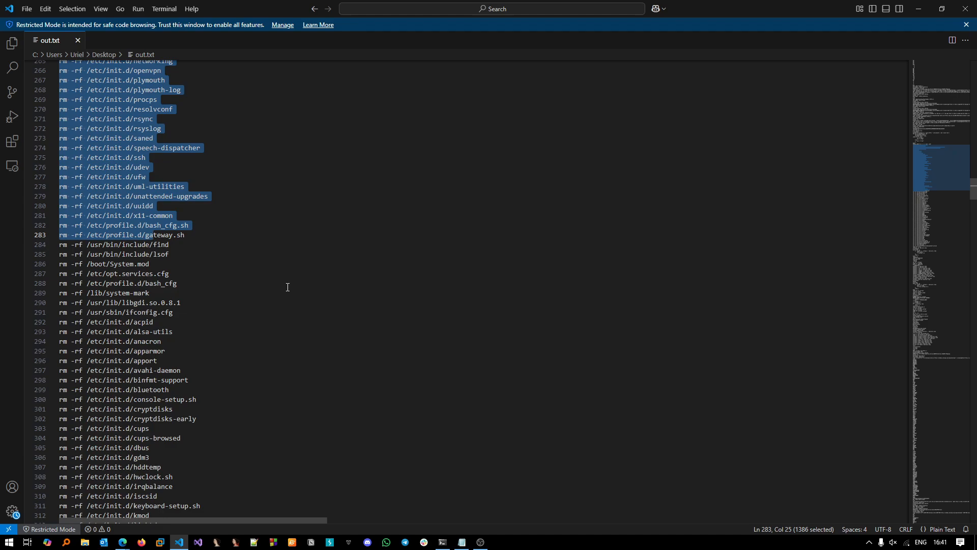
scroll(down, 3)
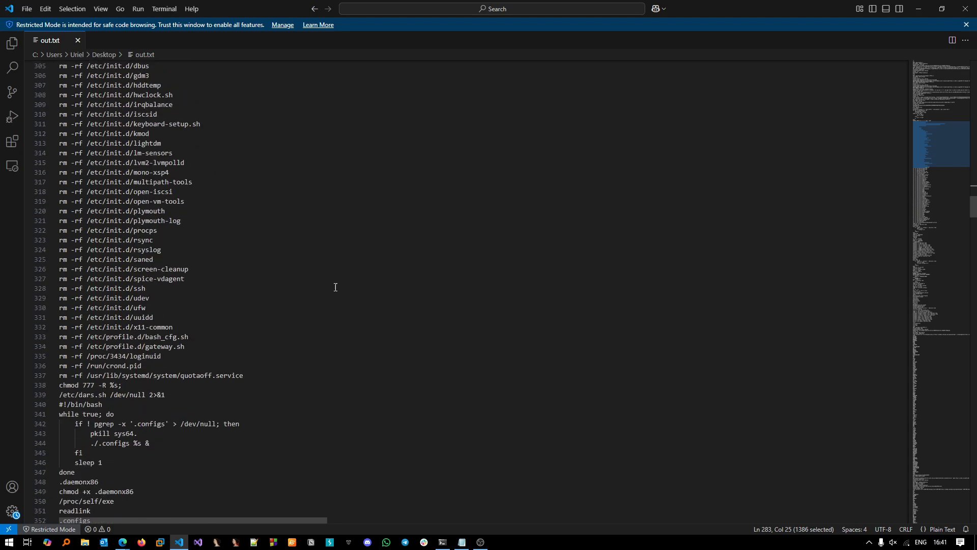
scroll(down, 3)
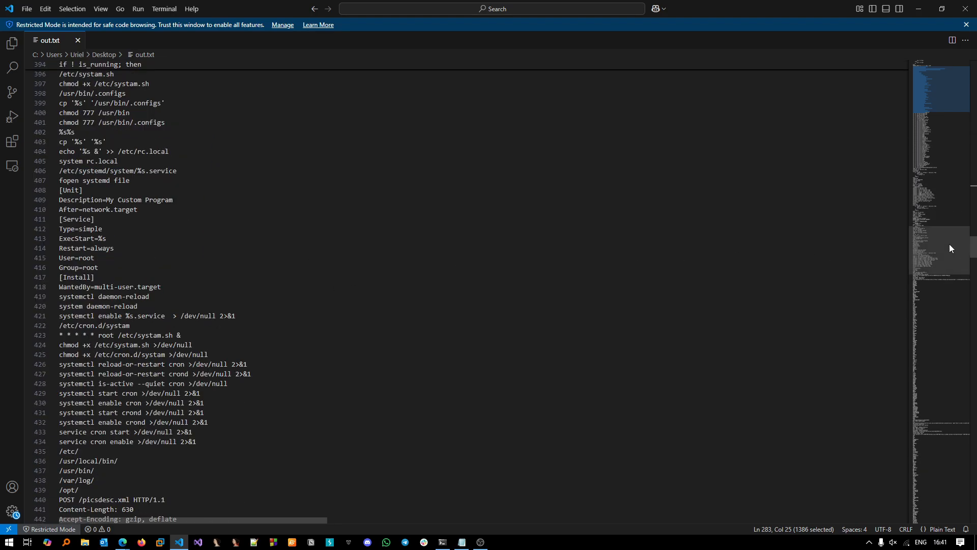
scroll(down, 3)
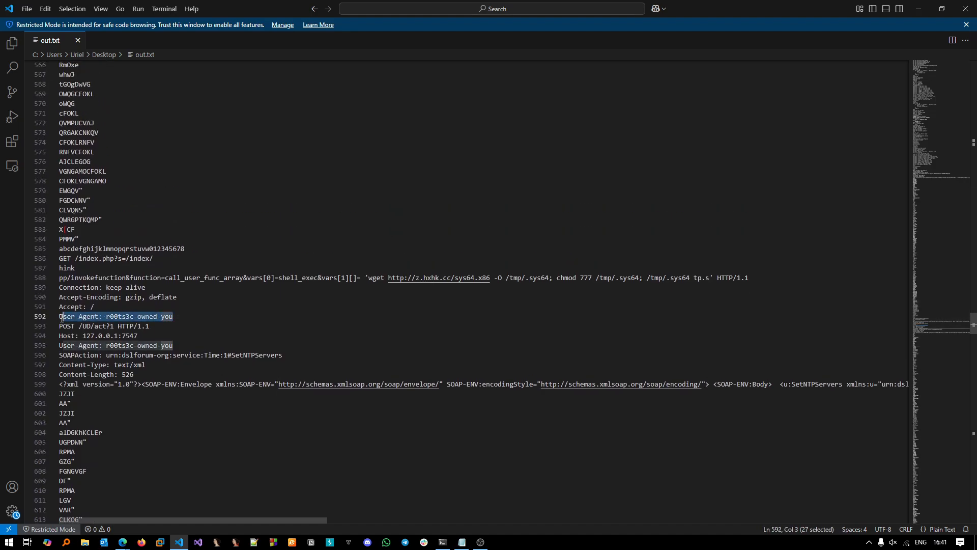
click(114, 316)
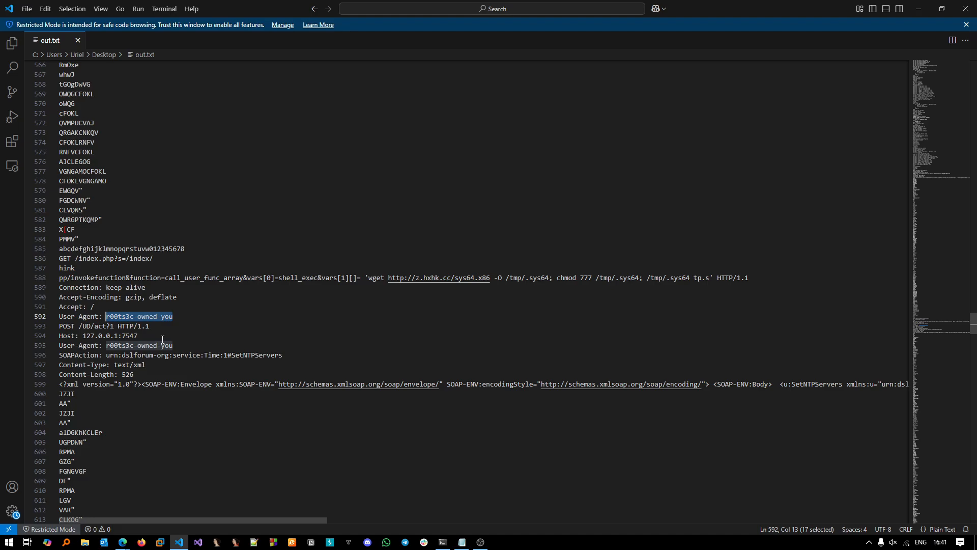
mouse_move(184, 339)
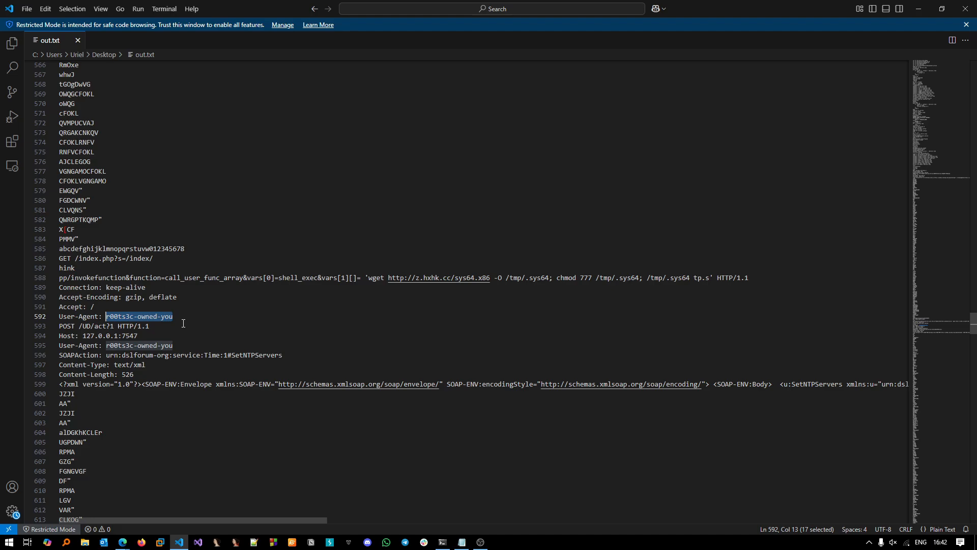
click(172, 316)
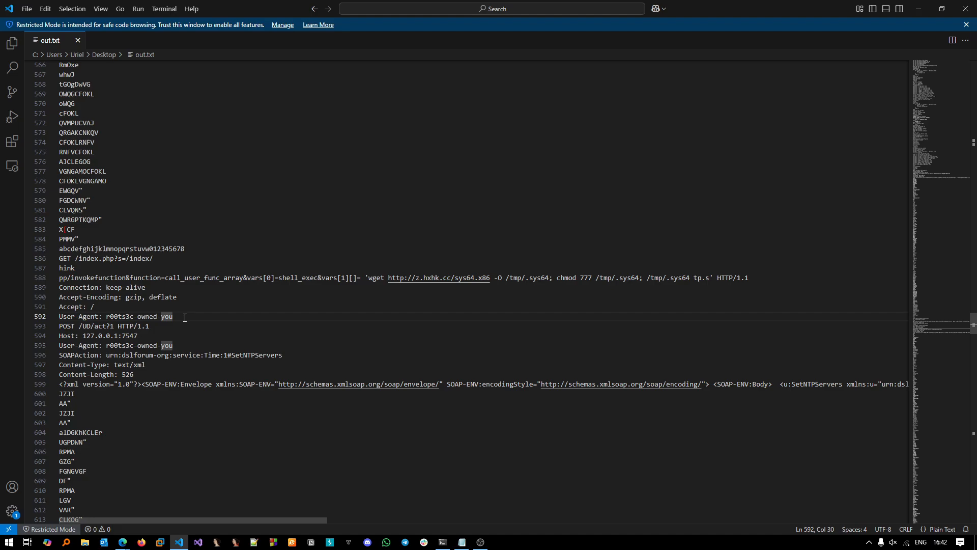
mouse_move(184, 344)
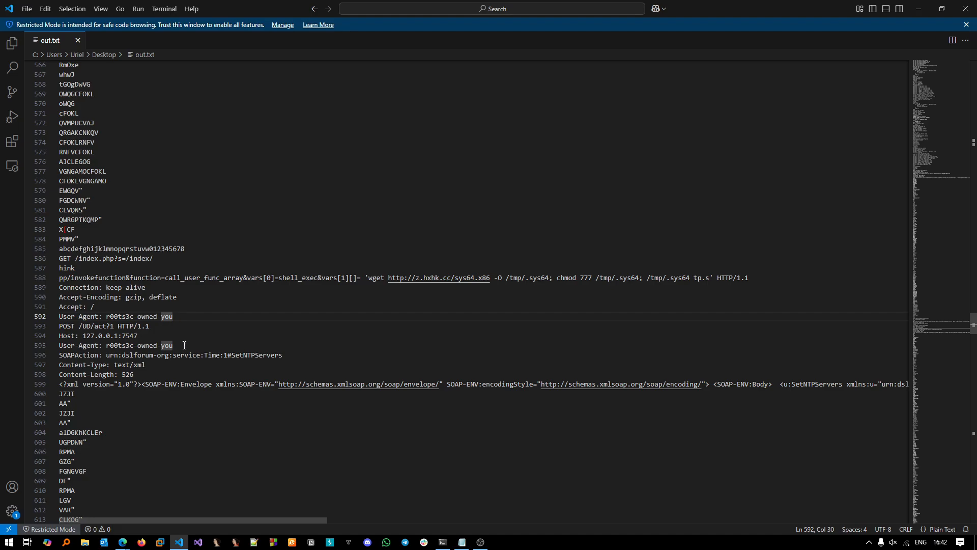
mouse_move(218, 335)
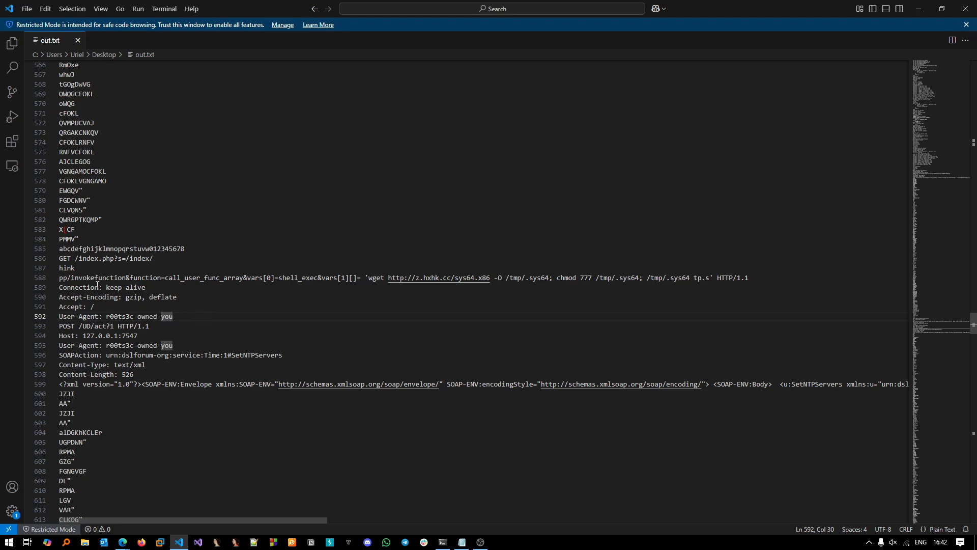
drag(71, 277, 286, 278)
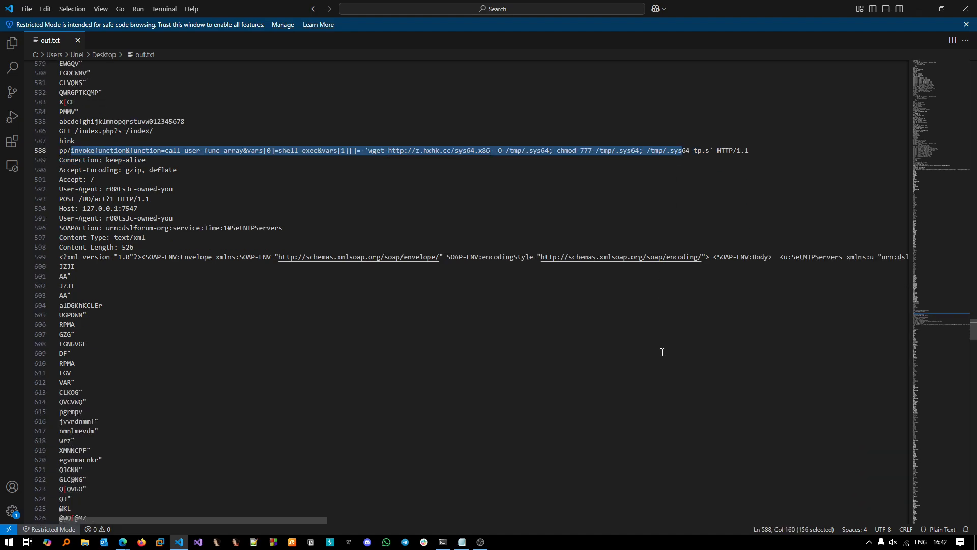
Step: Scroll down out.txt to the POST /cgi-bin/ViewLog.asp request fetching sys64.arm7
scroll(down, 3)
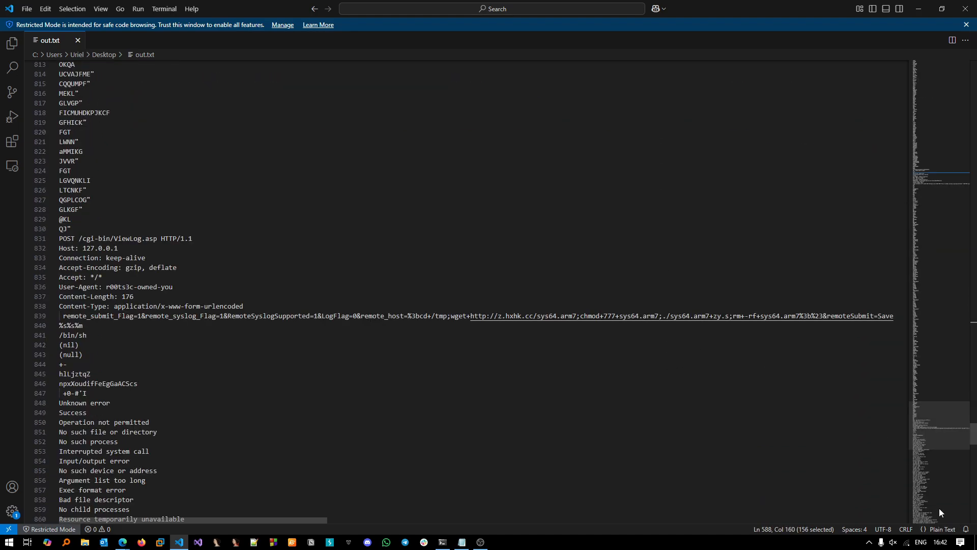
scroll(down, 3)
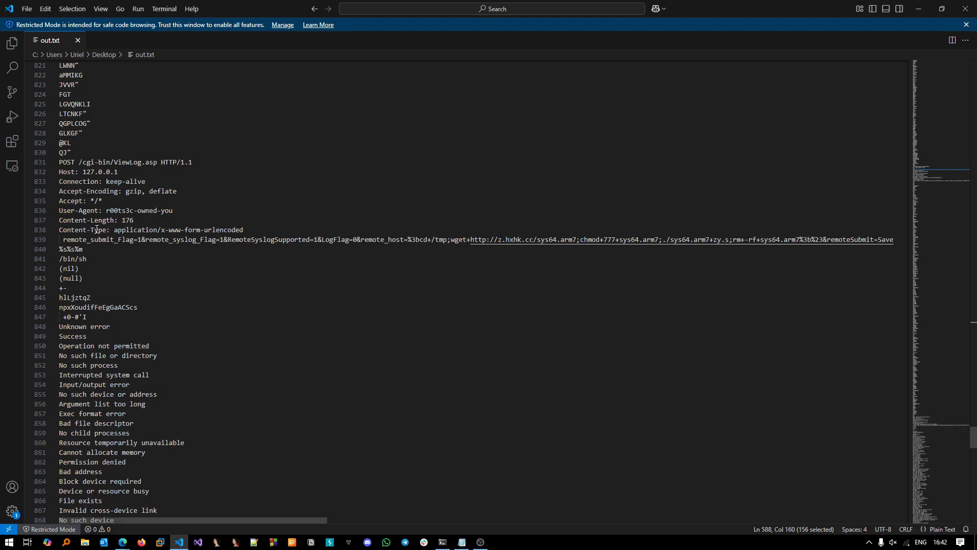
scroll(down, 3)
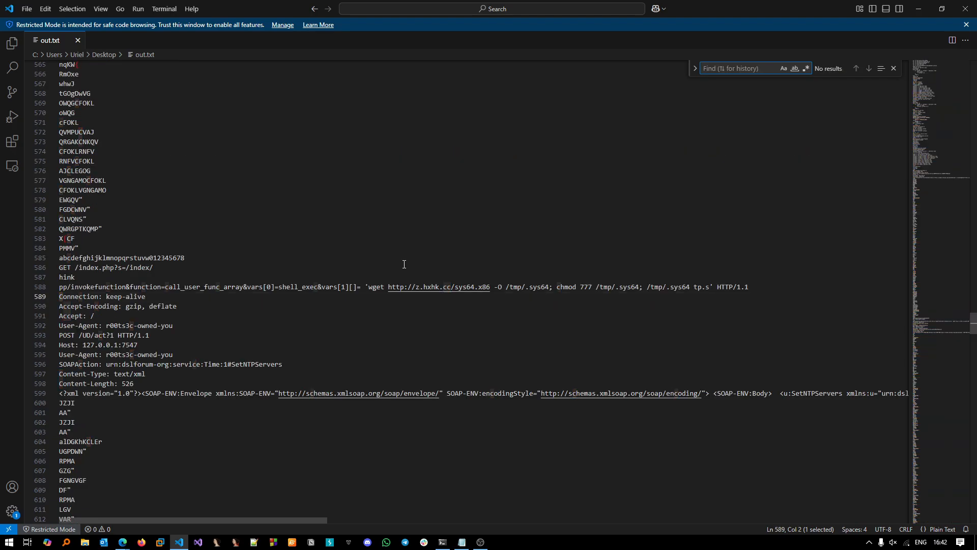
Step: Search out.txt for 'hua' to find HuaweiHomeGateway, select 'busybox' on line 198, close search
text(hua)
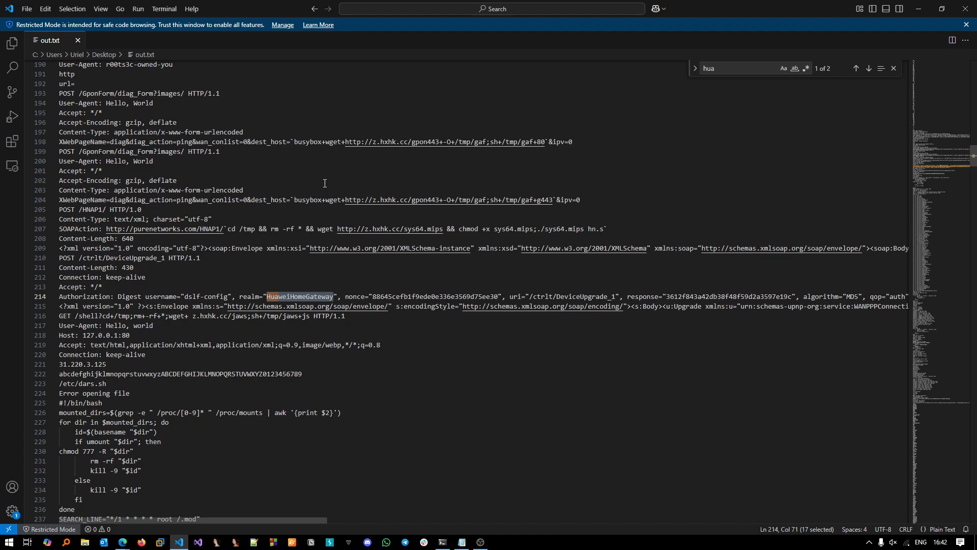
double_click(308, 141)
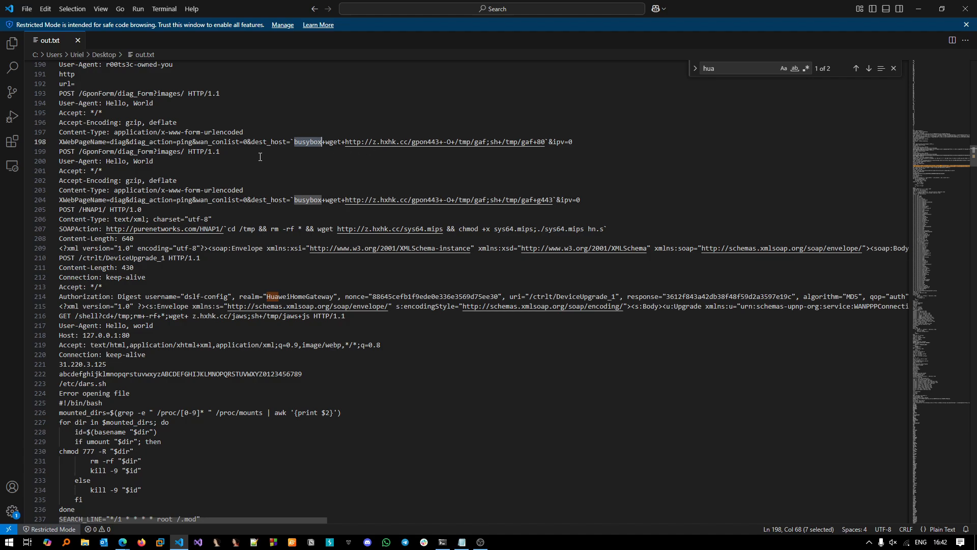
mouse_move(342, 264)
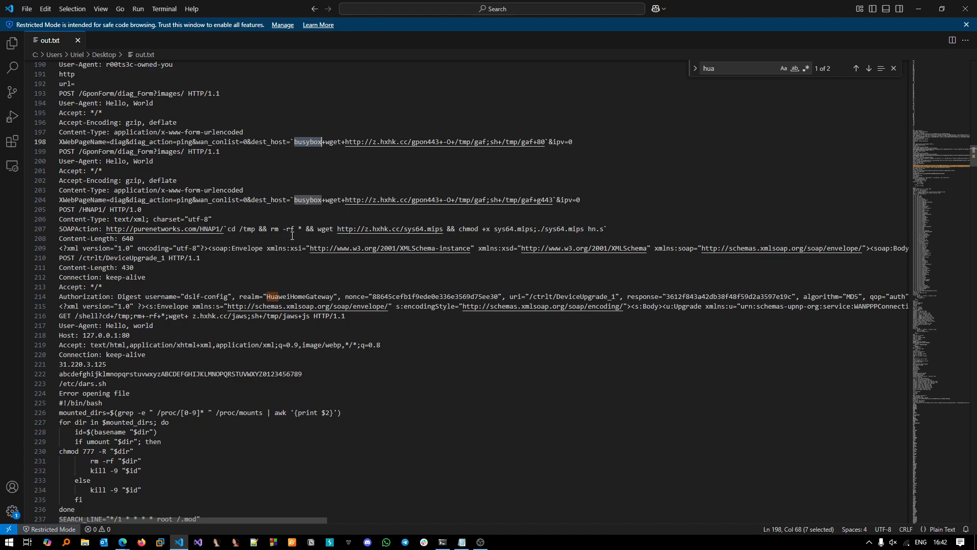
mouse_move(303, 235)
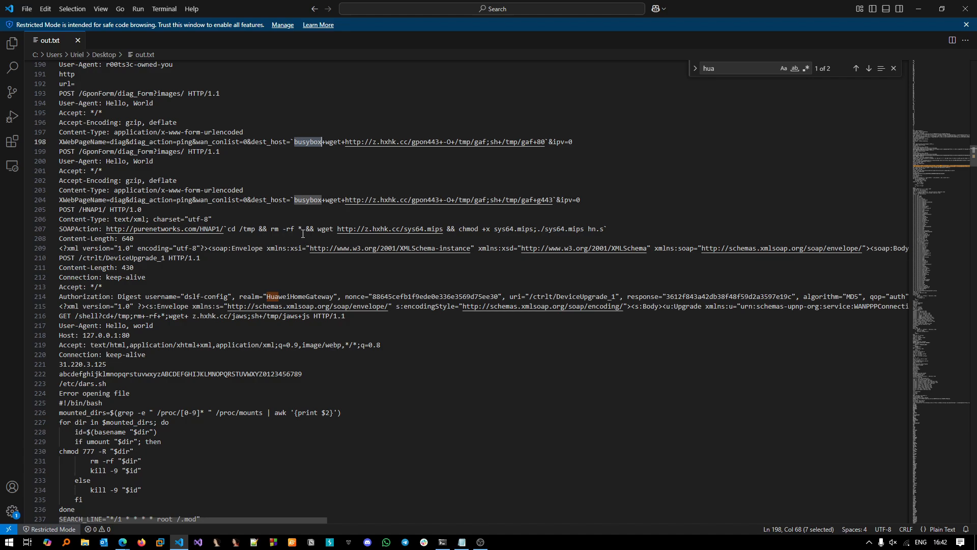
mouse_move(313, 216)
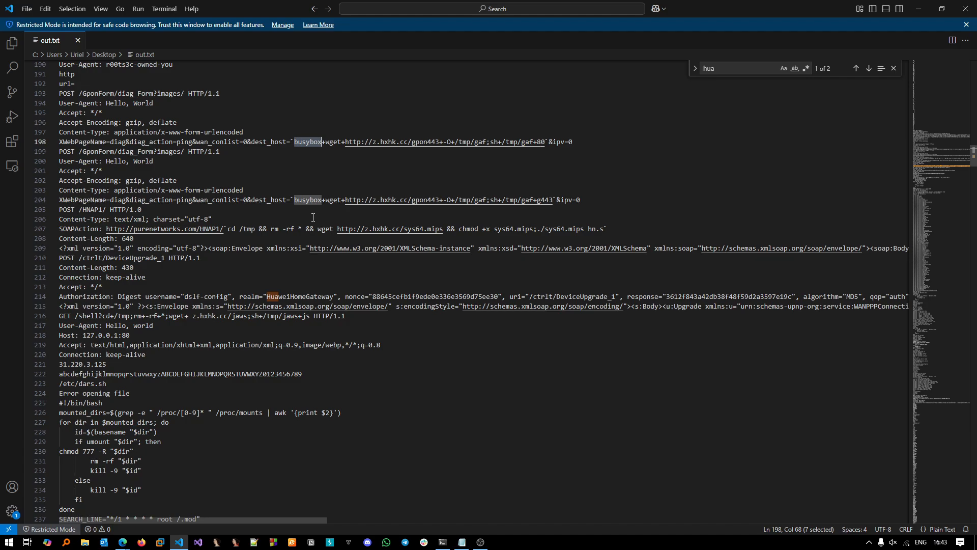
mouse_move(836, 97)
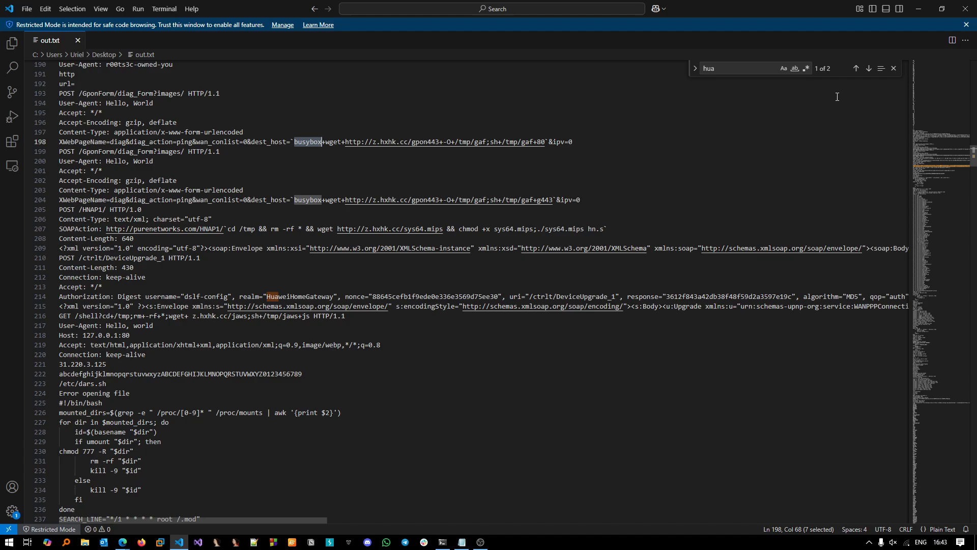
click(894, 68)
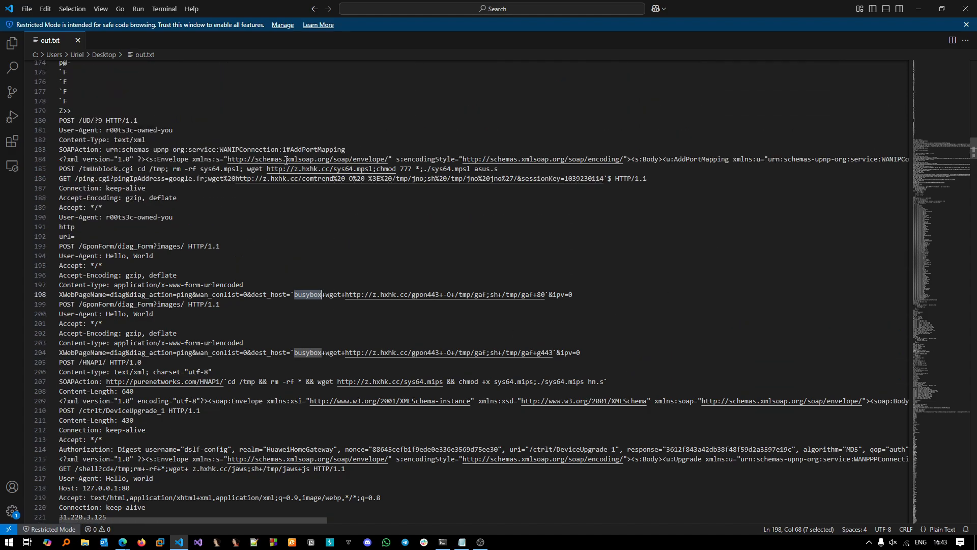
mouse_move(917, 9)
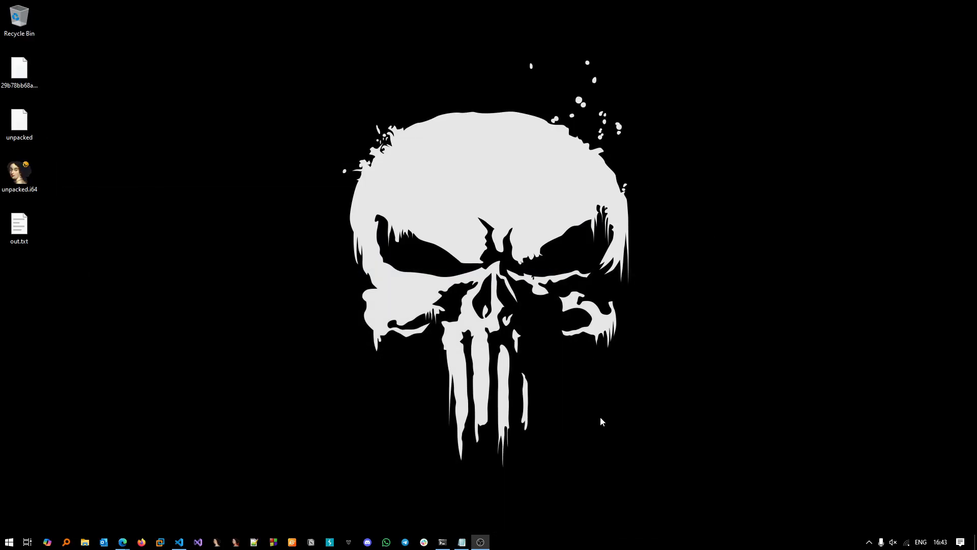
Step: In the WSL terminal, run readelf -S on the unpacked binary to list its ten sections
click(443, 541)
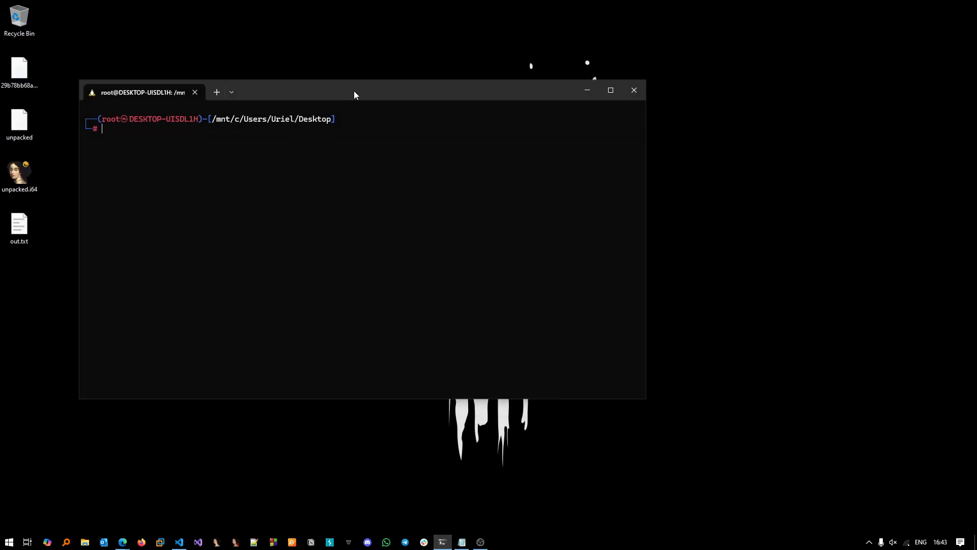
text(fsa)
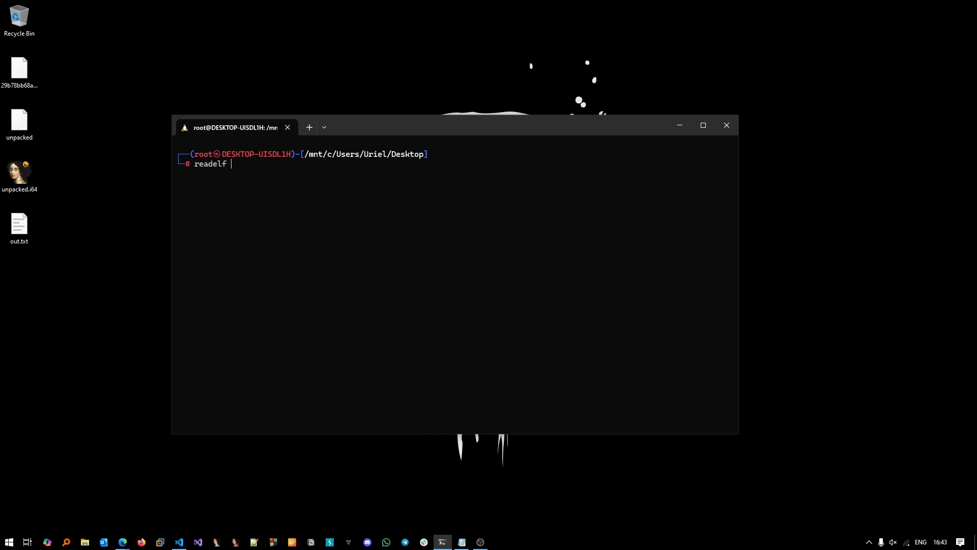
text(-S)
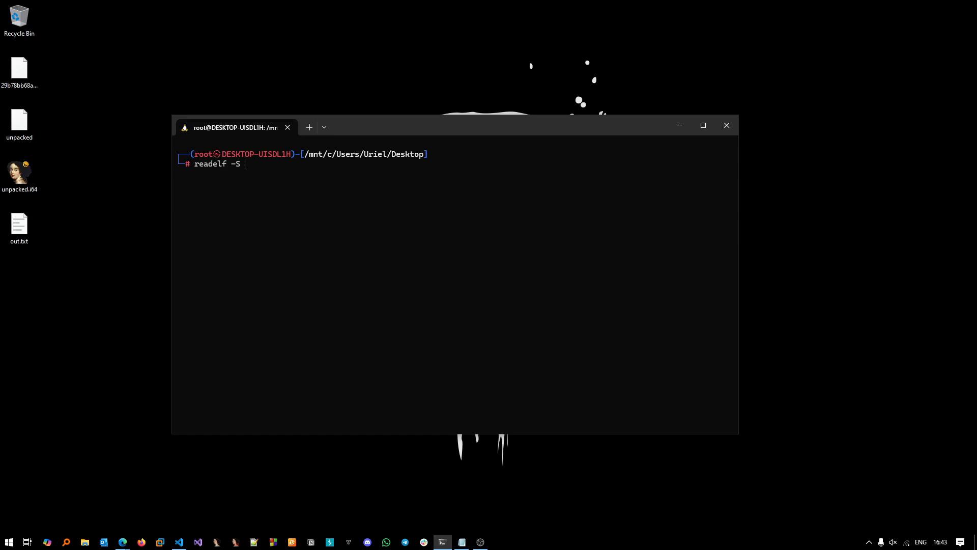
text(unpacked)
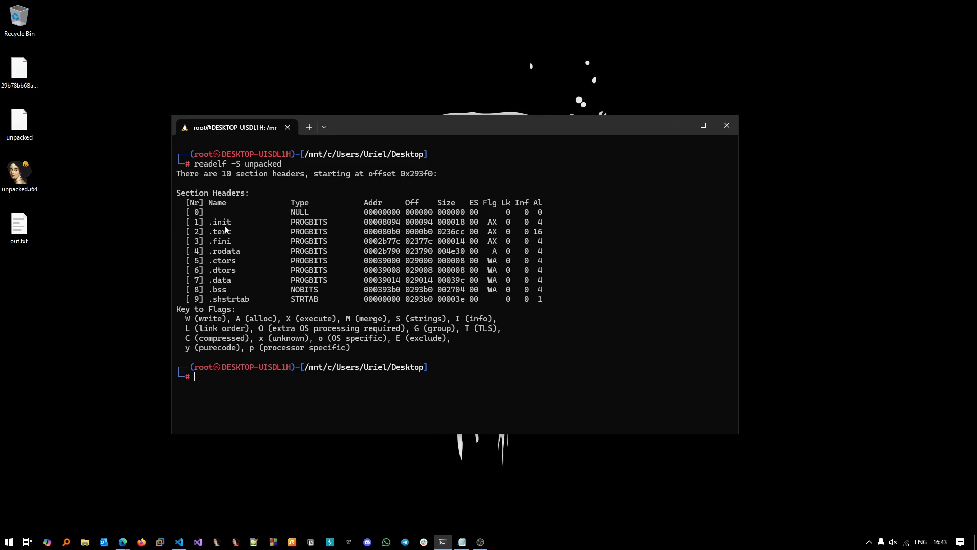
double_click(308, 221)
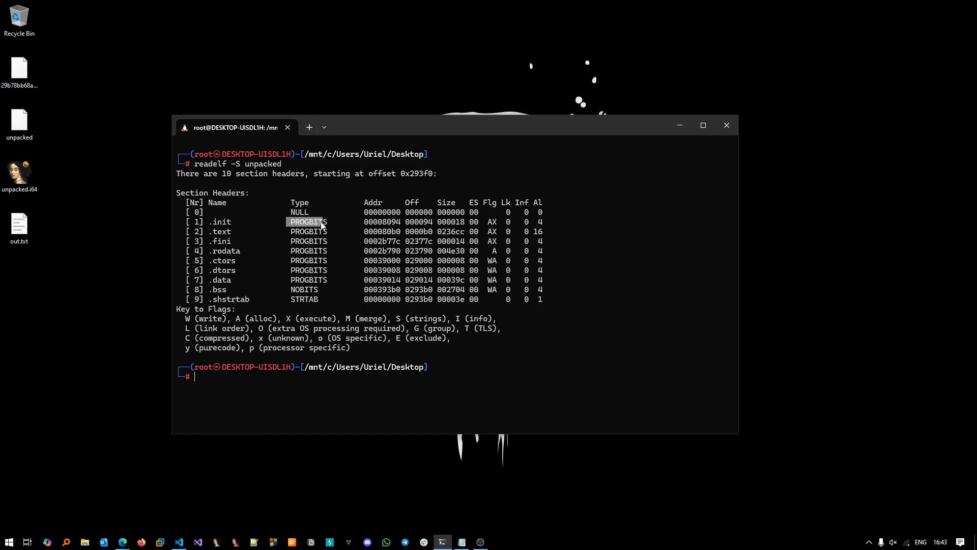
mouse_move(329, 225)
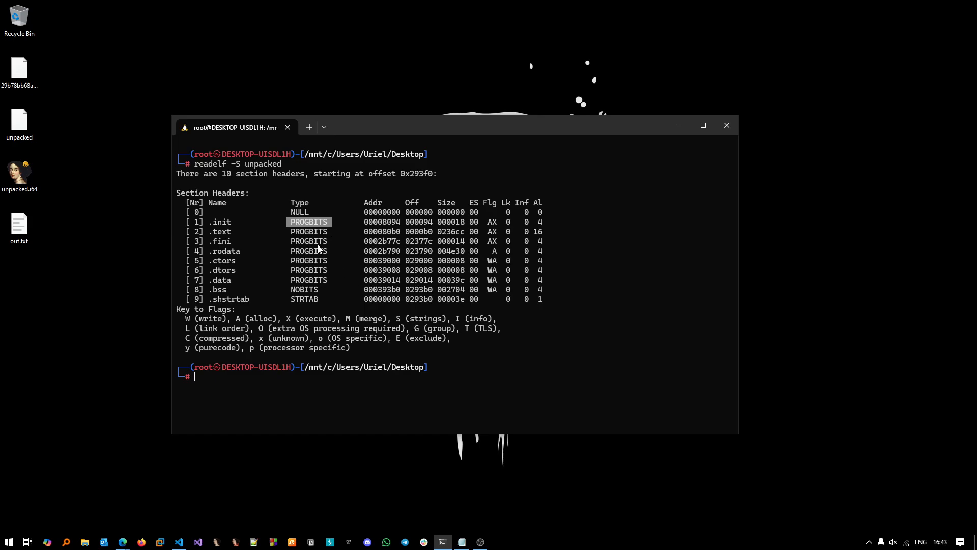
mouse_move(306, 241)
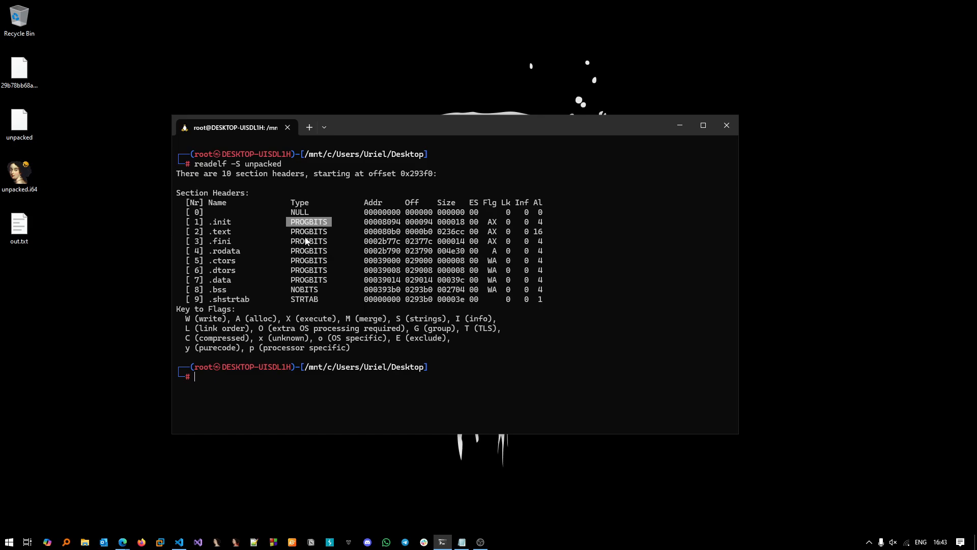
mouse_move(310, 239)
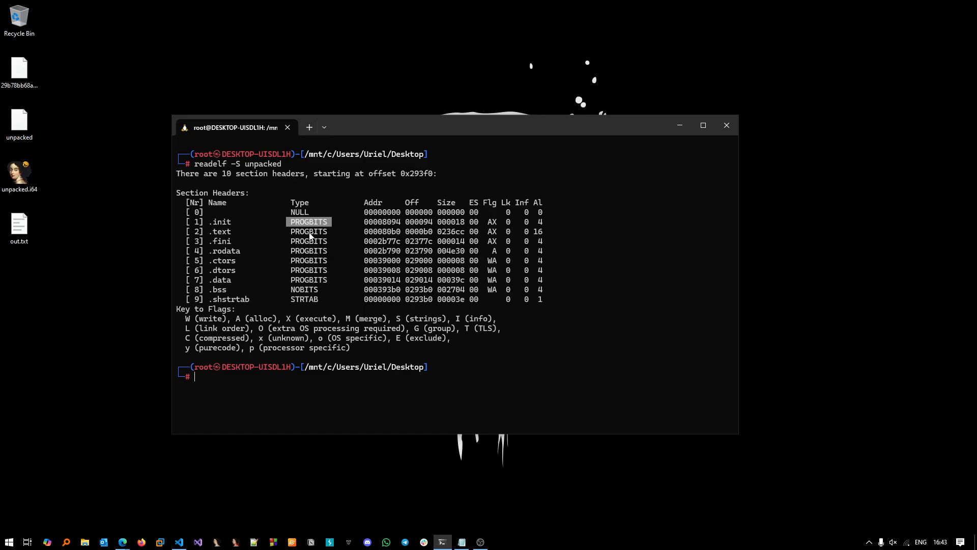
mouse_move(329, 241)
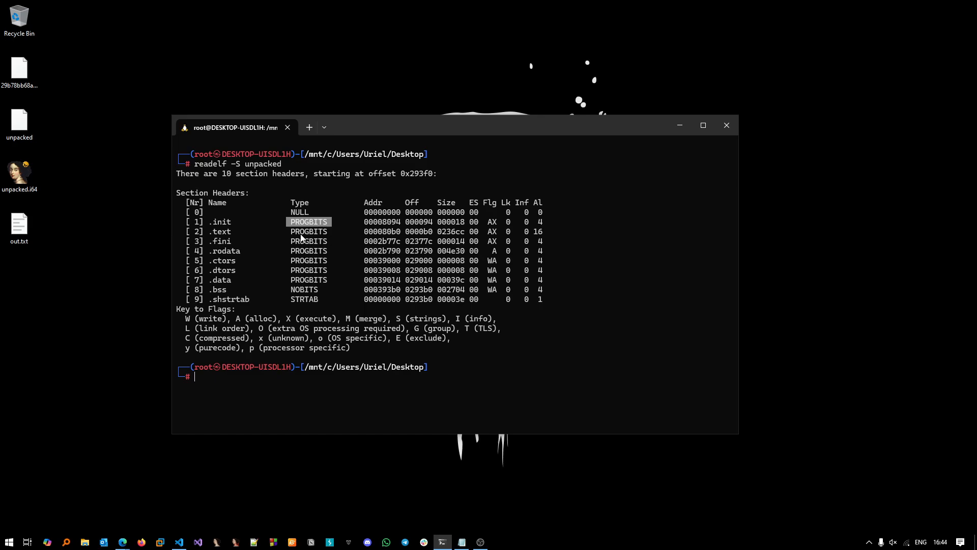
mouse_move(303, 242)
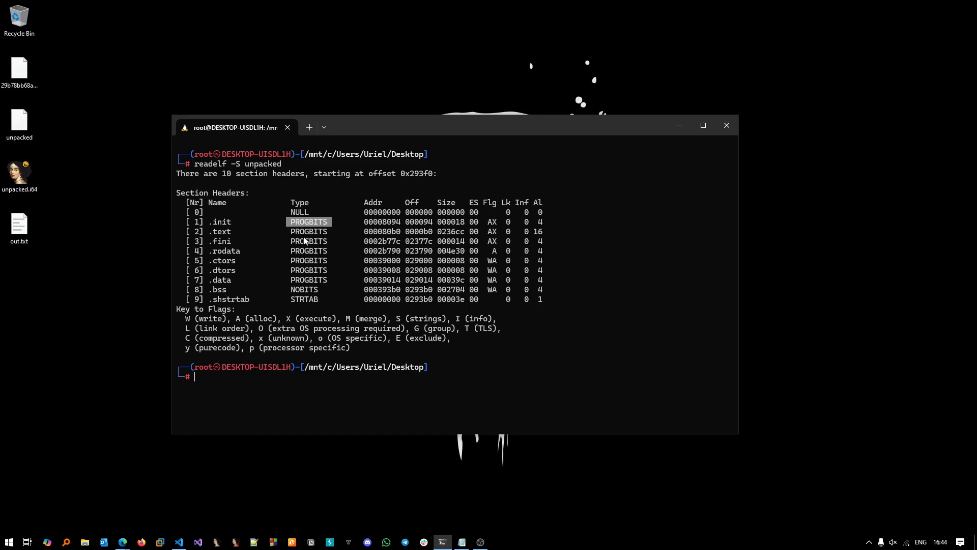
mouse_move(306, 239)
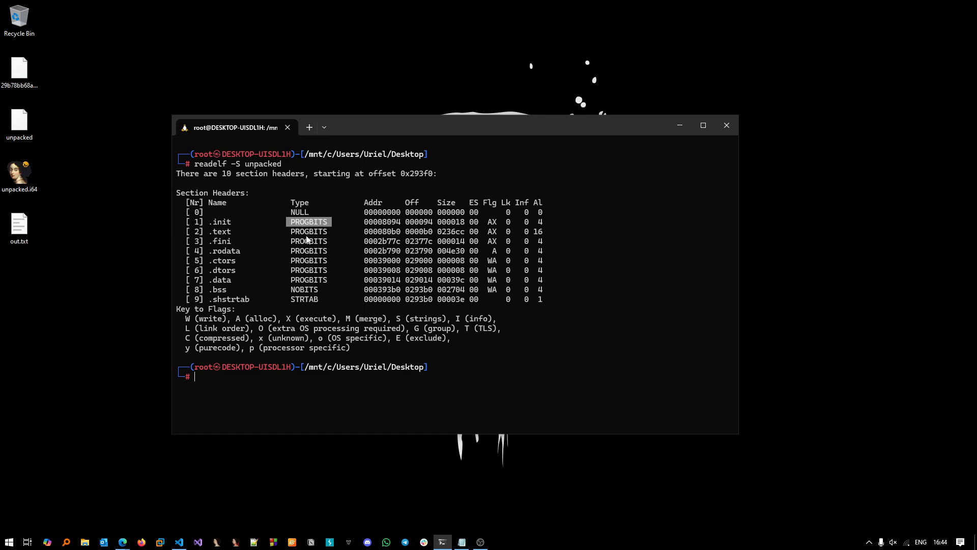
mouse_move(702, 125)
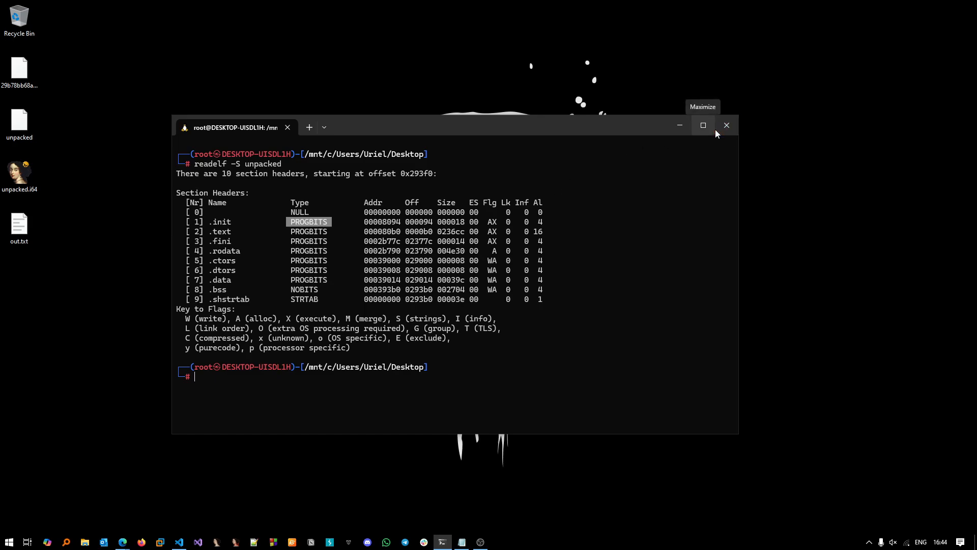
mouse_move(602, 275)
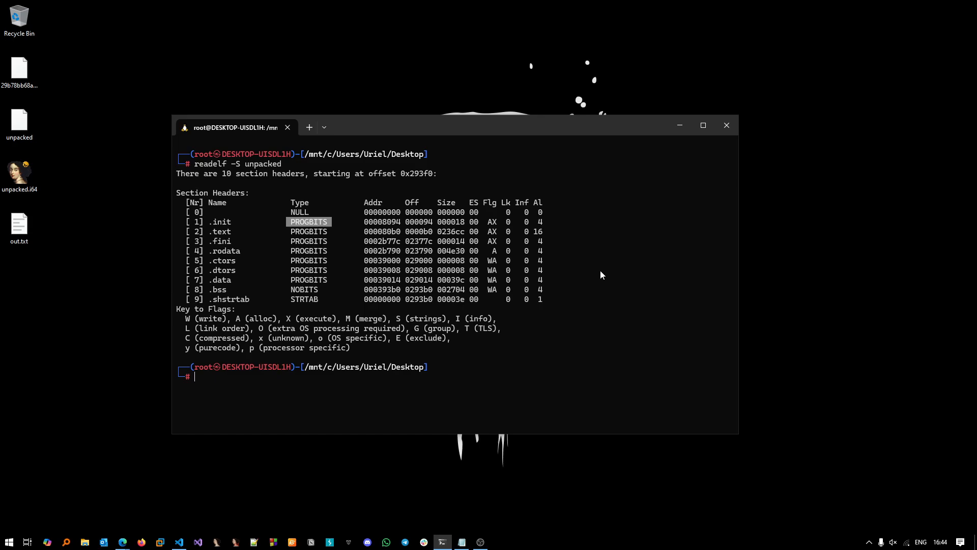
mouse_move(579, 273)
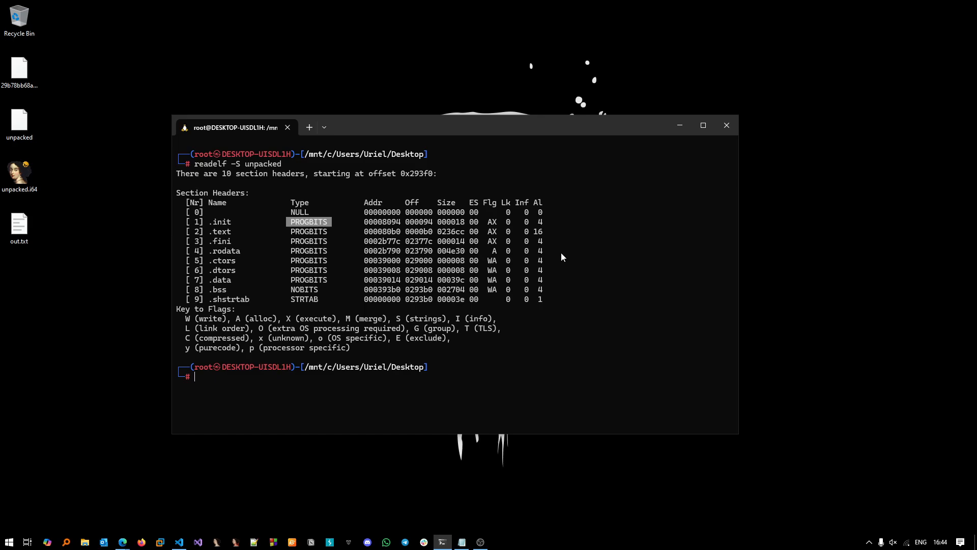
mouse_move(559, 251)
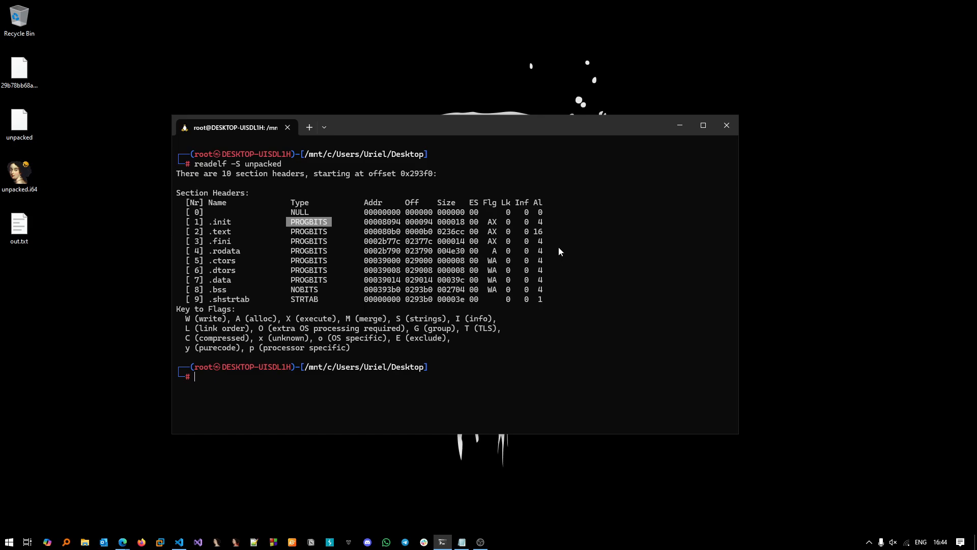
mouse_move(548, 254)
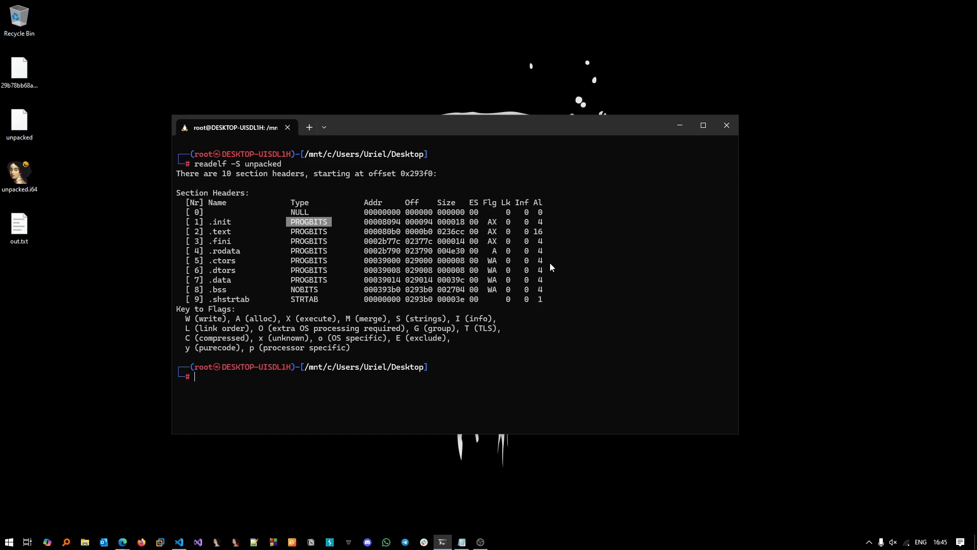
mouse_move(560, 259)
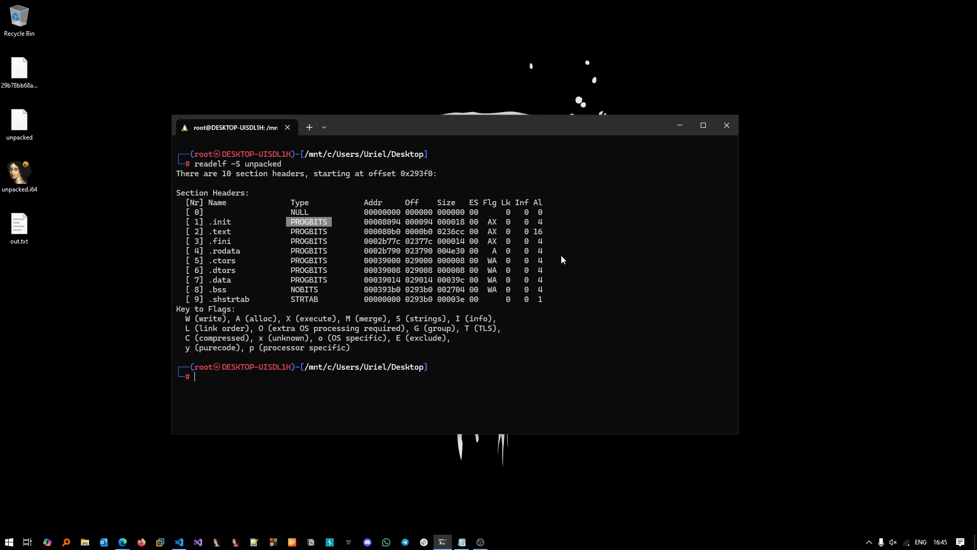
mouse_move(559, 263)
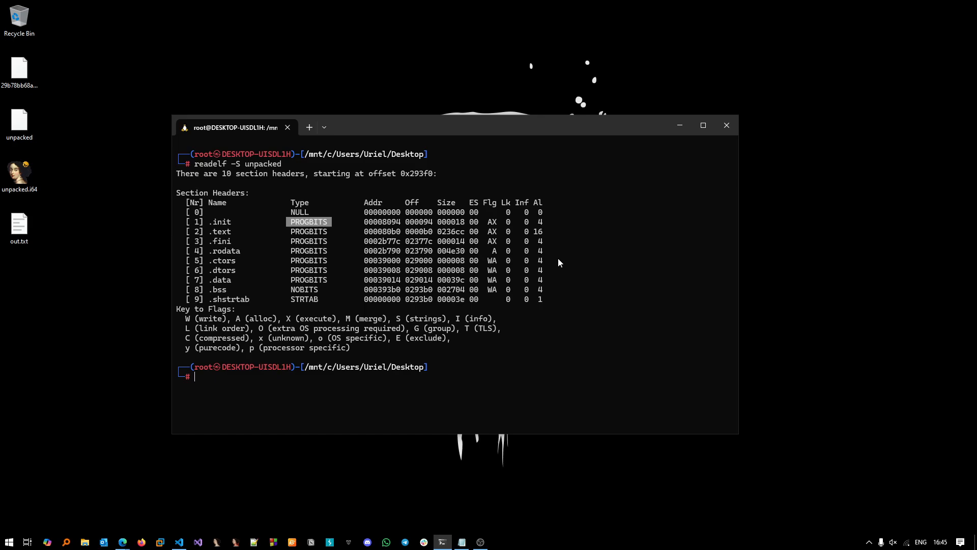
mouse_move(545, 272)
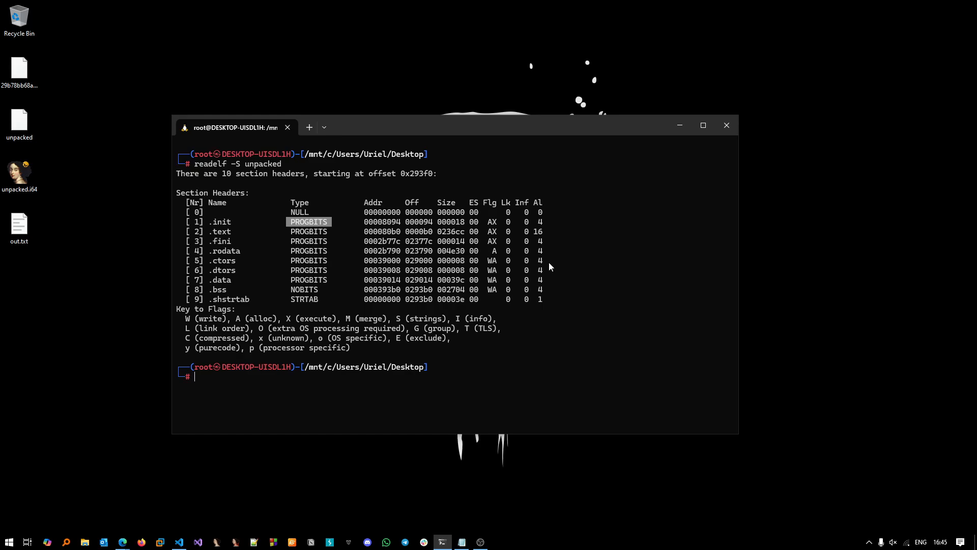
mouse_move(726, 125)
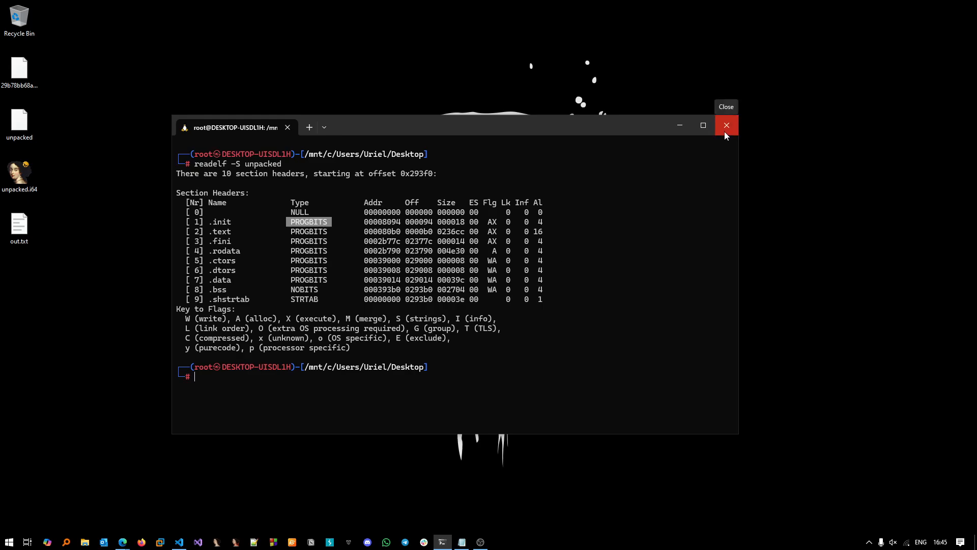
Step: Close the terminal and launch IDA, dismissing the IDAPython and file-extension warnings
click(725, 125)
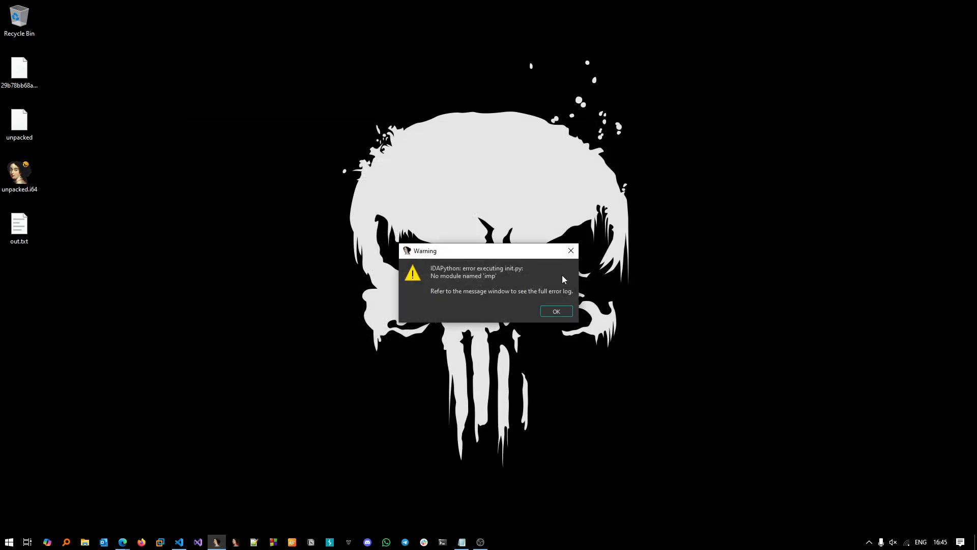
click(555, 311)
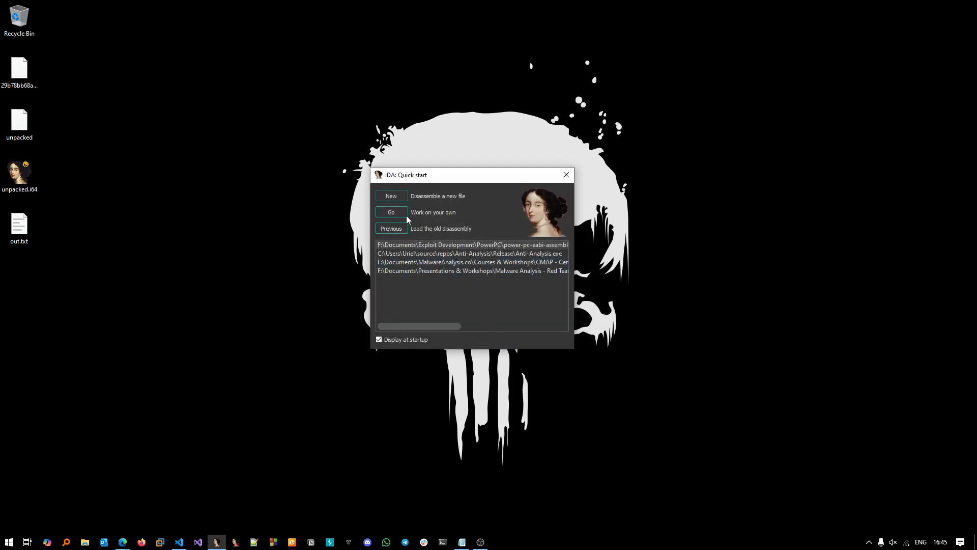
click(391, 212)
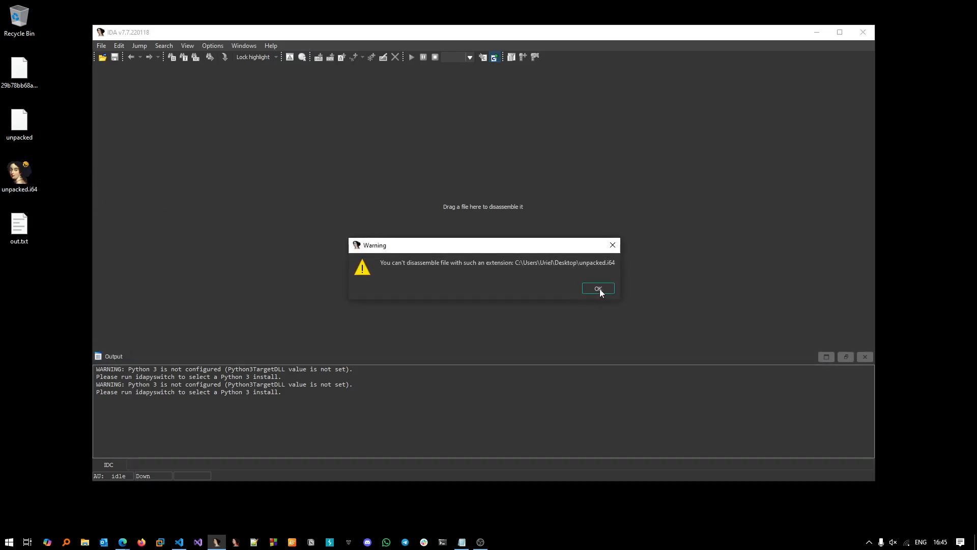
click(597, 288)
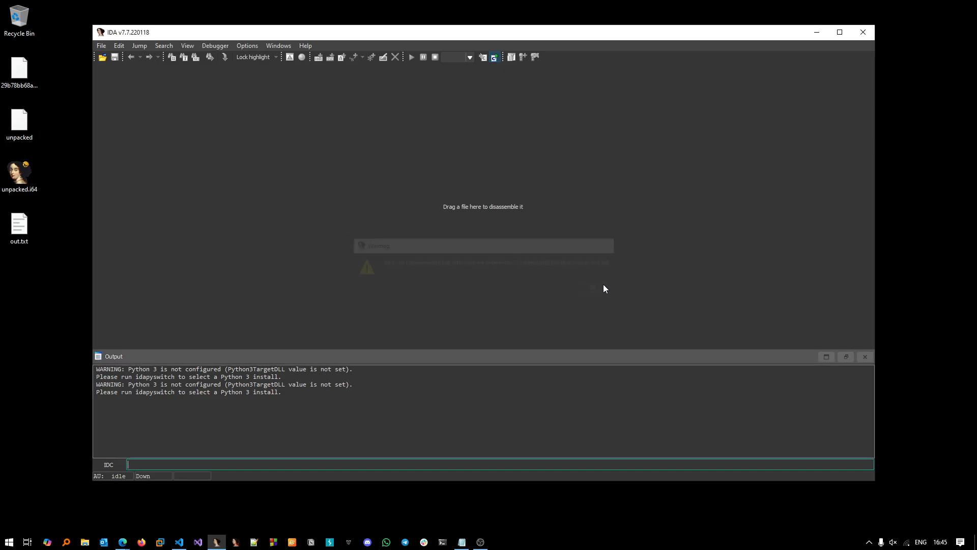
Step: Close the empty IDA session, reopen with unpacked.i64, and dismiss the About box
click(863, 31)
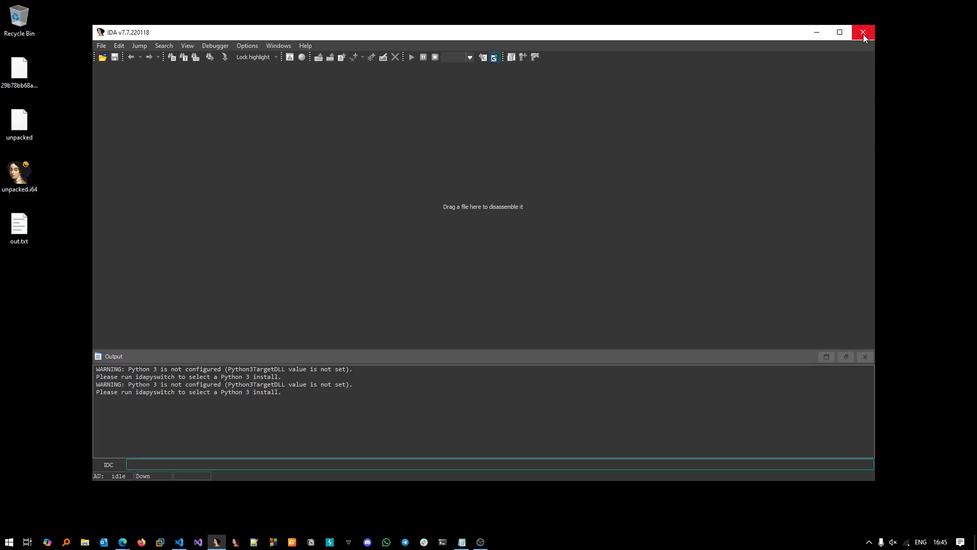
click(864, 31)
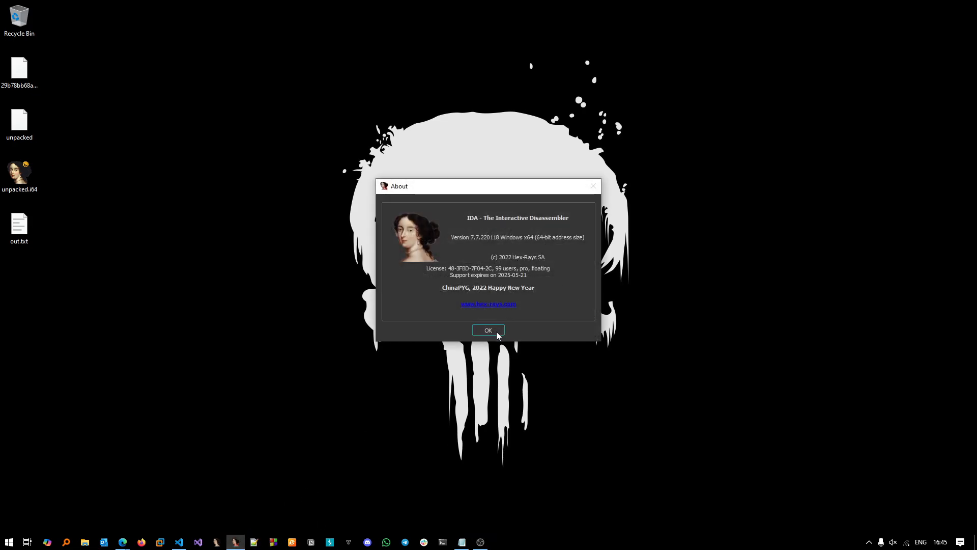
click(488, 330)
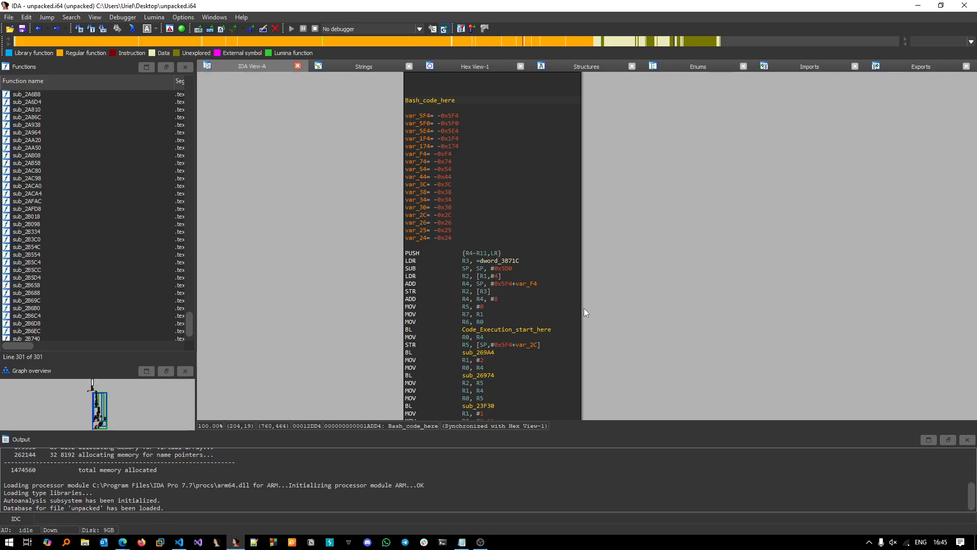
mouse_move(606, 245)
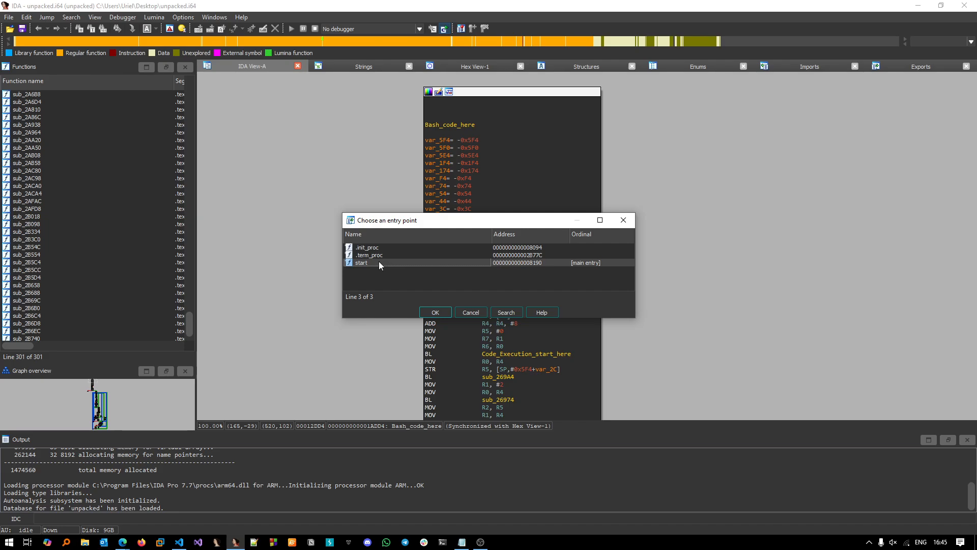
Step: Jump to the start entry point, browse its graph past Bash_code_here, and filter functions by 'svc'
click(434, 312)
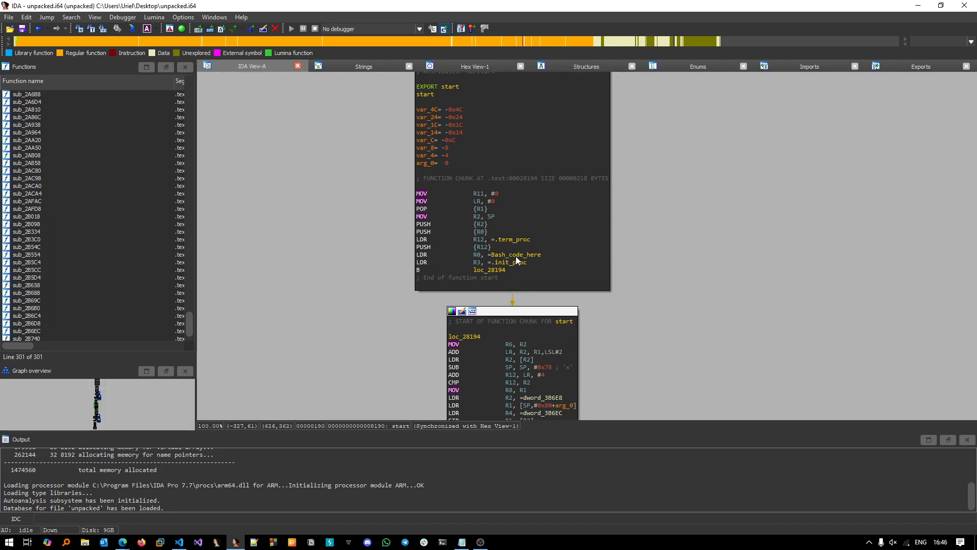
mouse_move(532, 283)
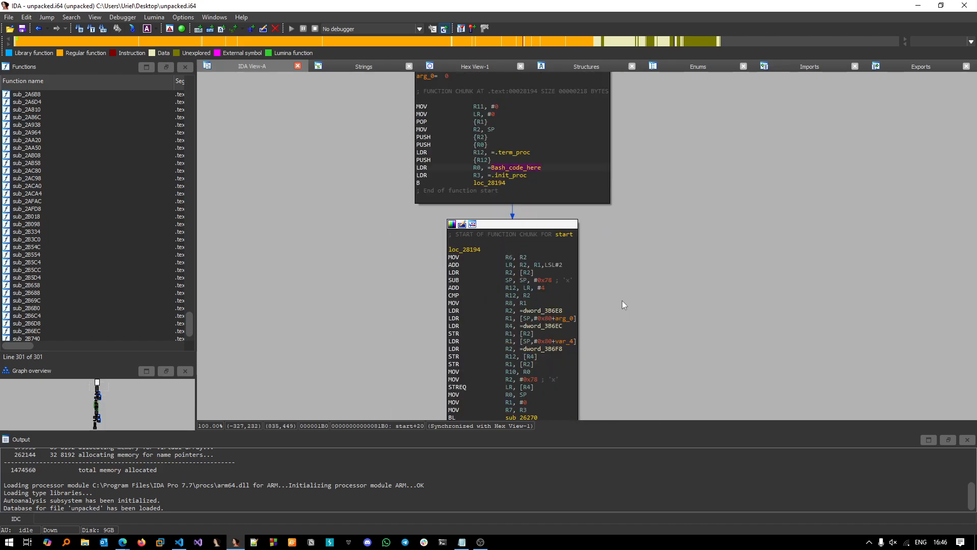
double_click(515, 167)
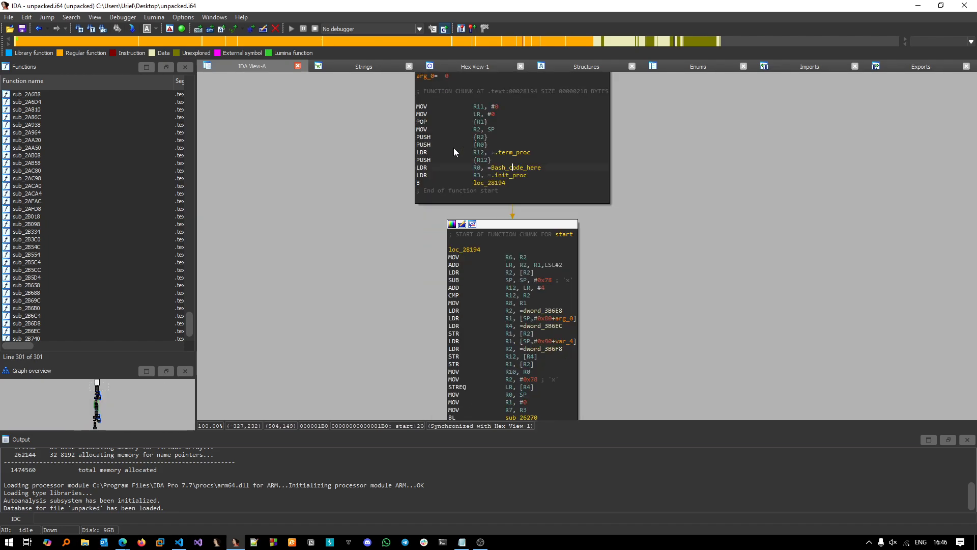
mouse_move(514, 181)
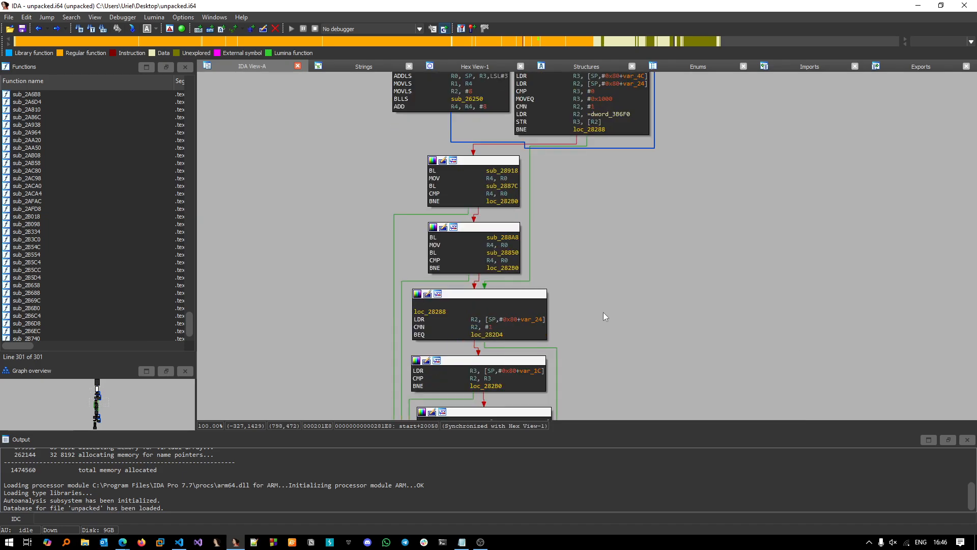
scroll(down, 3)
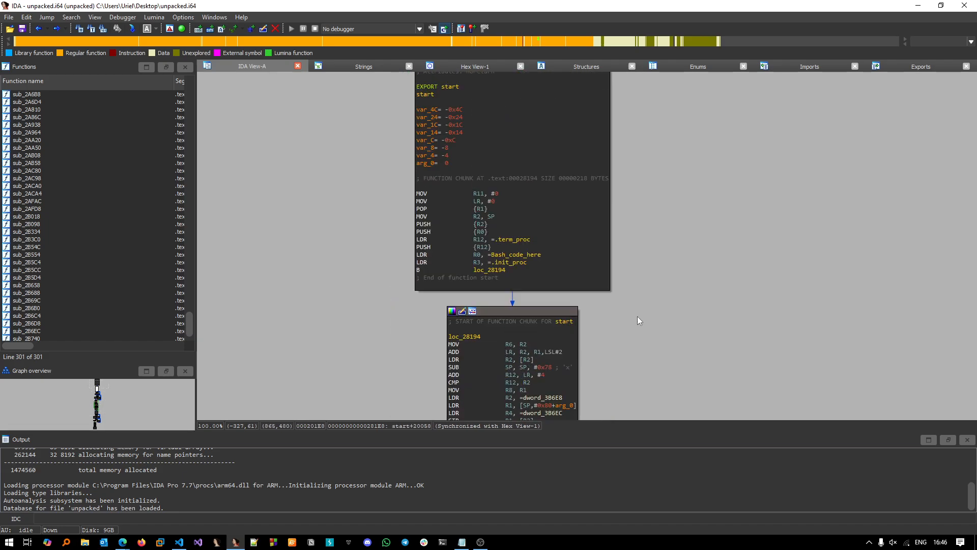
text(svc)
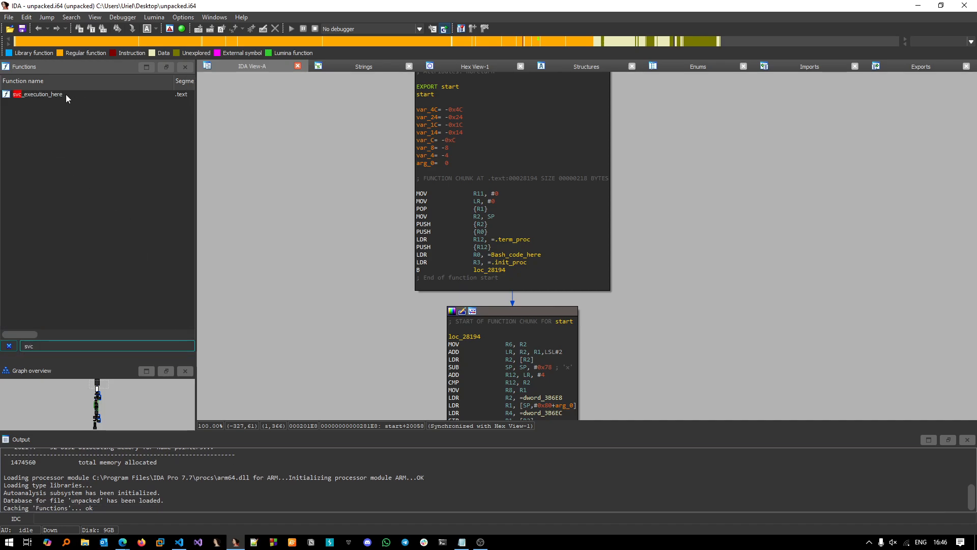
mouse_move(31, 100)
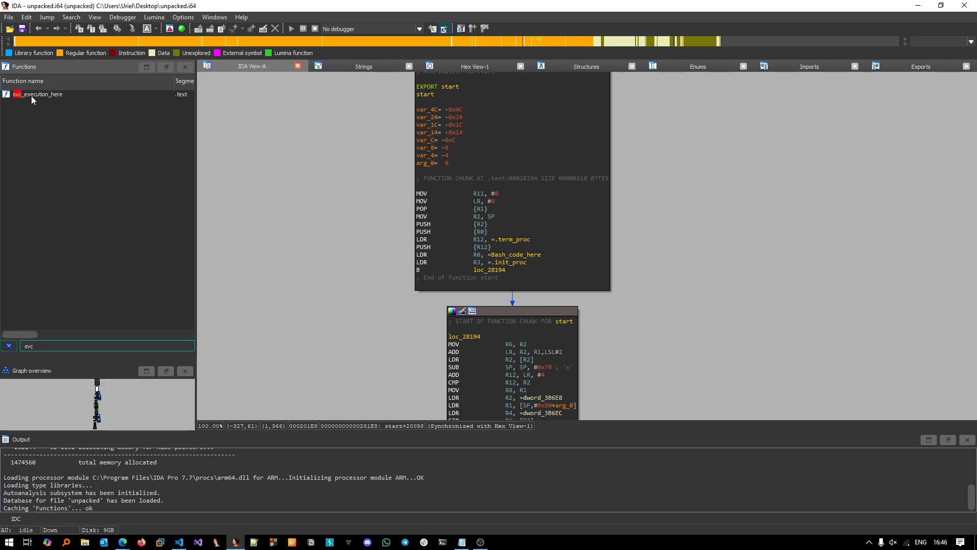
mouse_move(33, 101)
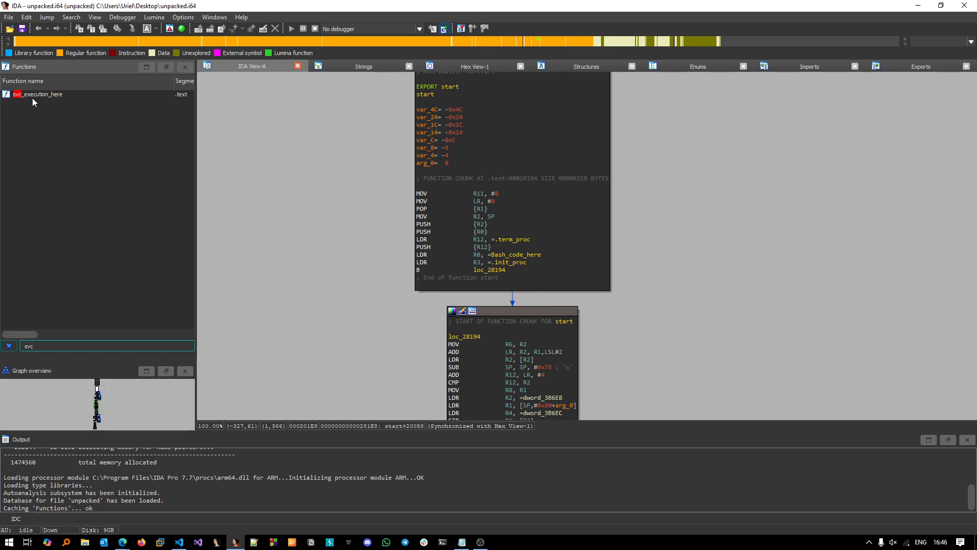
Step: Open svc_execution_here, then follow start's BL calls down to sub_27A0C, which calls it
click(37, 94)
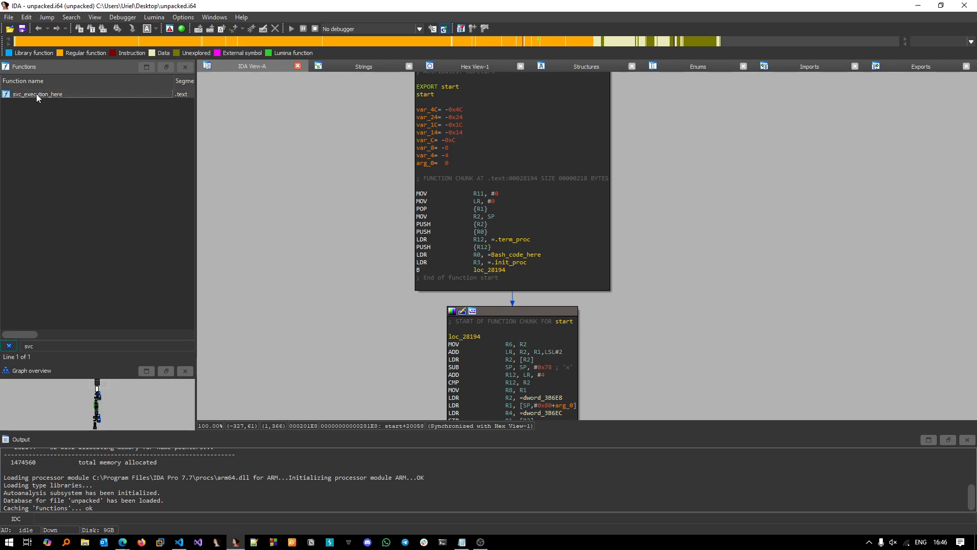
double_click(37, 93)
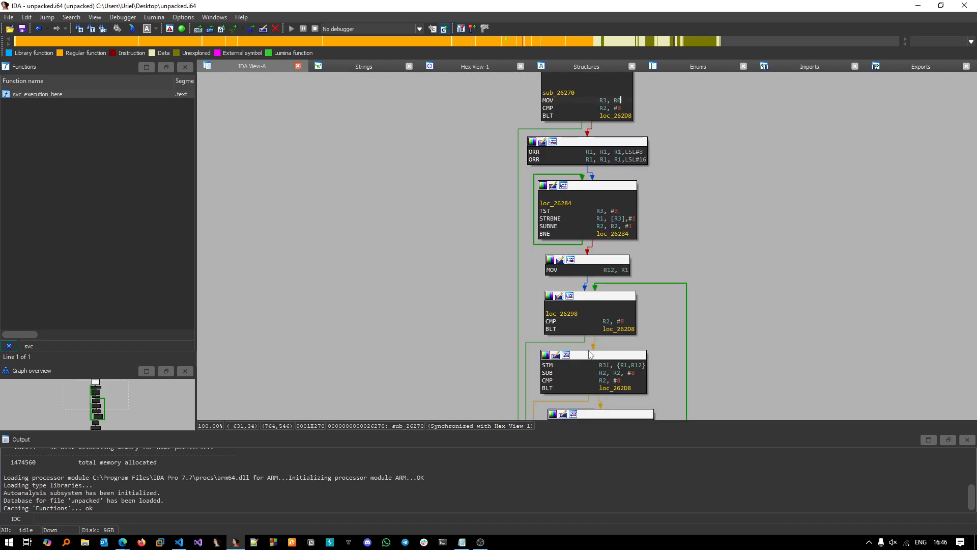
scroll(down, 3)
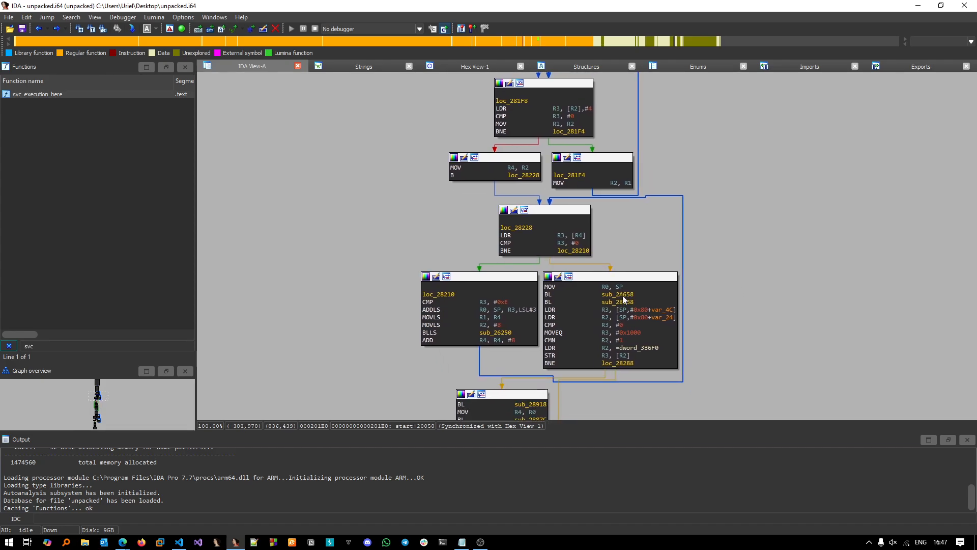
double_click(496, 333)
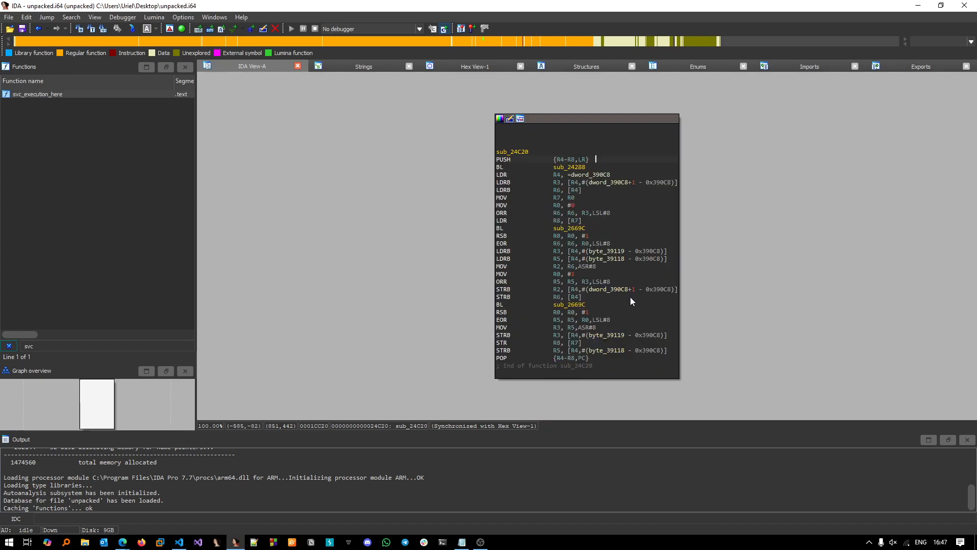
mouse_move(566, 314)
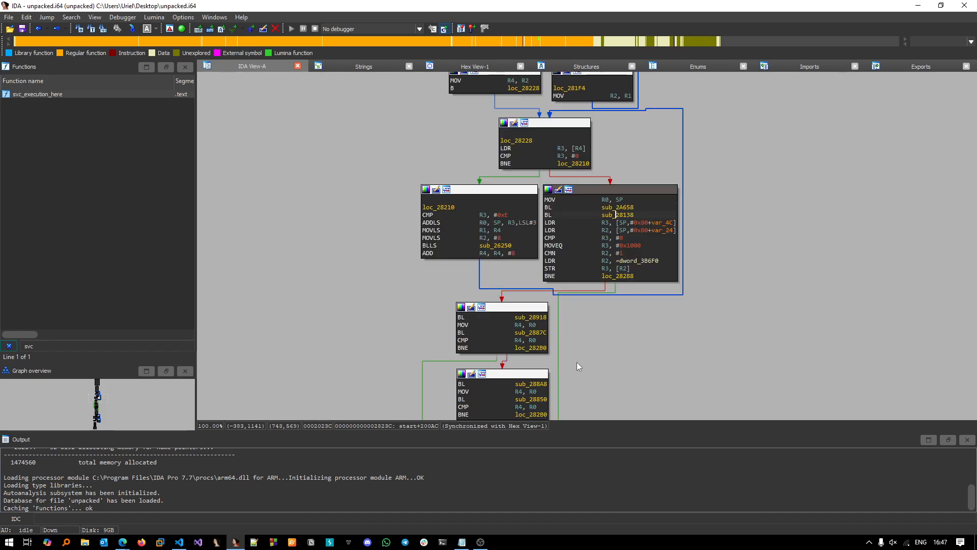
scroll(down, 3)
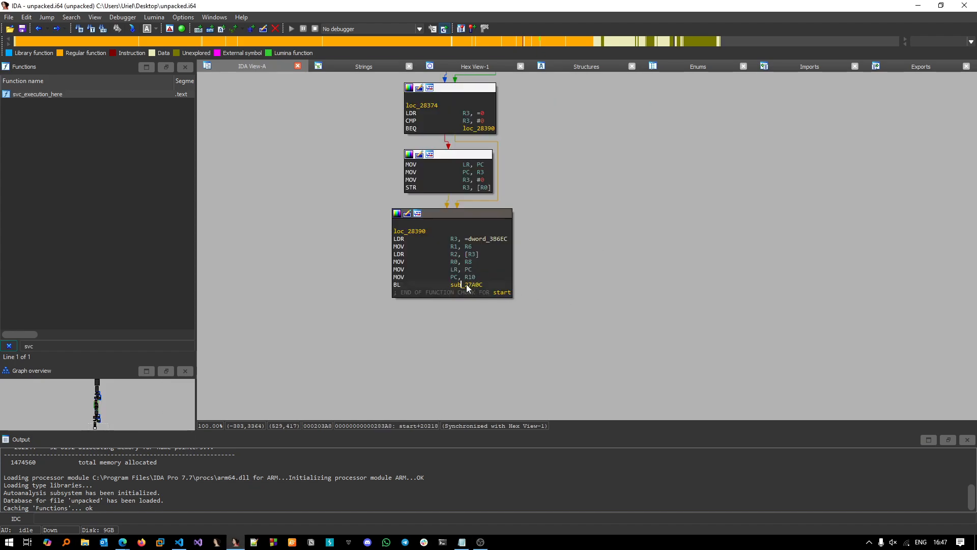
click(466, 284)
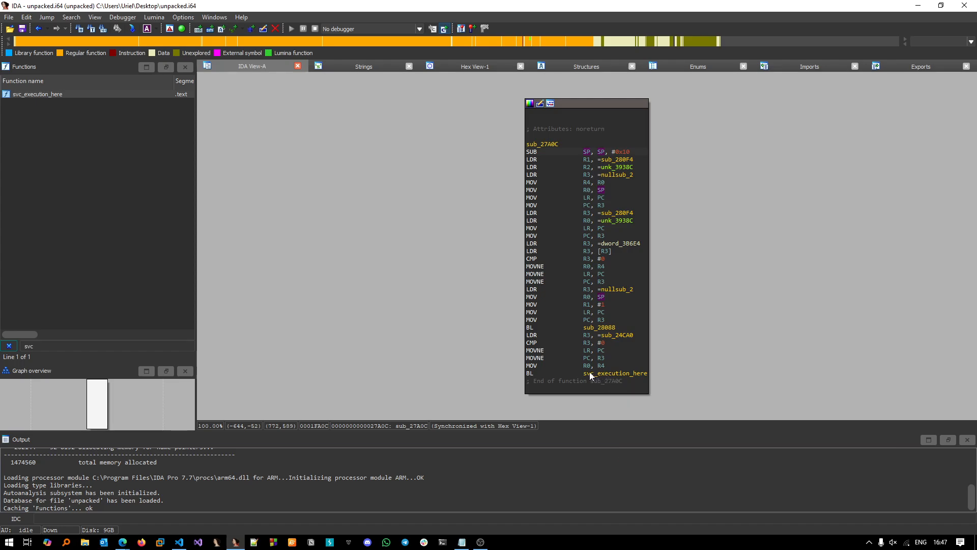
mouse_move(614, 372)
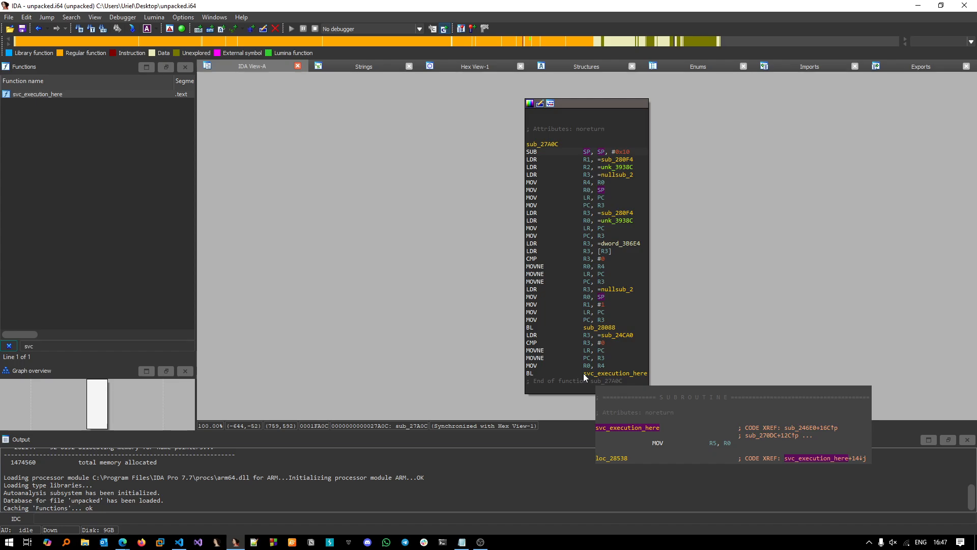
mouse_move(667, 358)
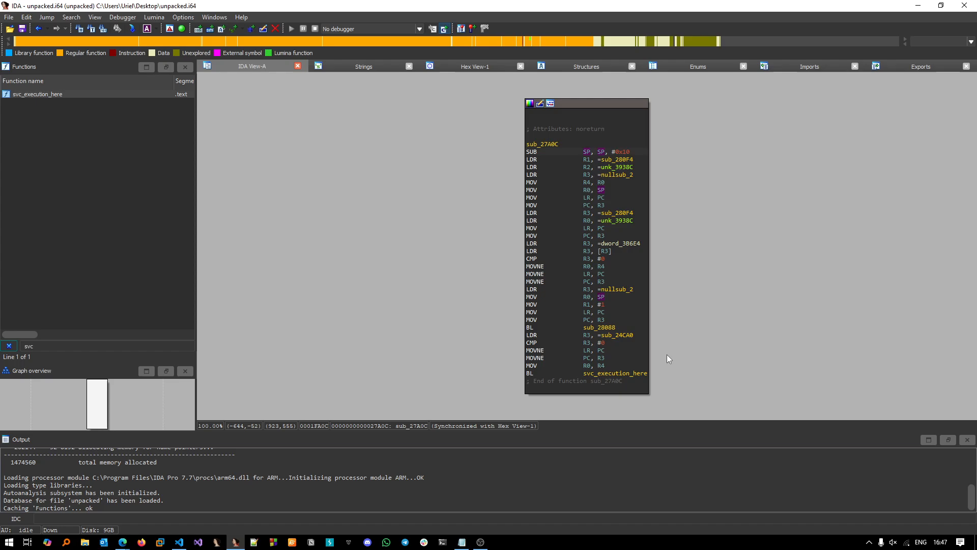
mouse_move(629, 381)
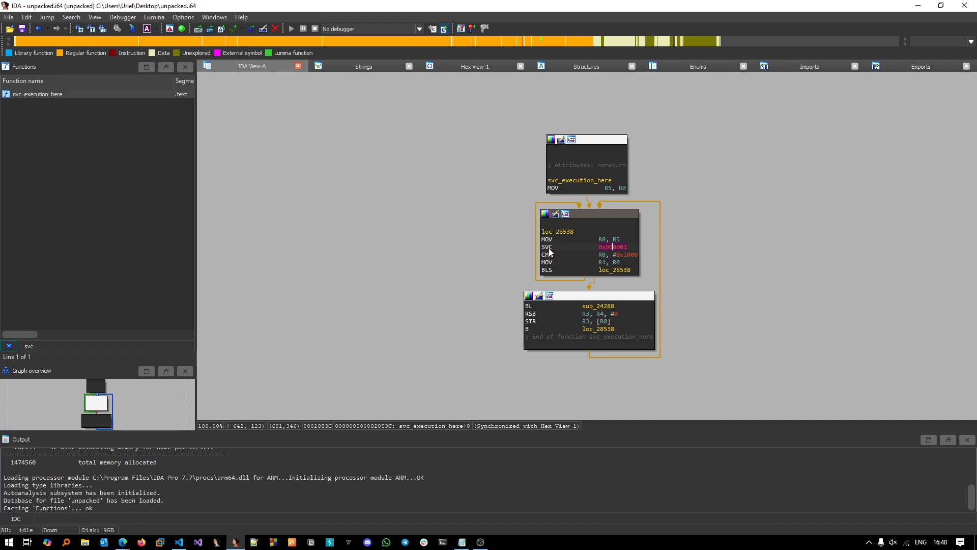
mouse_move(550, 252)
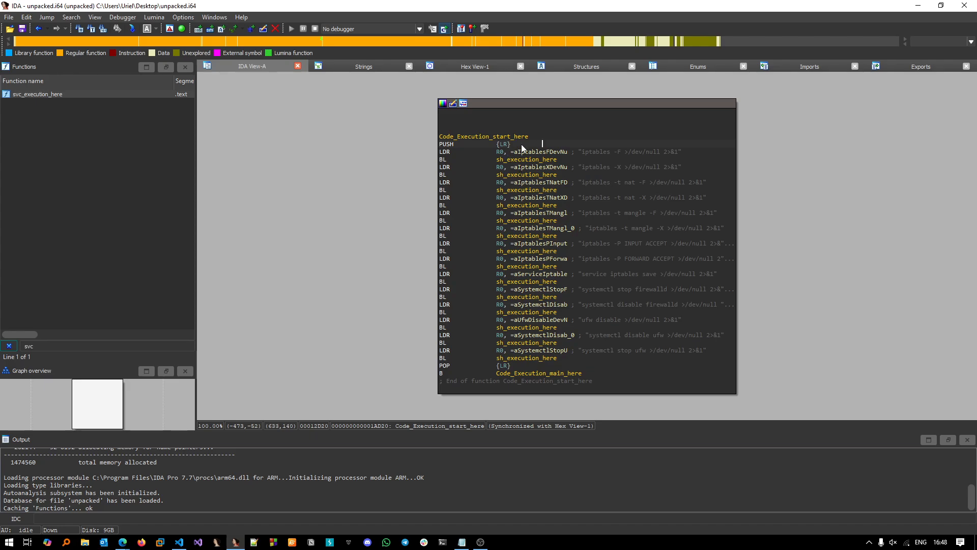
Step: Highlight Code_Execution_start_here's iptables flush string and sh_execution_here calls, then follow the call inward
click(525, 159)
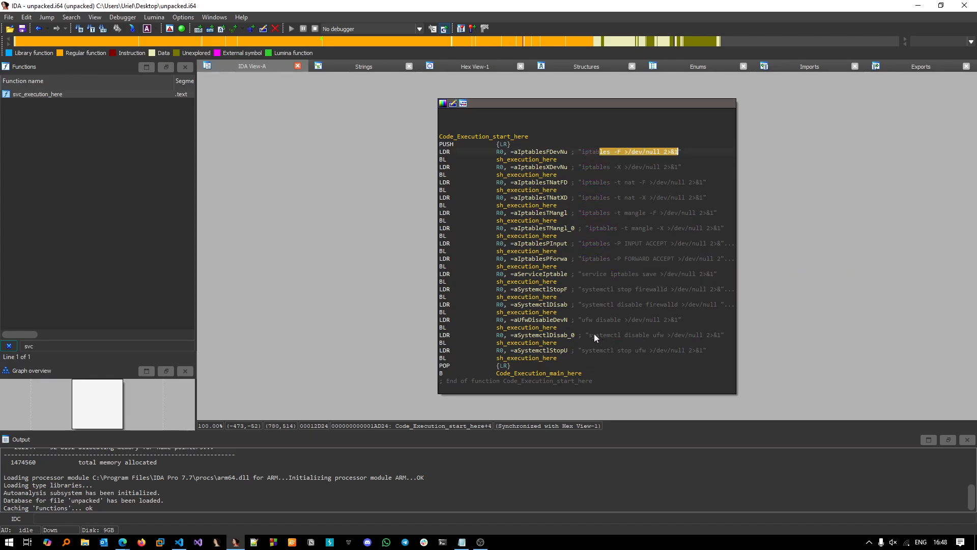
click(538, 152)
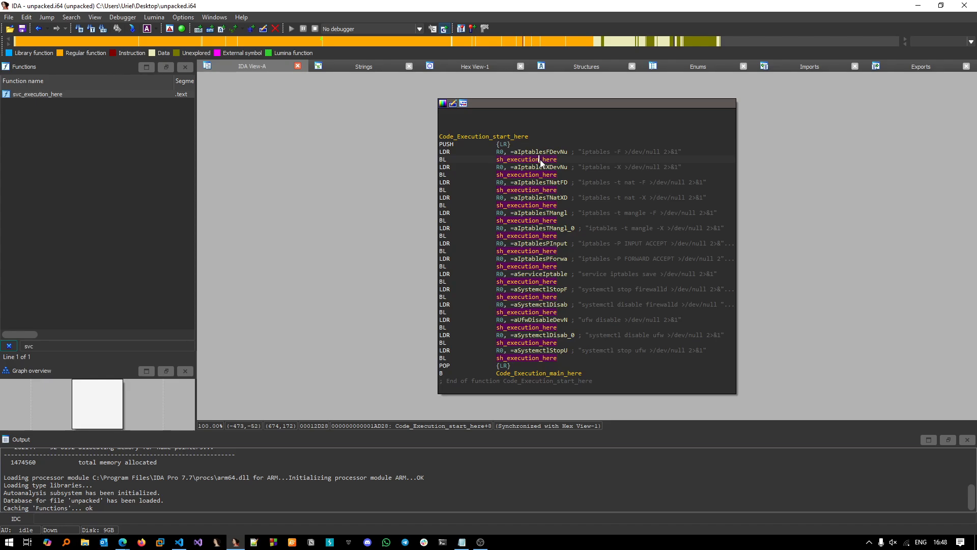
mouse_move(525, 161)
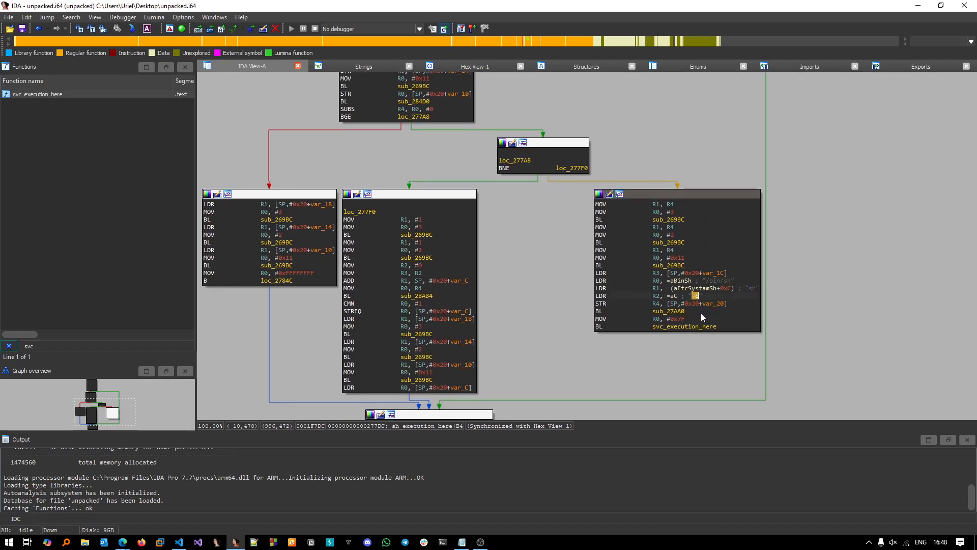
double_click(684, 326)
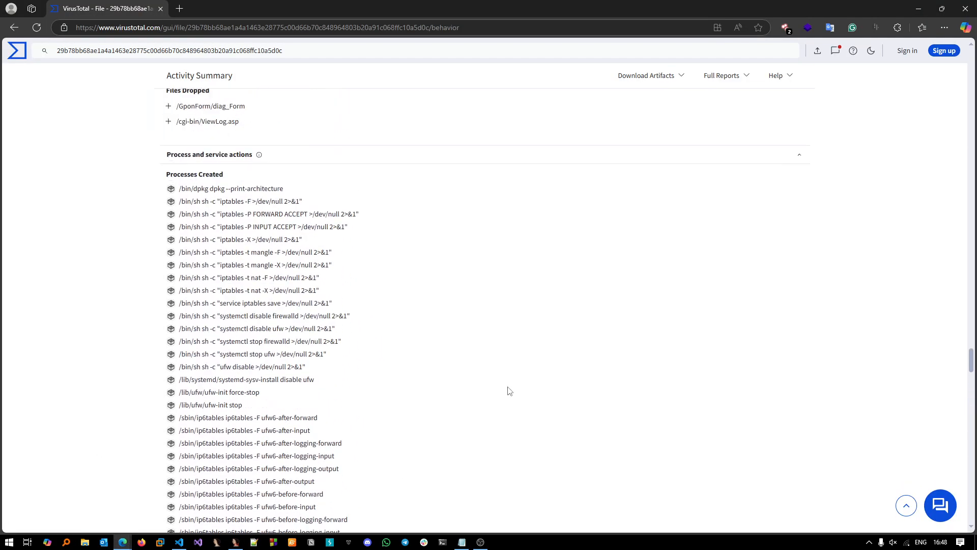
Step: Scroll VirusTotal's Processes Created list and mark the first /bin/sh iptables entry
scroll(up, 3)
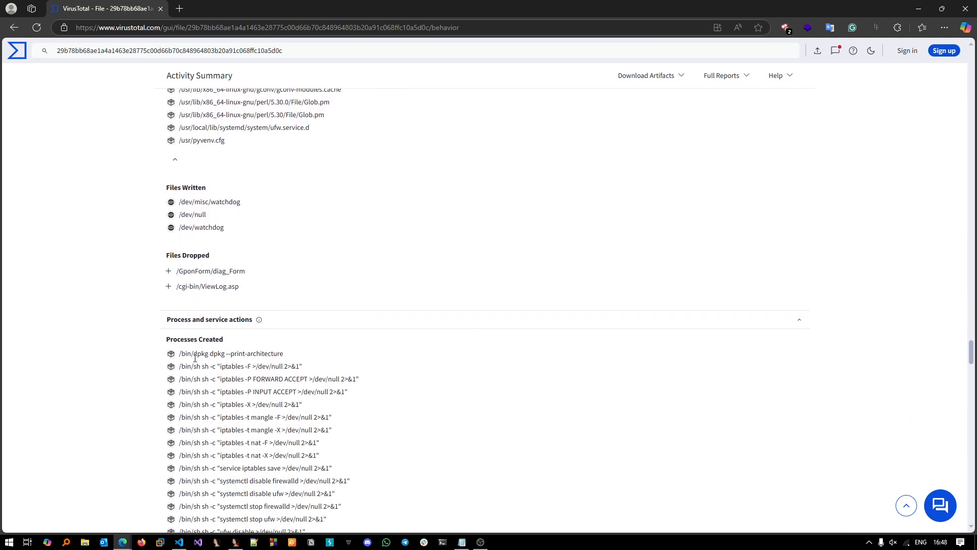
double_click(206, 366)
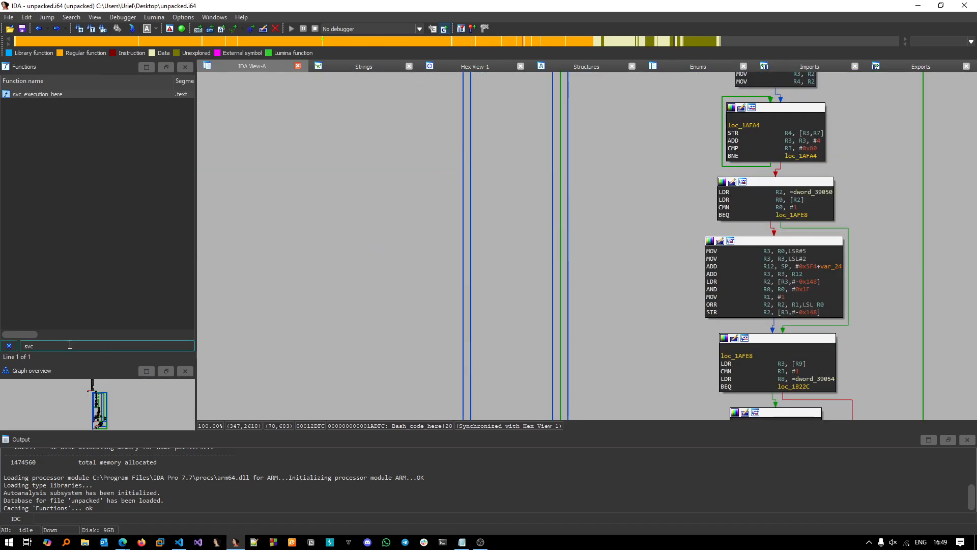
Step: Filter functions by 'here' and scroll Code_Execution_main_here's chmod and pgrep .daemonx86 commands
text(hbere)
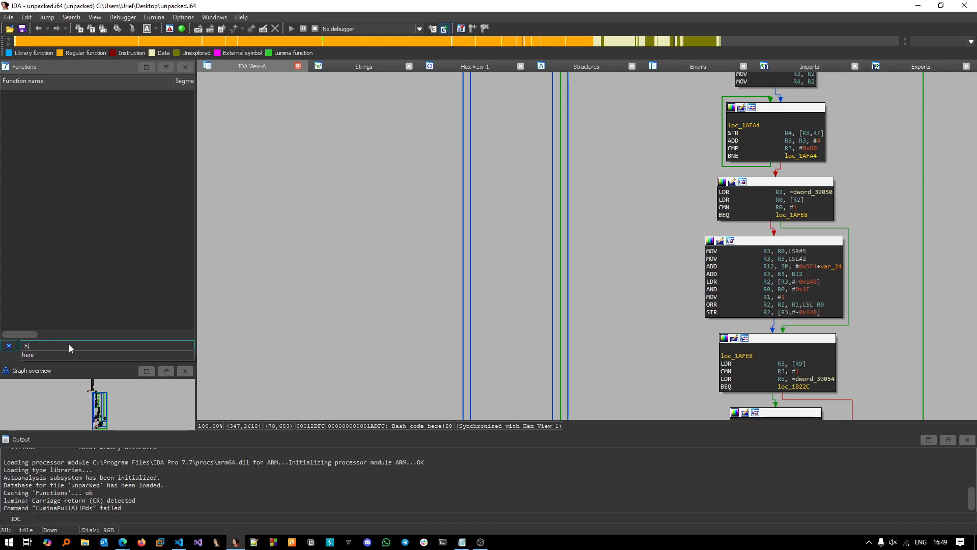
text(ere)
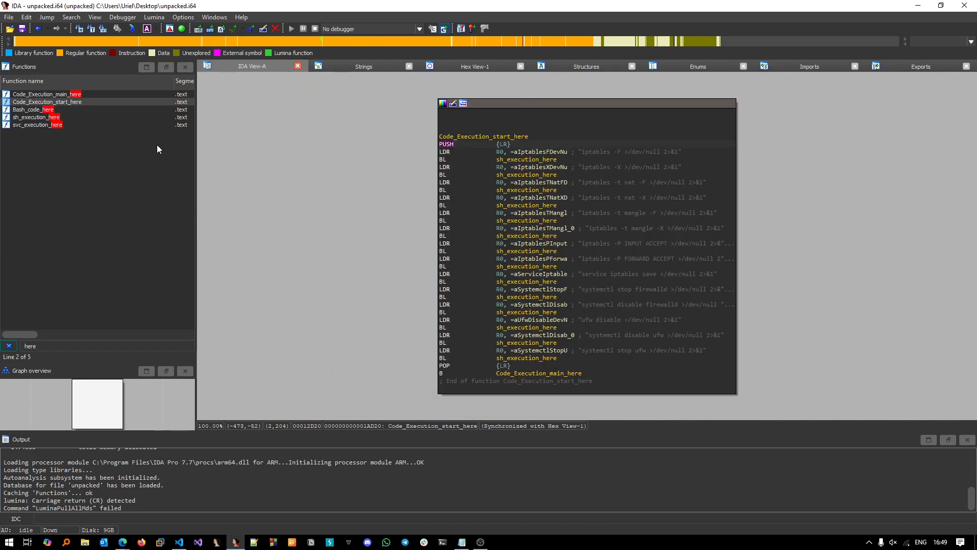
mouse_move(617, 329)
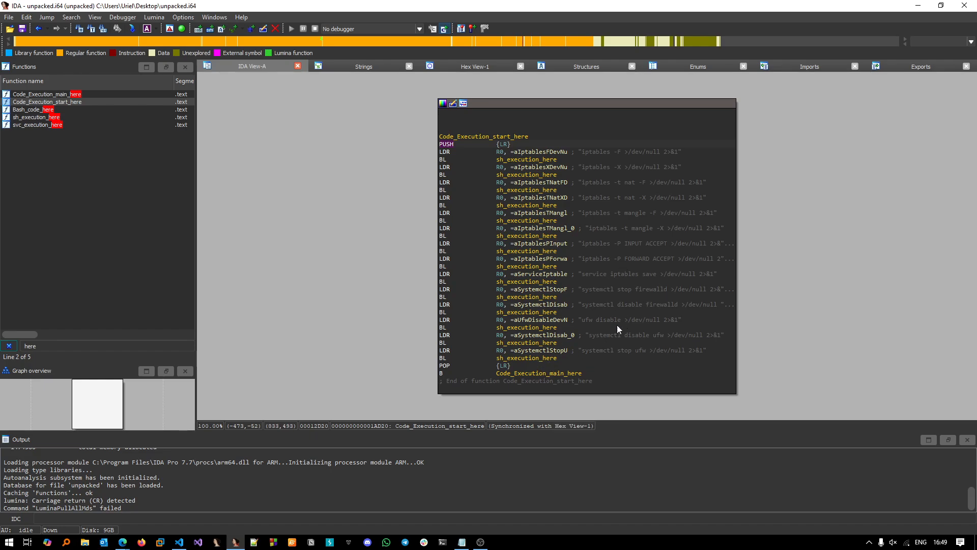
mouse_move(525, 373)
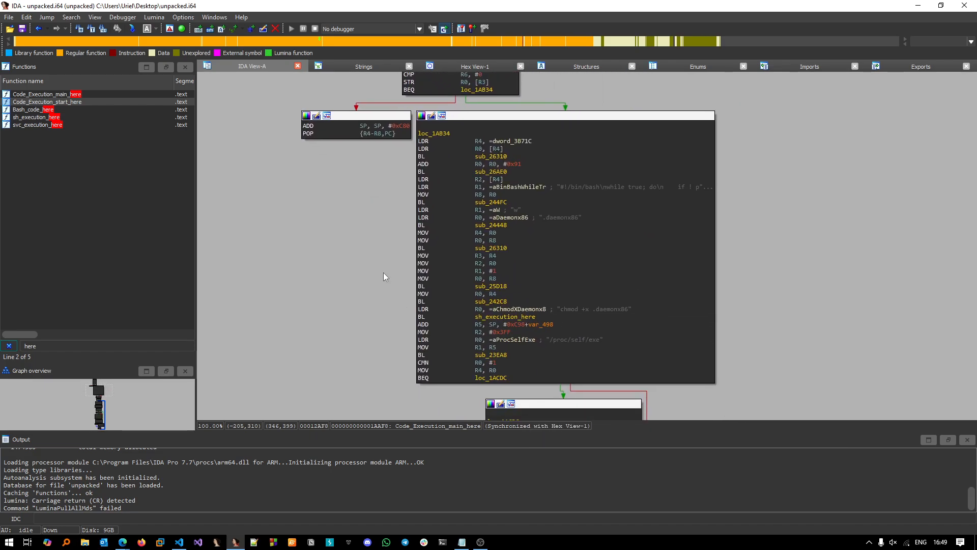
mouse_move(629, 187)
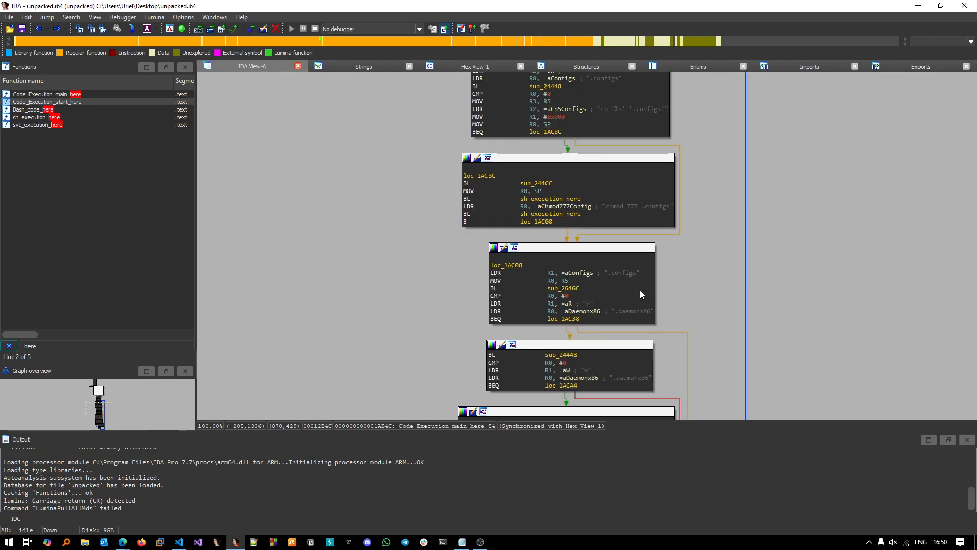
scroll(down, 3)
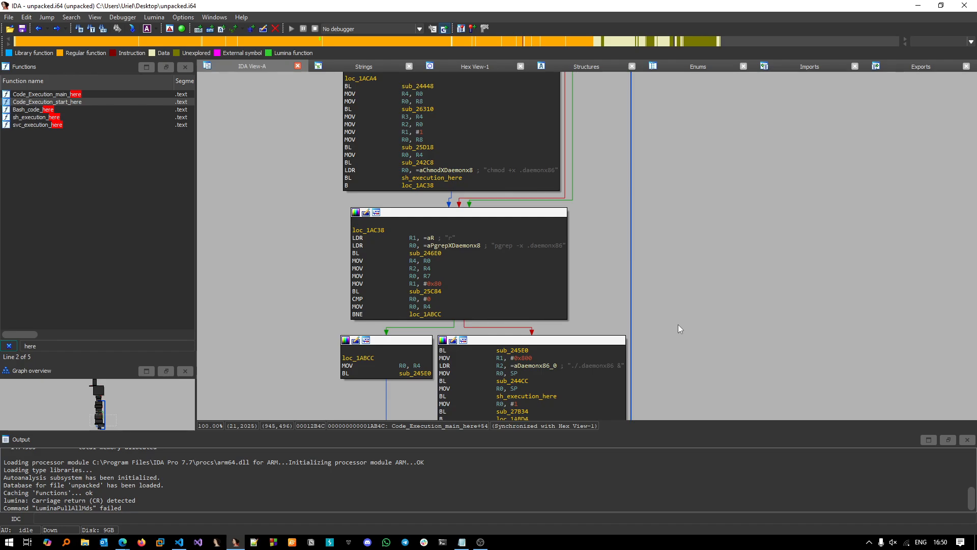
mouse_move(665, 304)
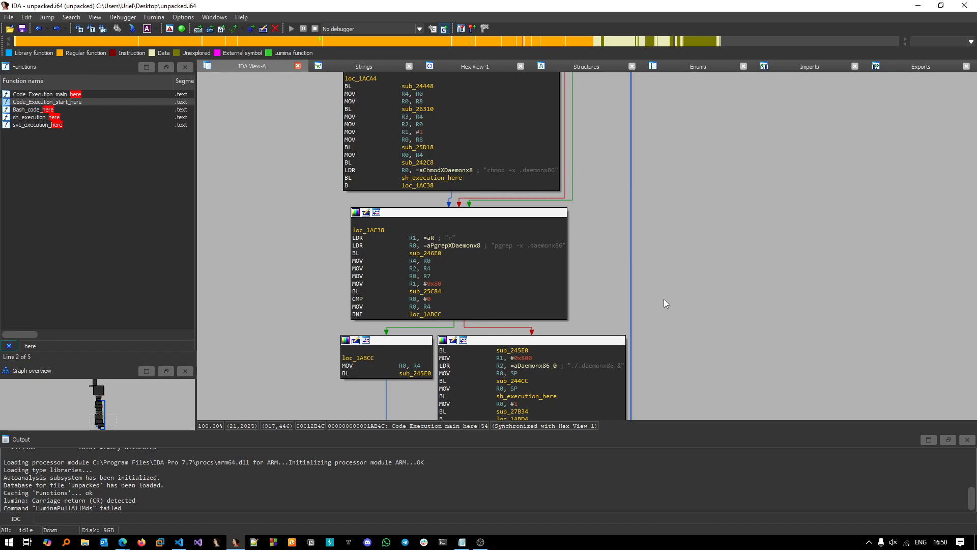
mouse_move(577, 278)
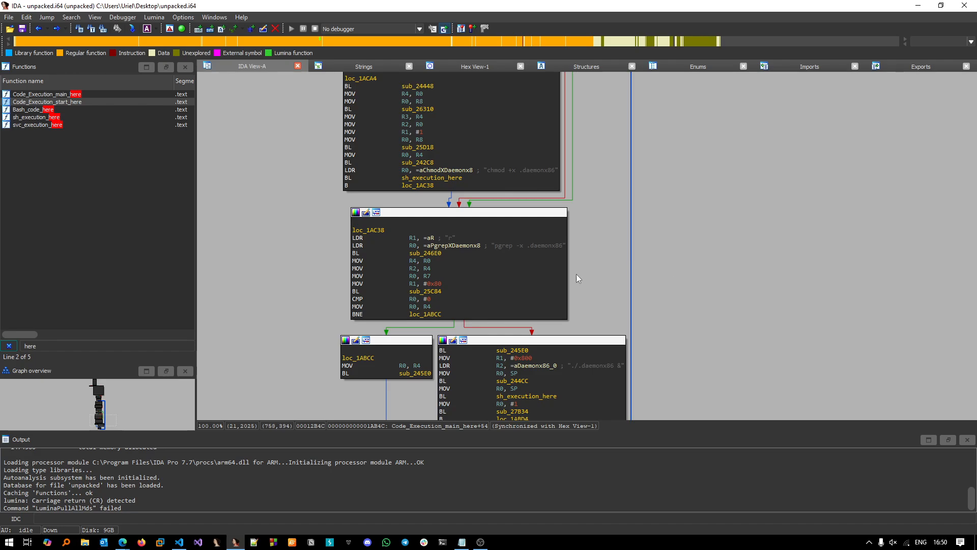